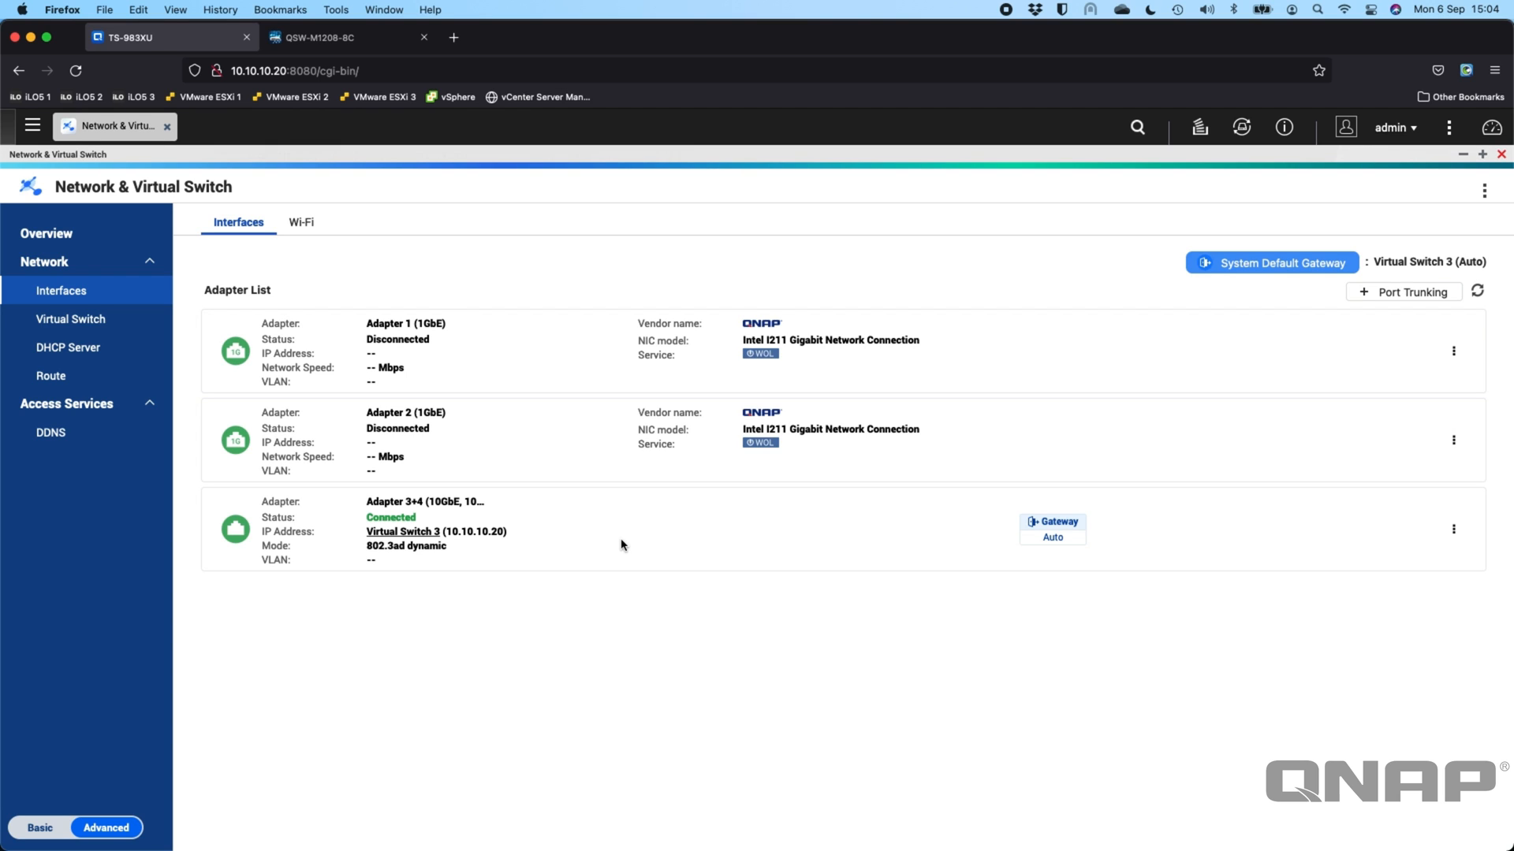
mouse_move(808, 446)
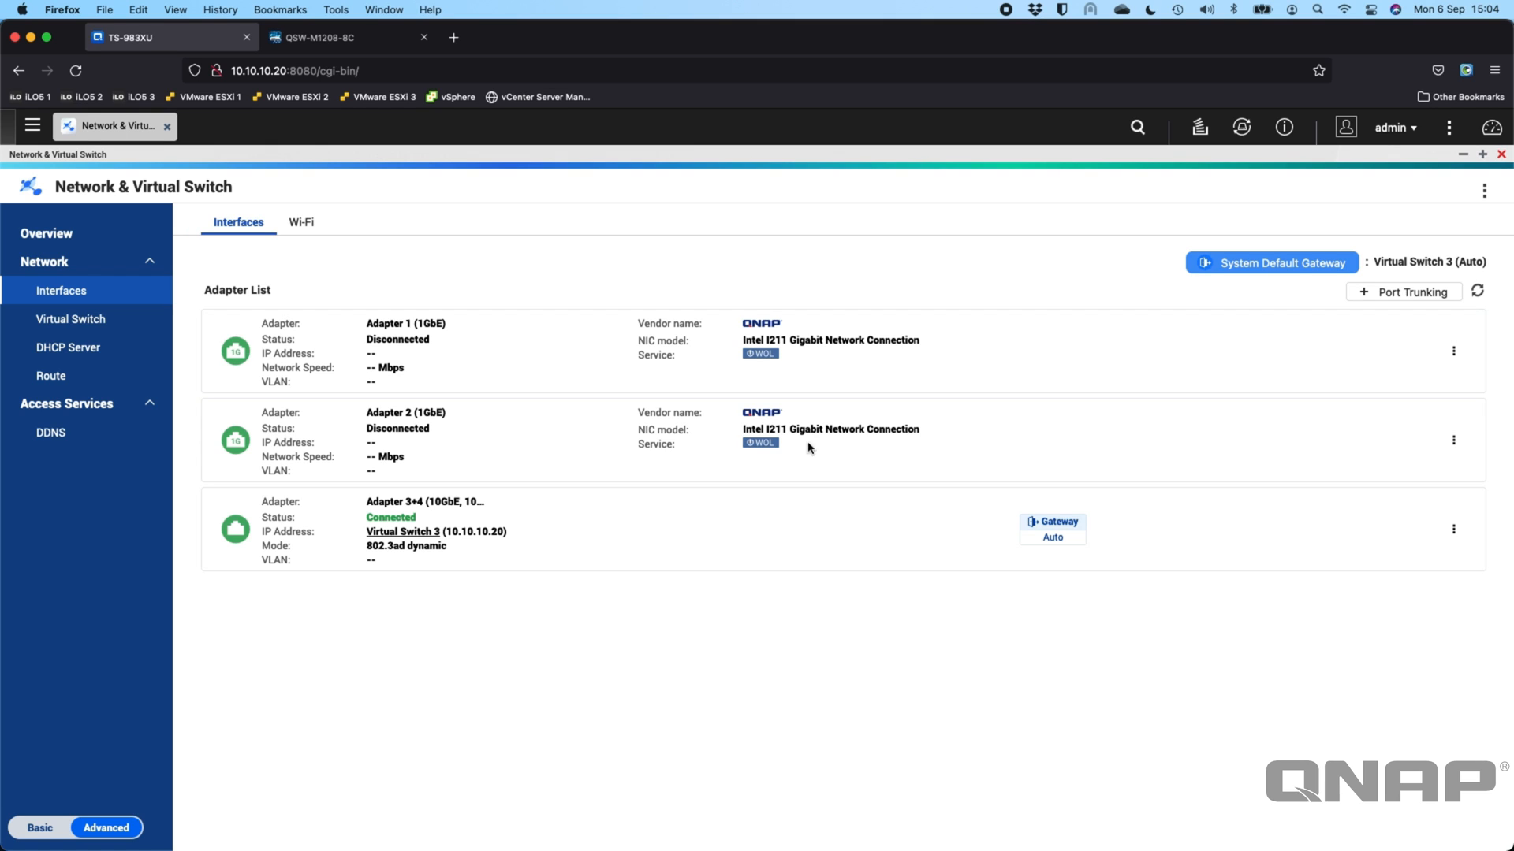
mouse_move(1446, 253)
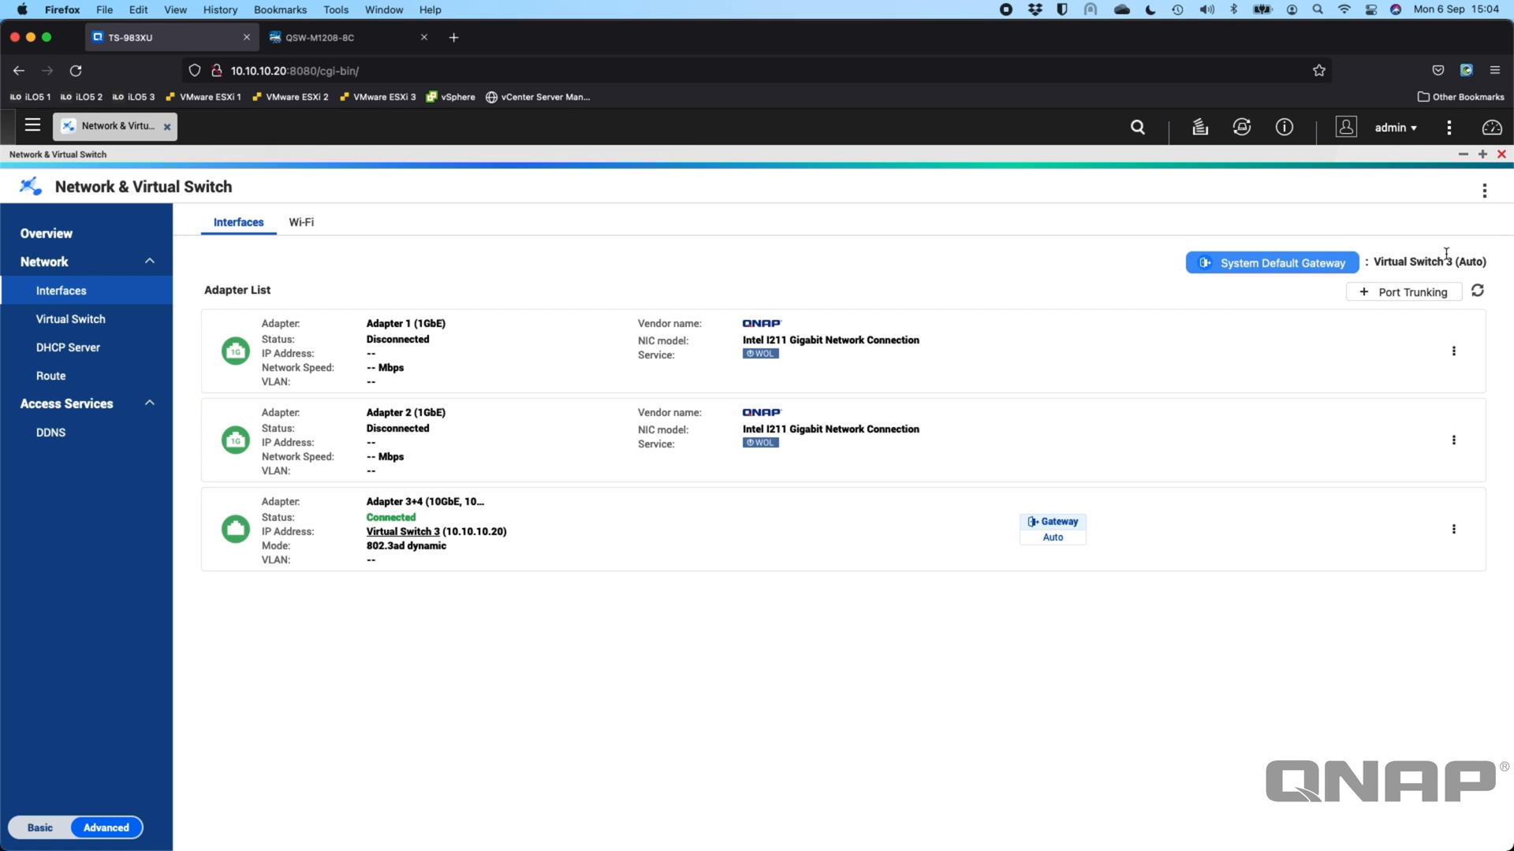
Open Help from the three-dot menu and scroll to the Port Trunking section
left_click(1483, 190)
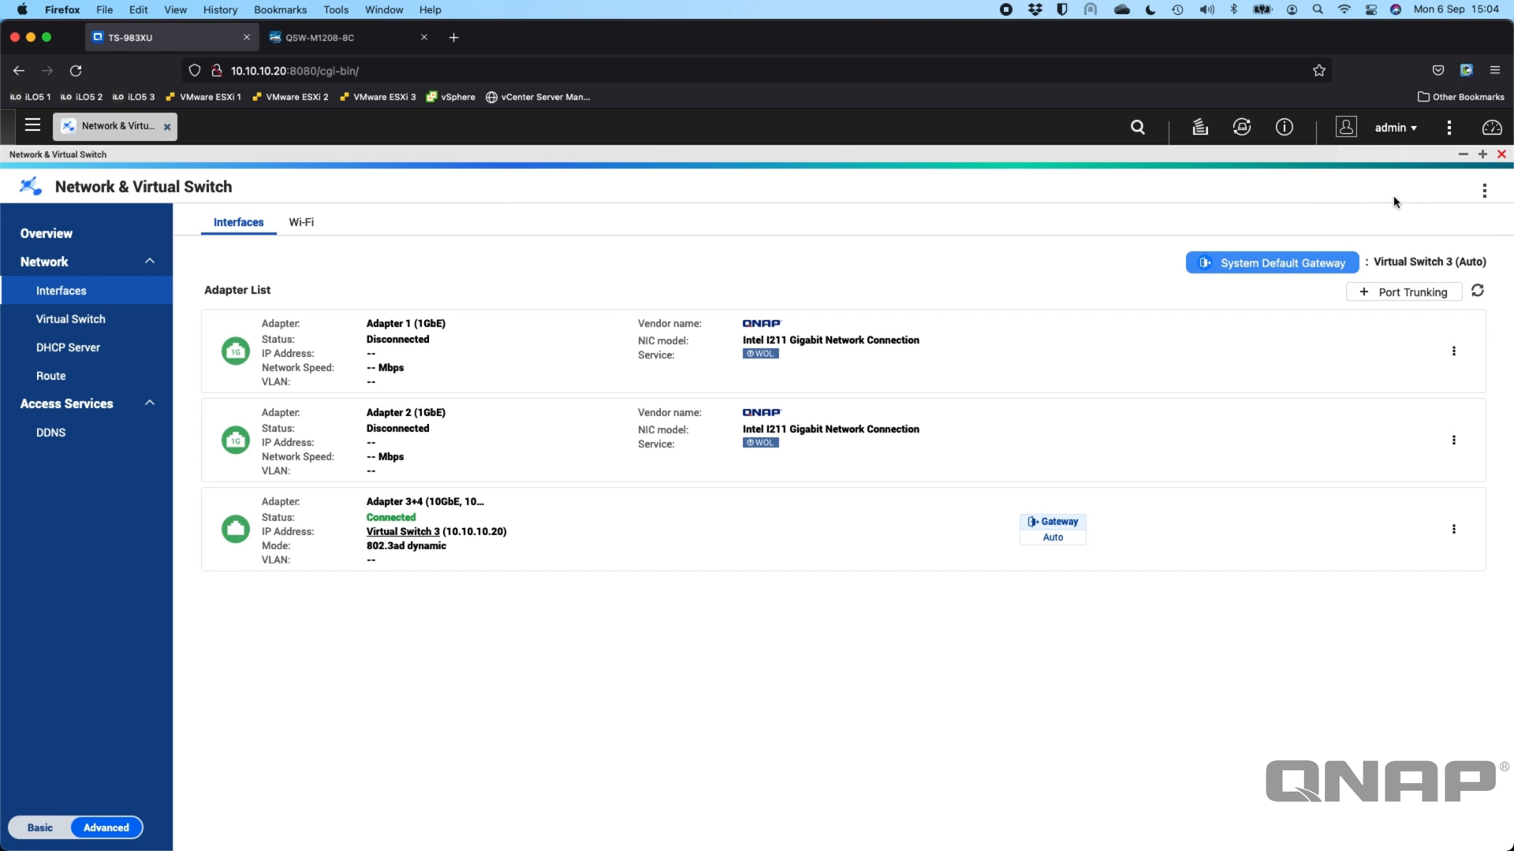
left_click(1484, 191)
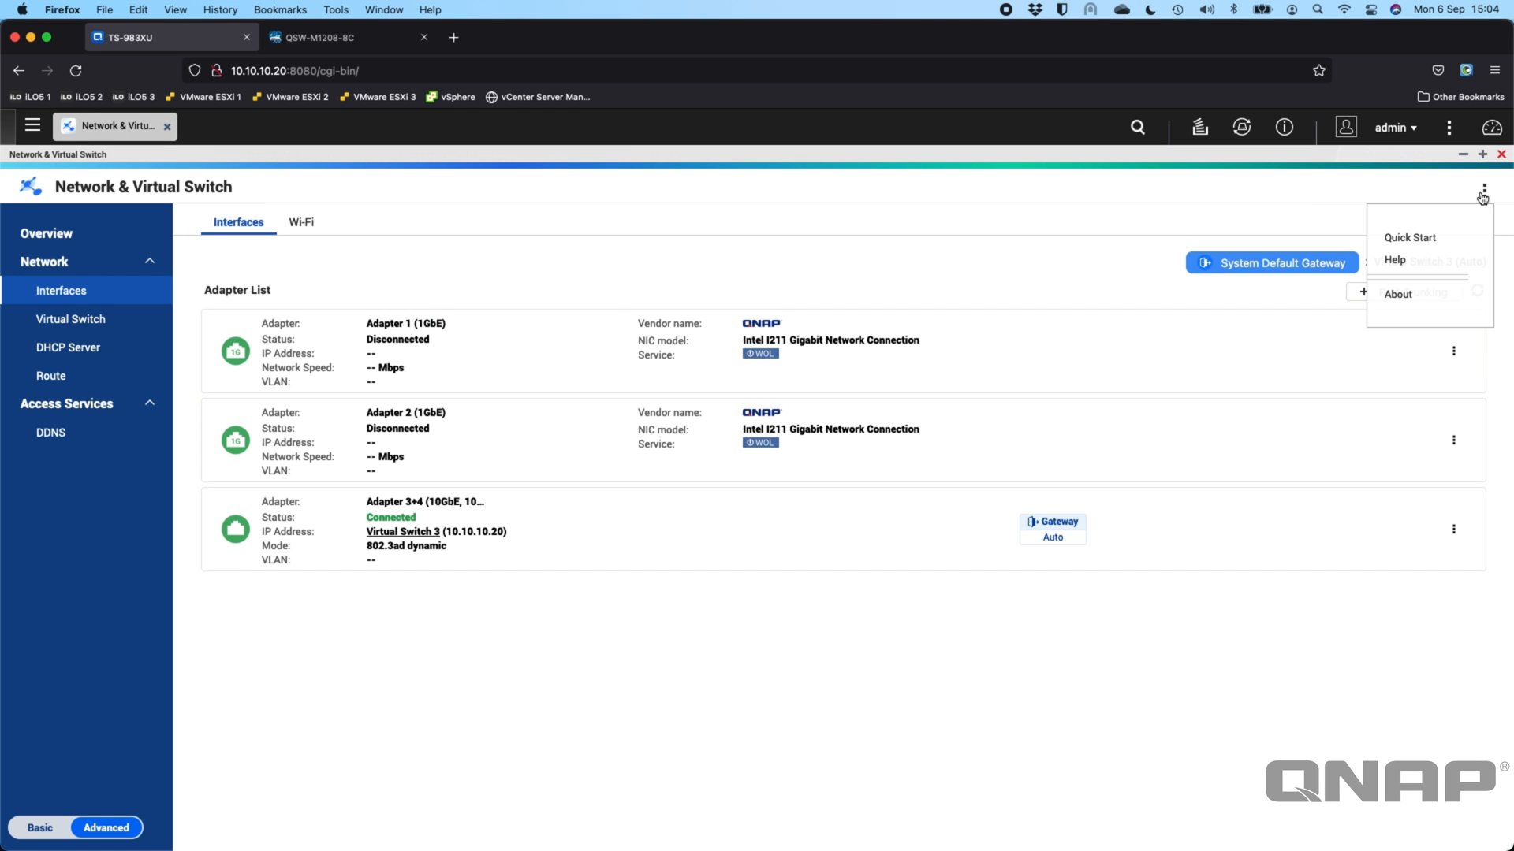
left_click(1393, 260)
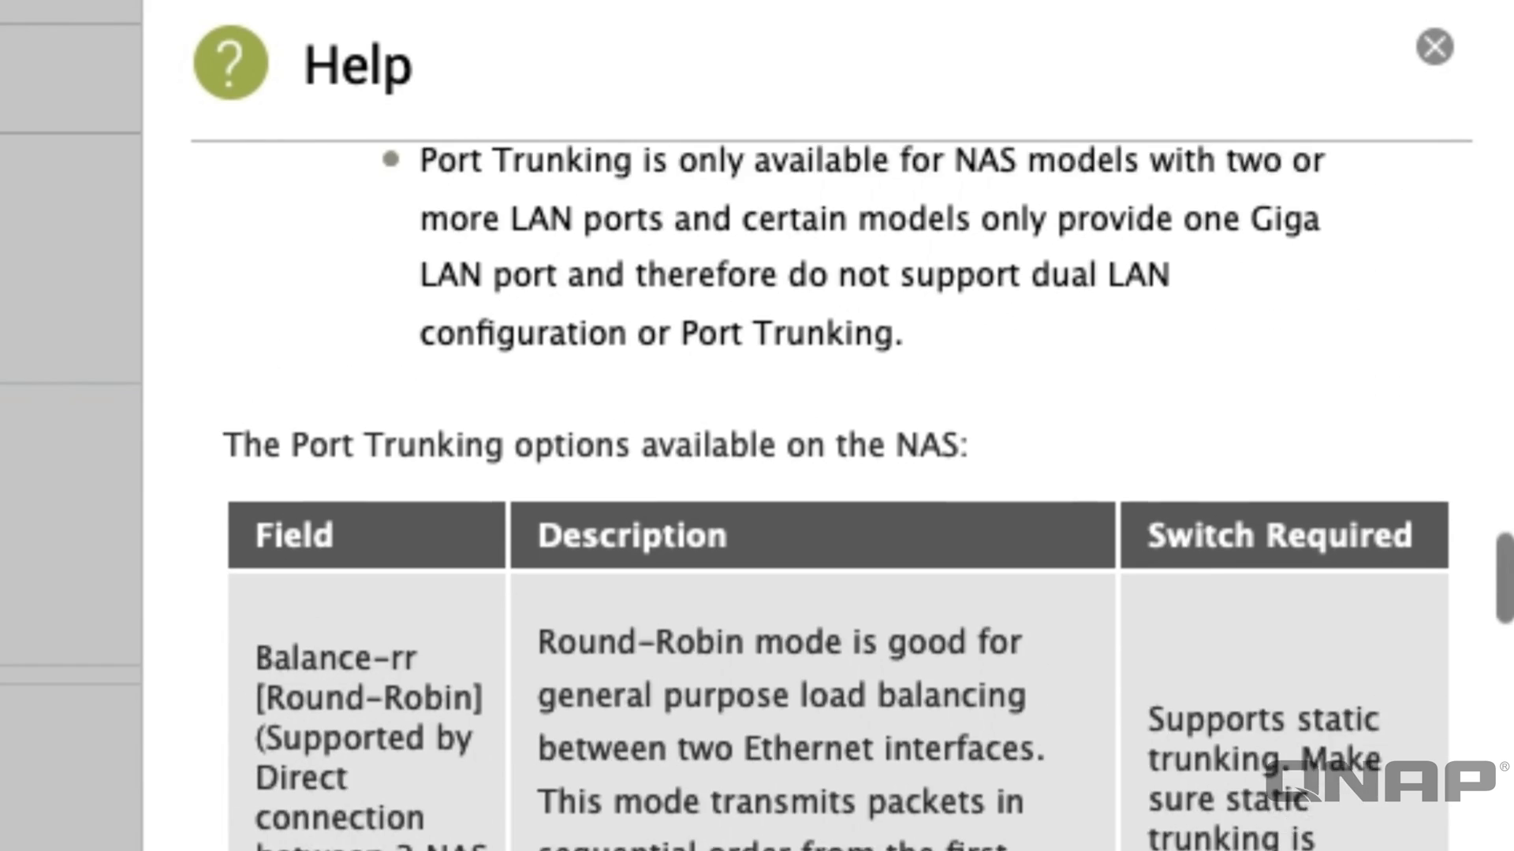
scroll("down", 3)
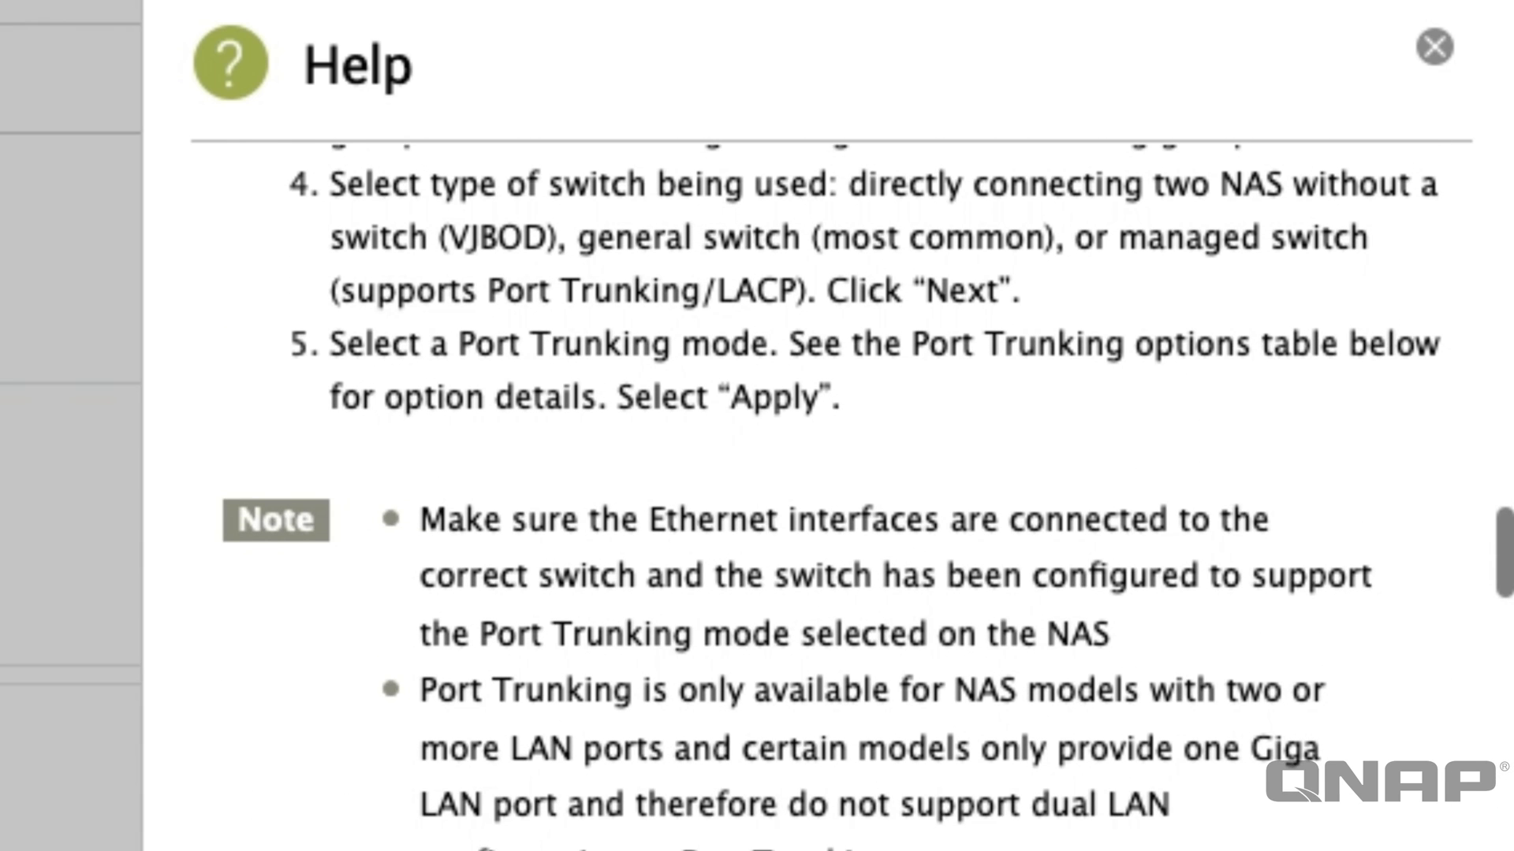
Close the help and show the Port Trunking list with Adapter 3+4 at 20 Gbps, 802.3ad dynamic
left_click(1432, 46)
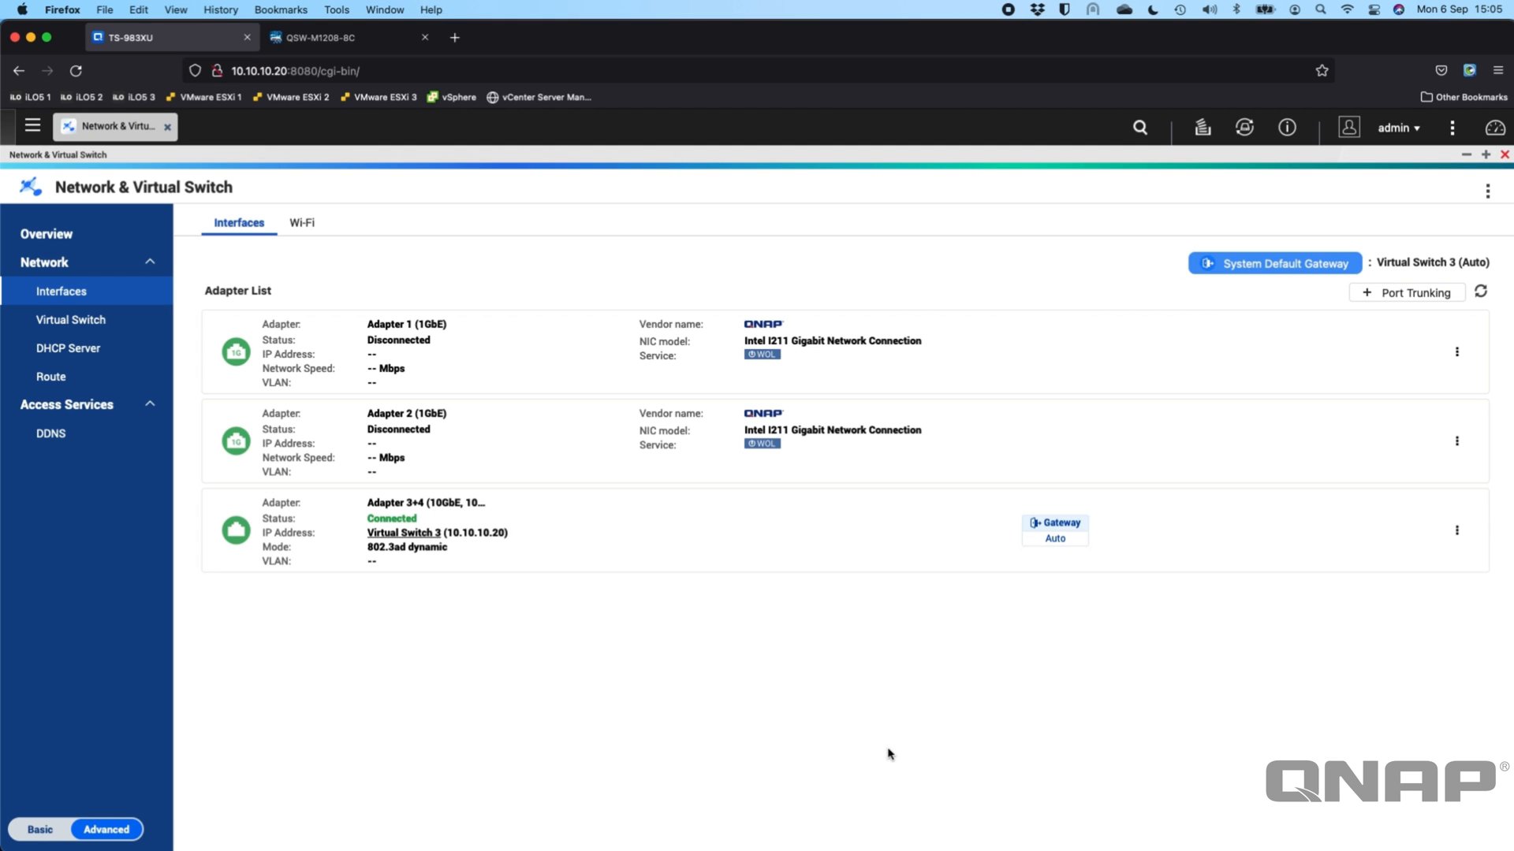
mouse_move(982, 457)
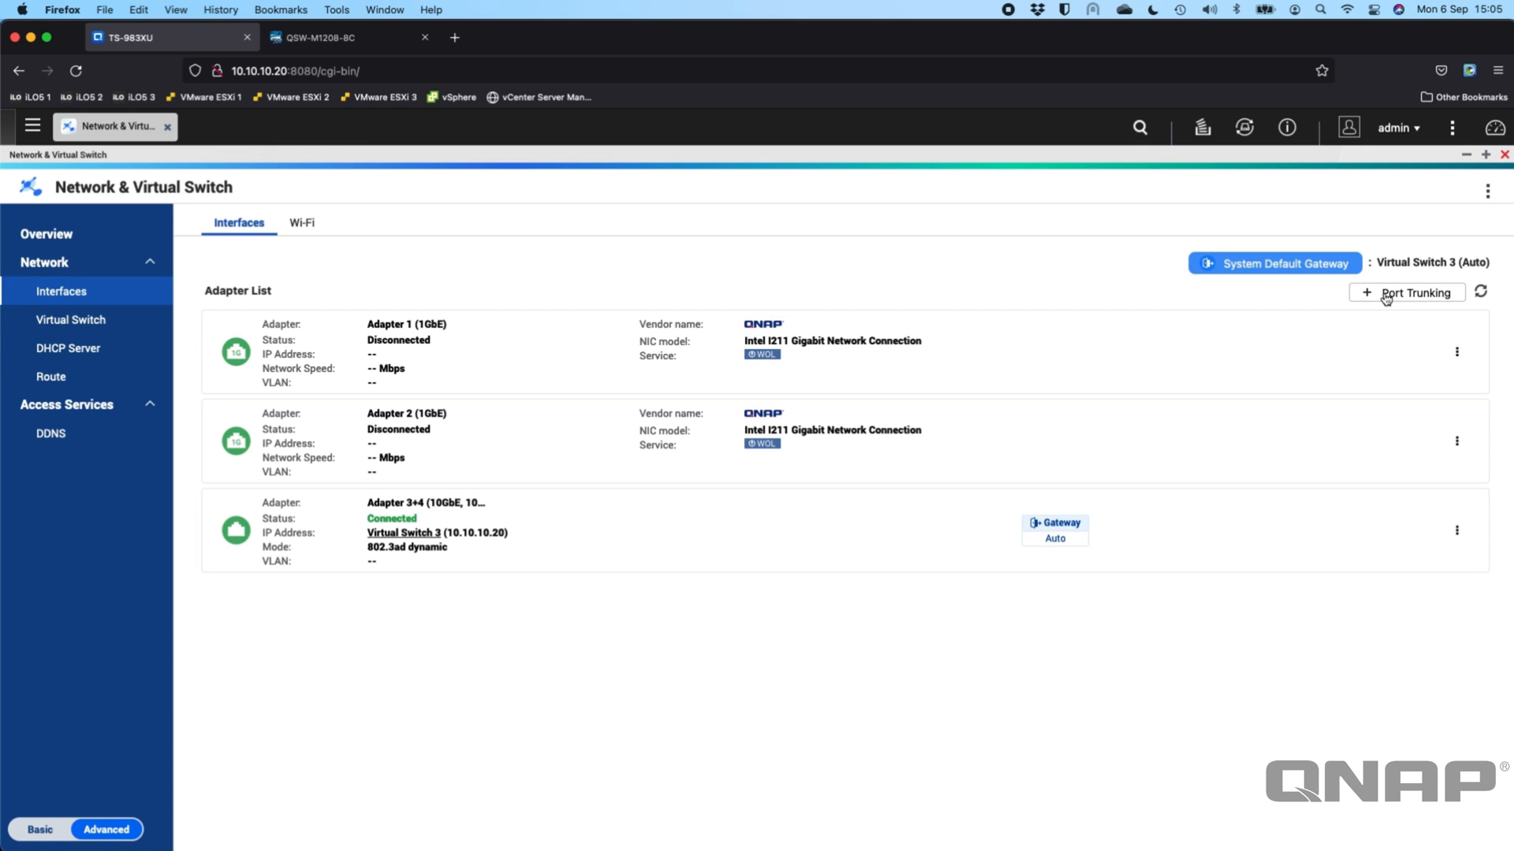
left_click(1412, 293)
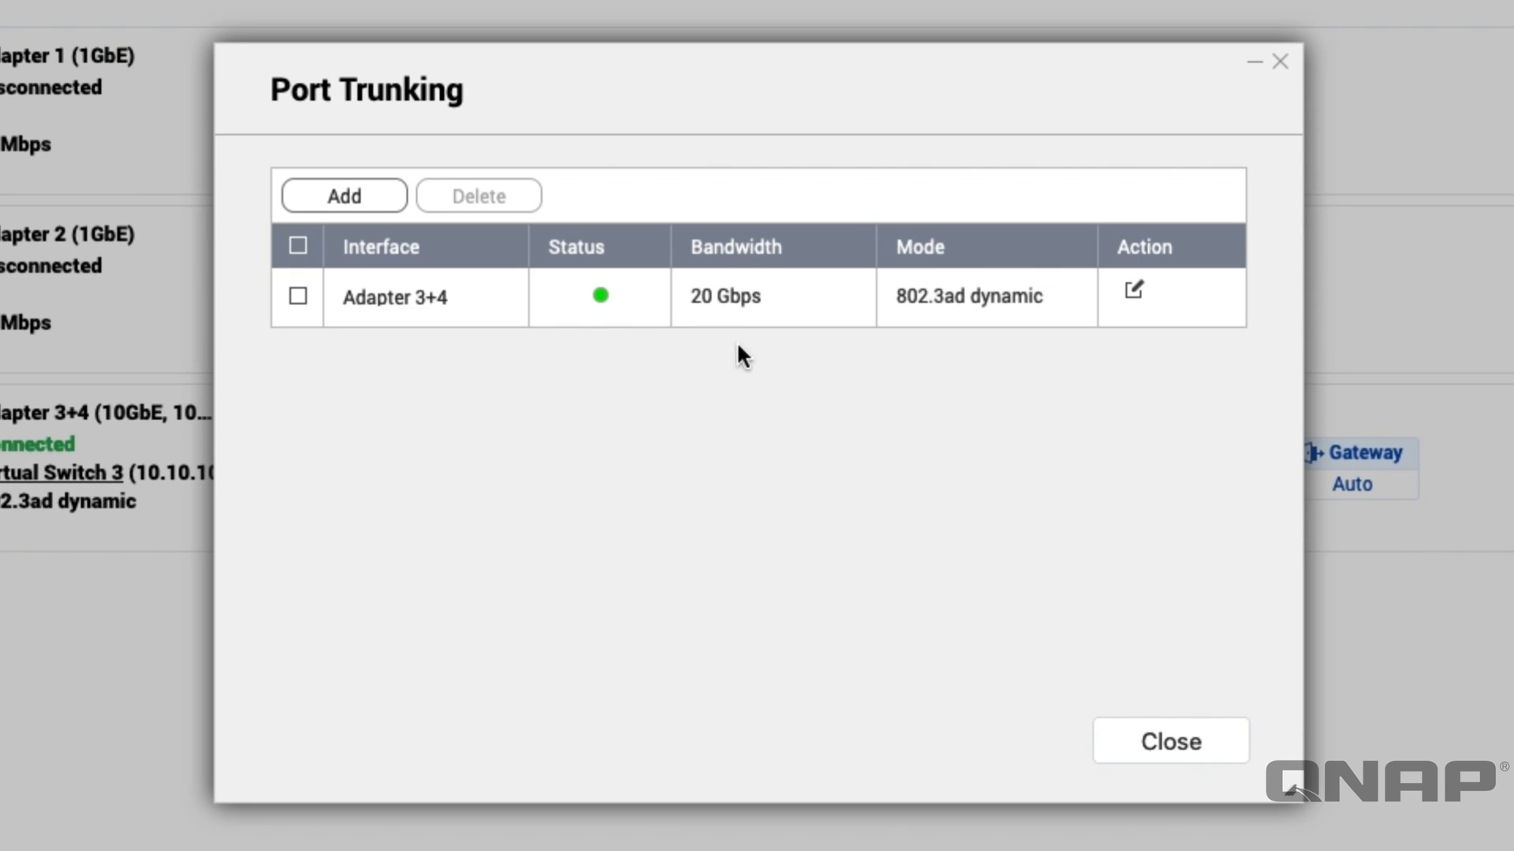
mouse_move(388, 255)
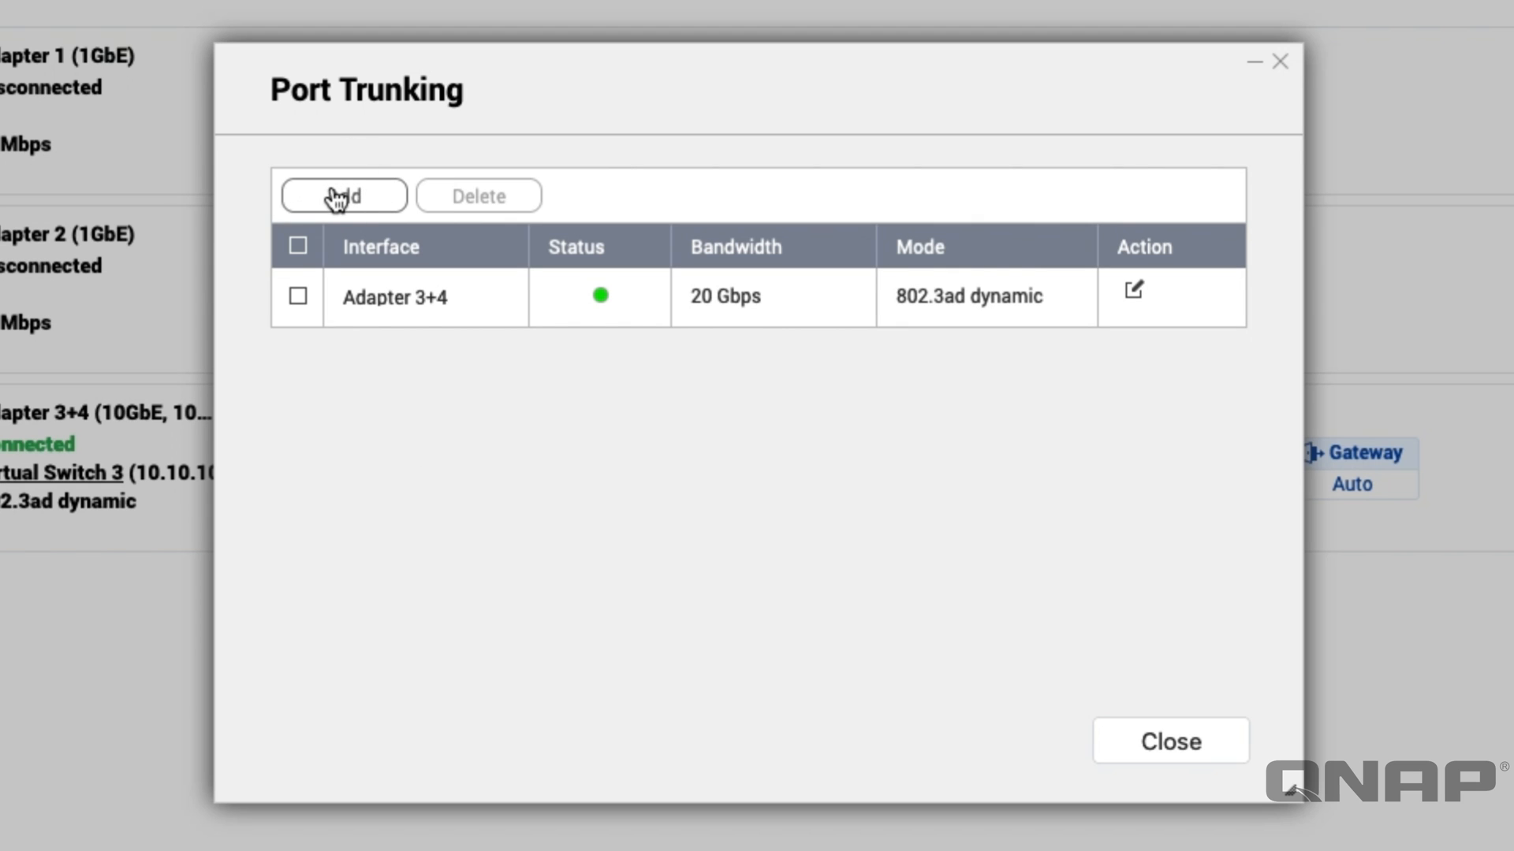
Add a new port trunk with Adapter 1 and Adapter 2 selected as members
left_click(344, 196)
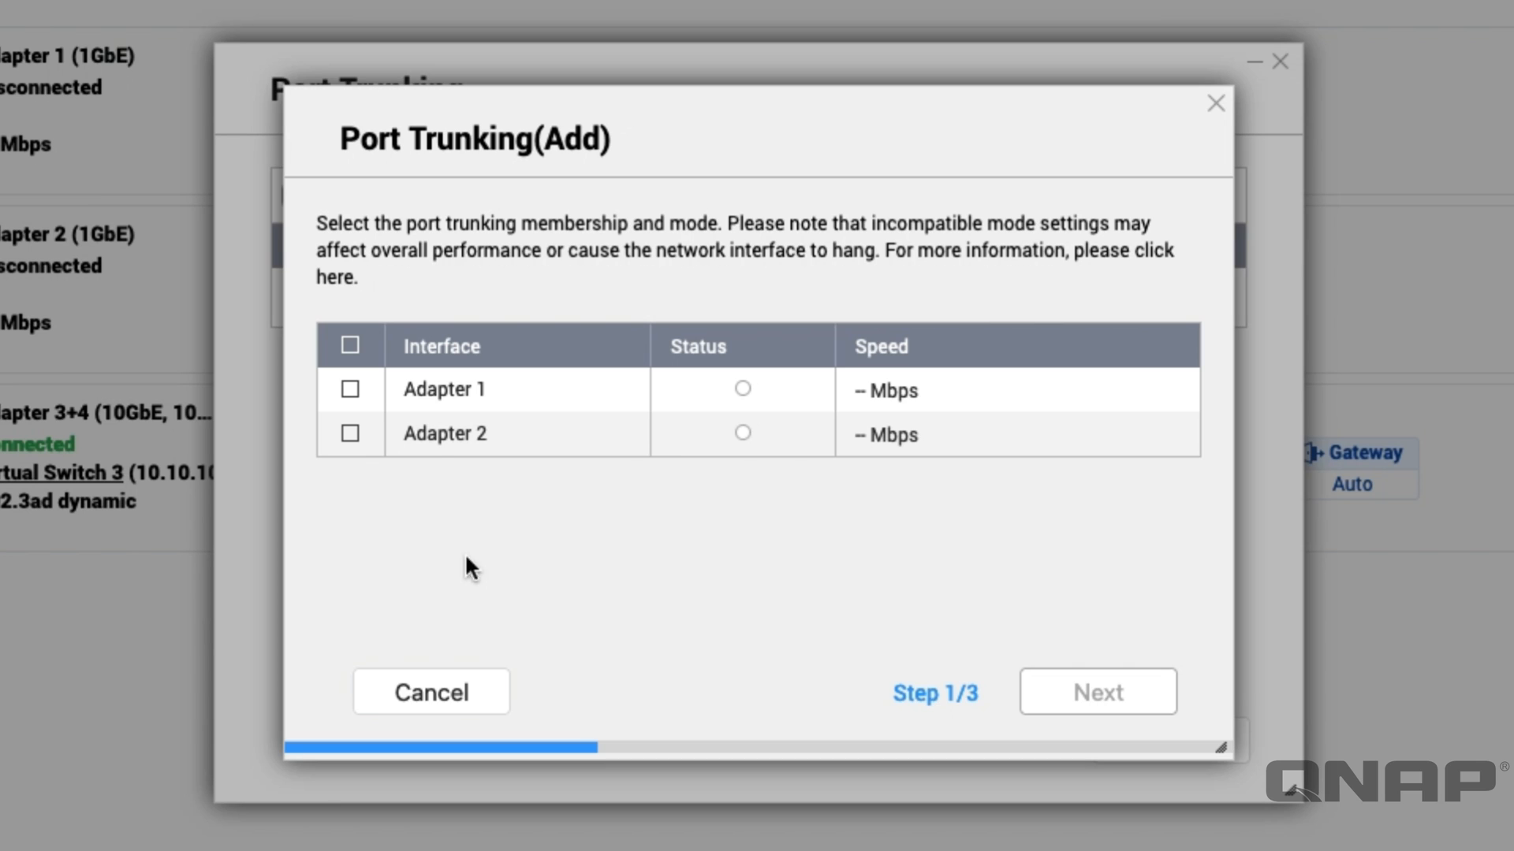
mouse_move(376, 470)
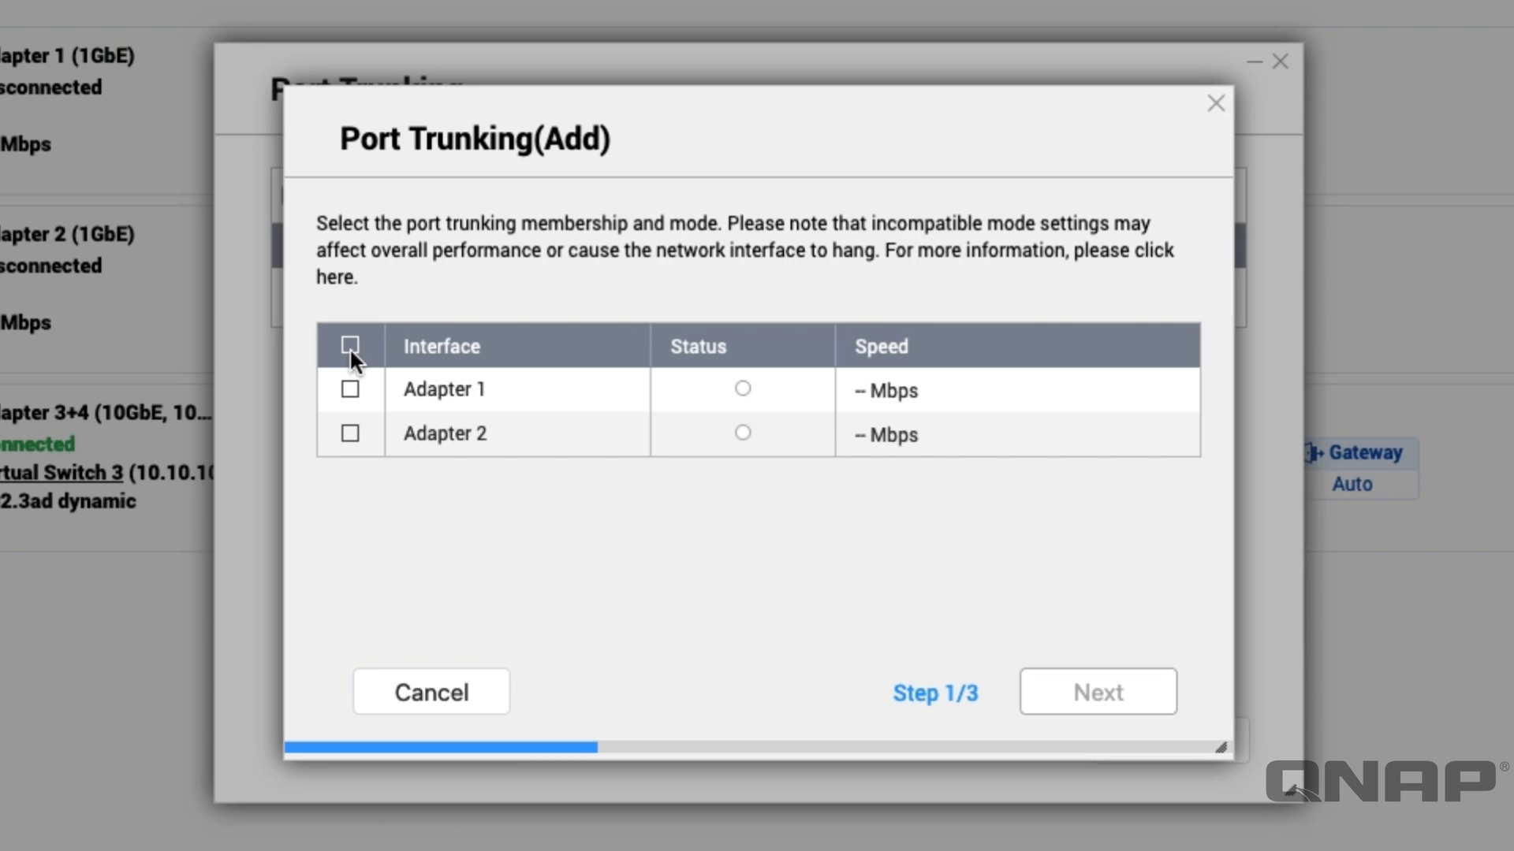
left_click(350, 345)
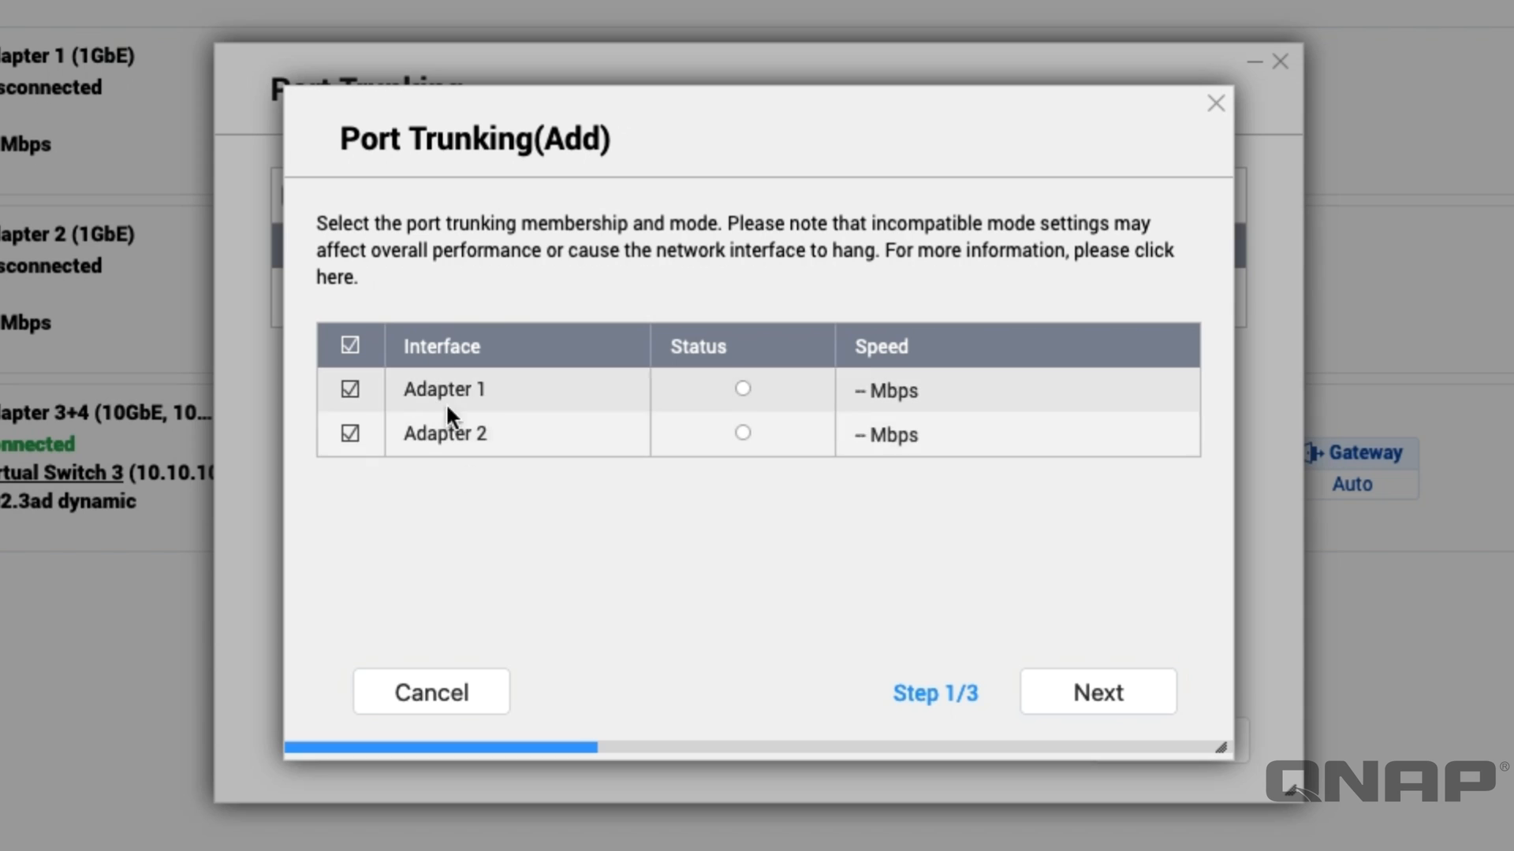
mouse_move(102, 191)
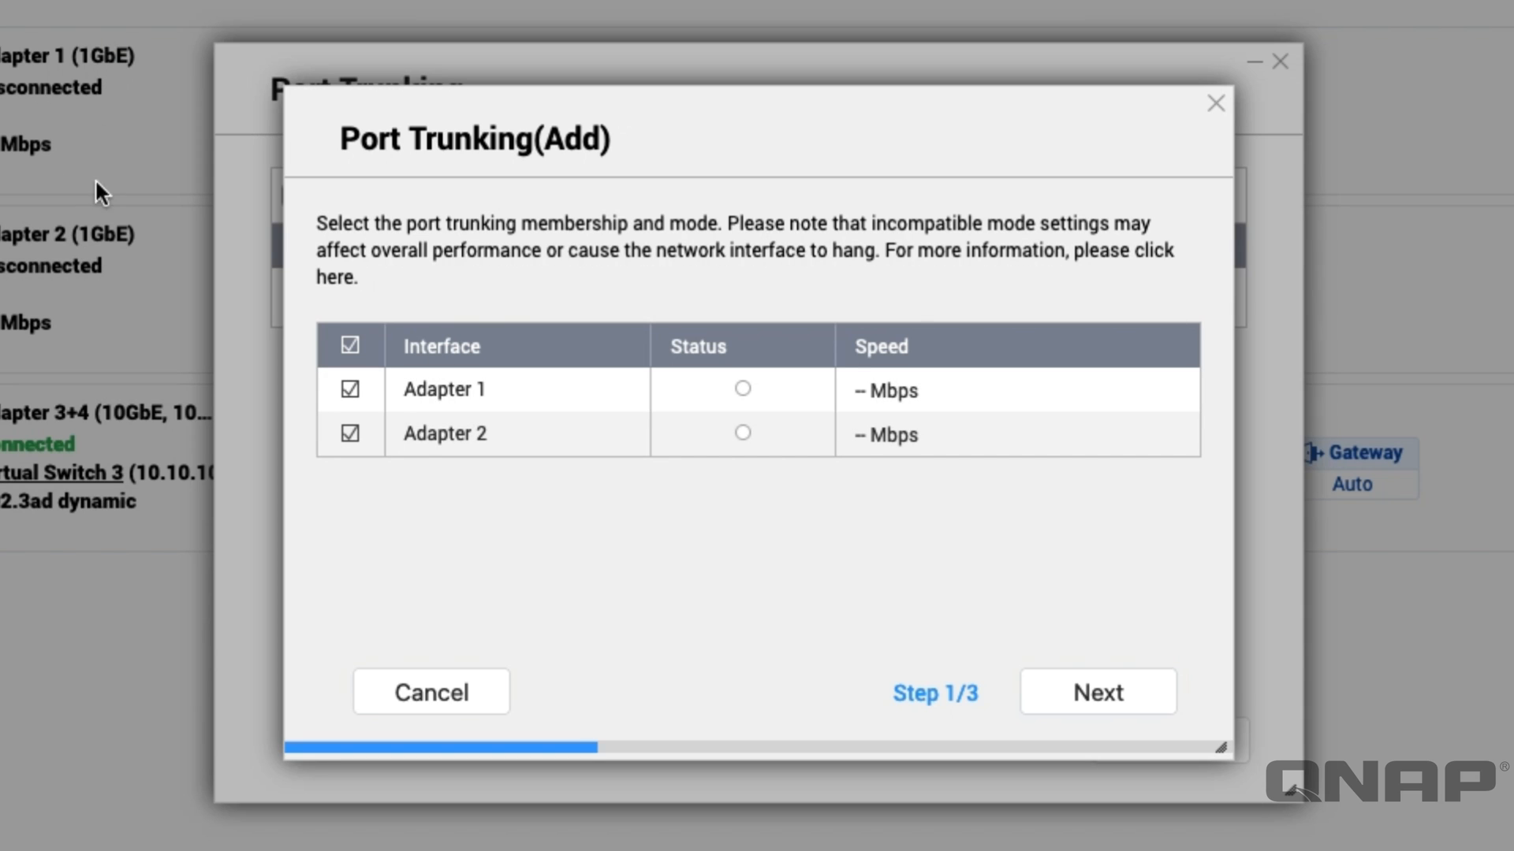
mouse_move(139, 304)
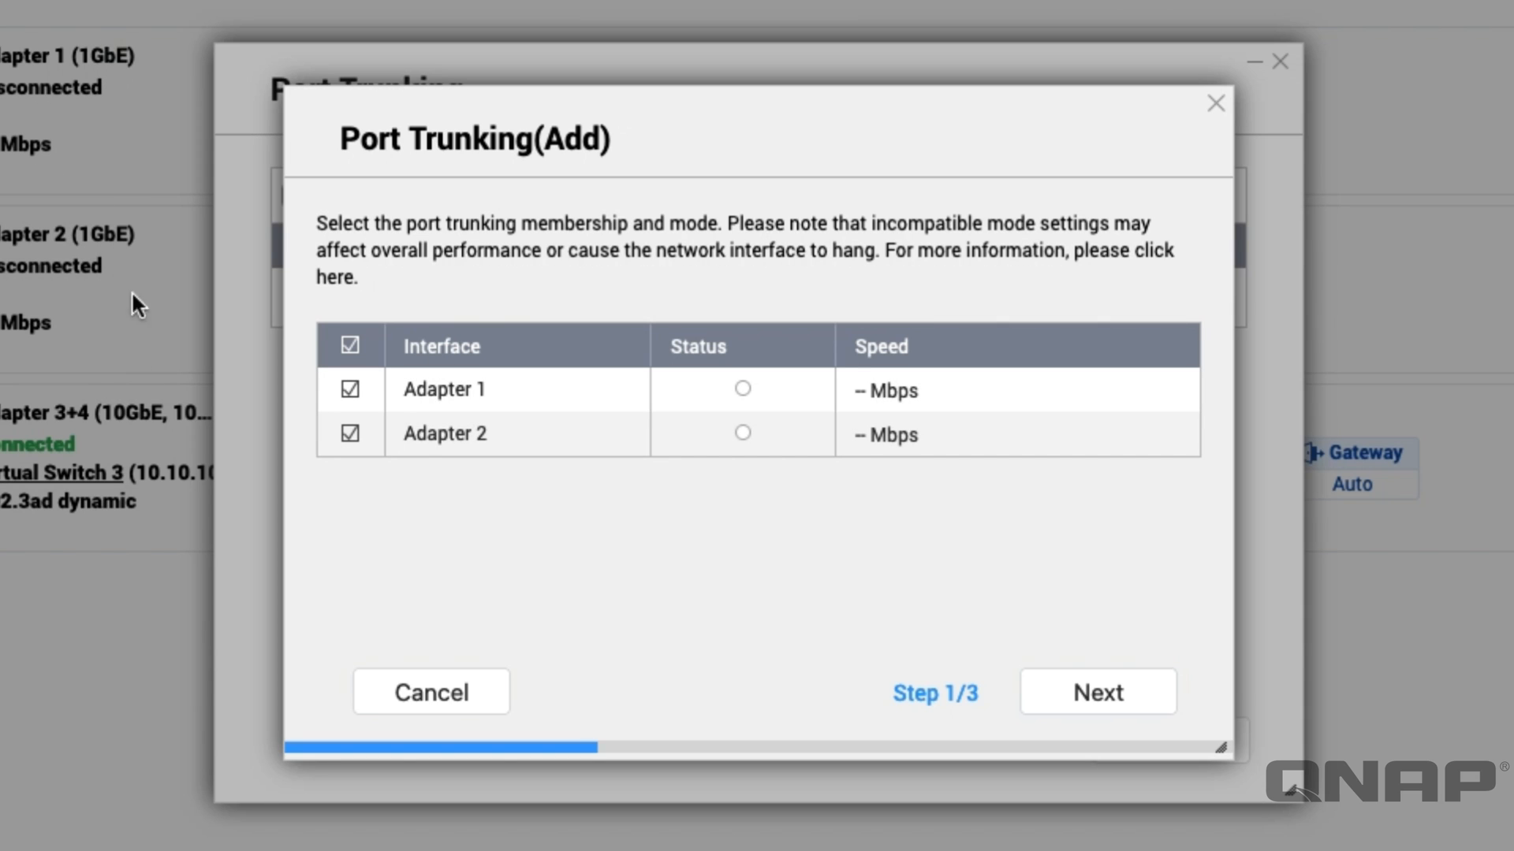
mouse_move(292, 277)
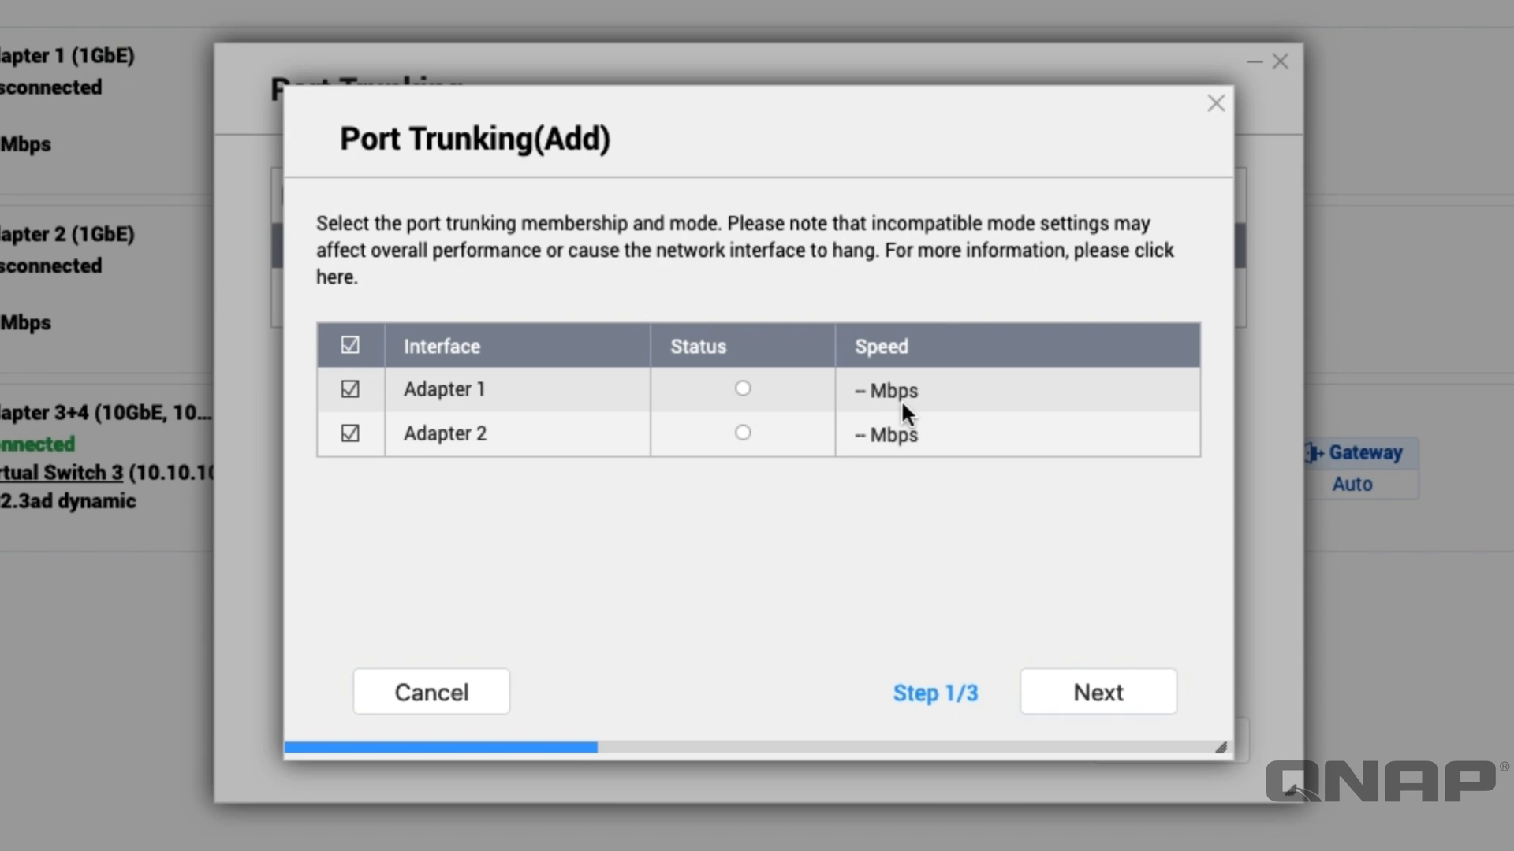
mouse_move(888, 436)
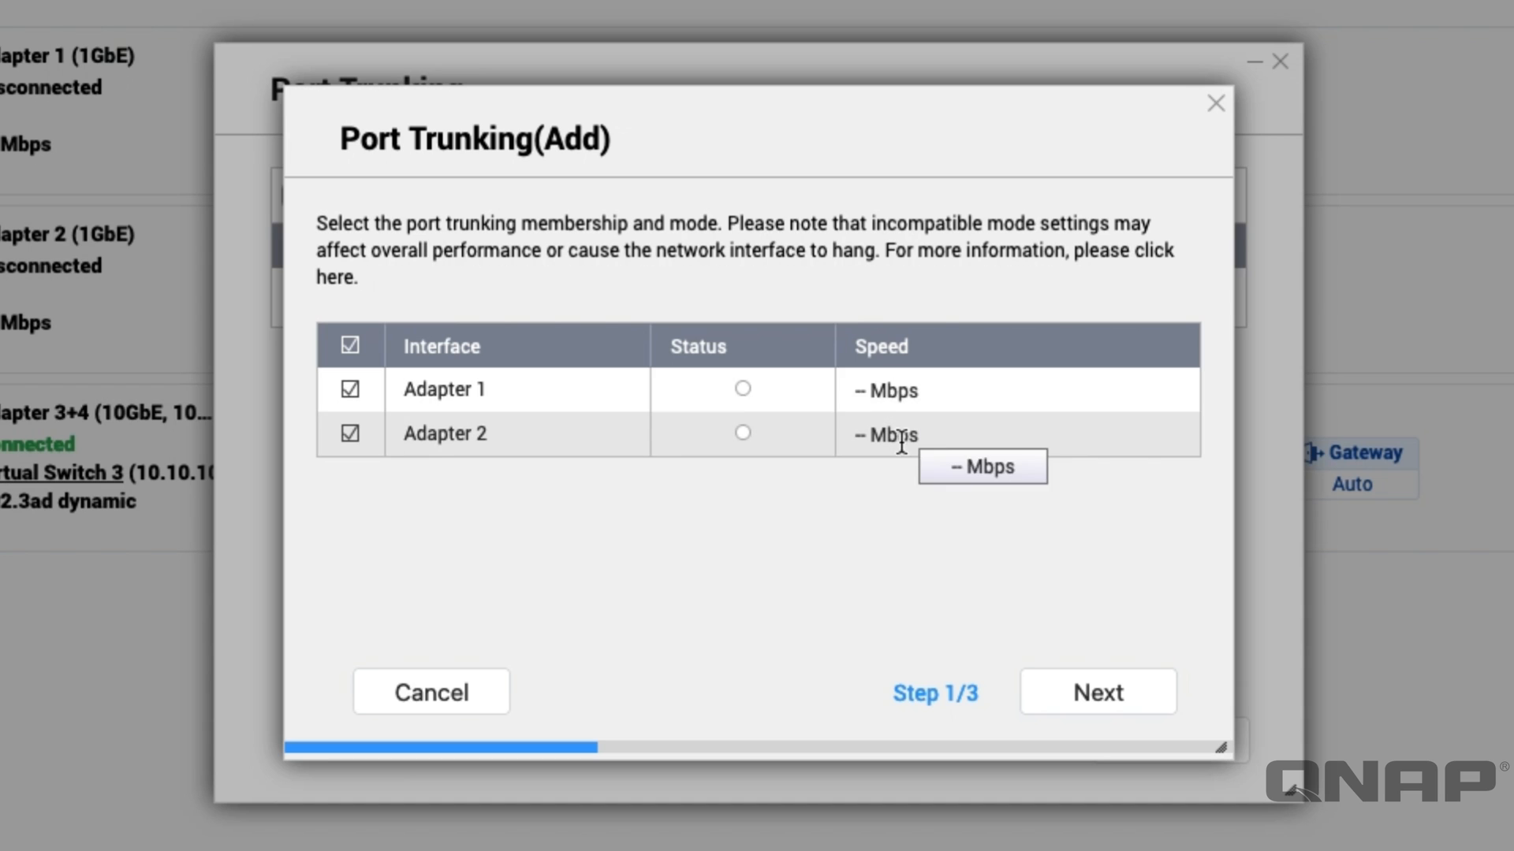
mouse_move(941, 643)
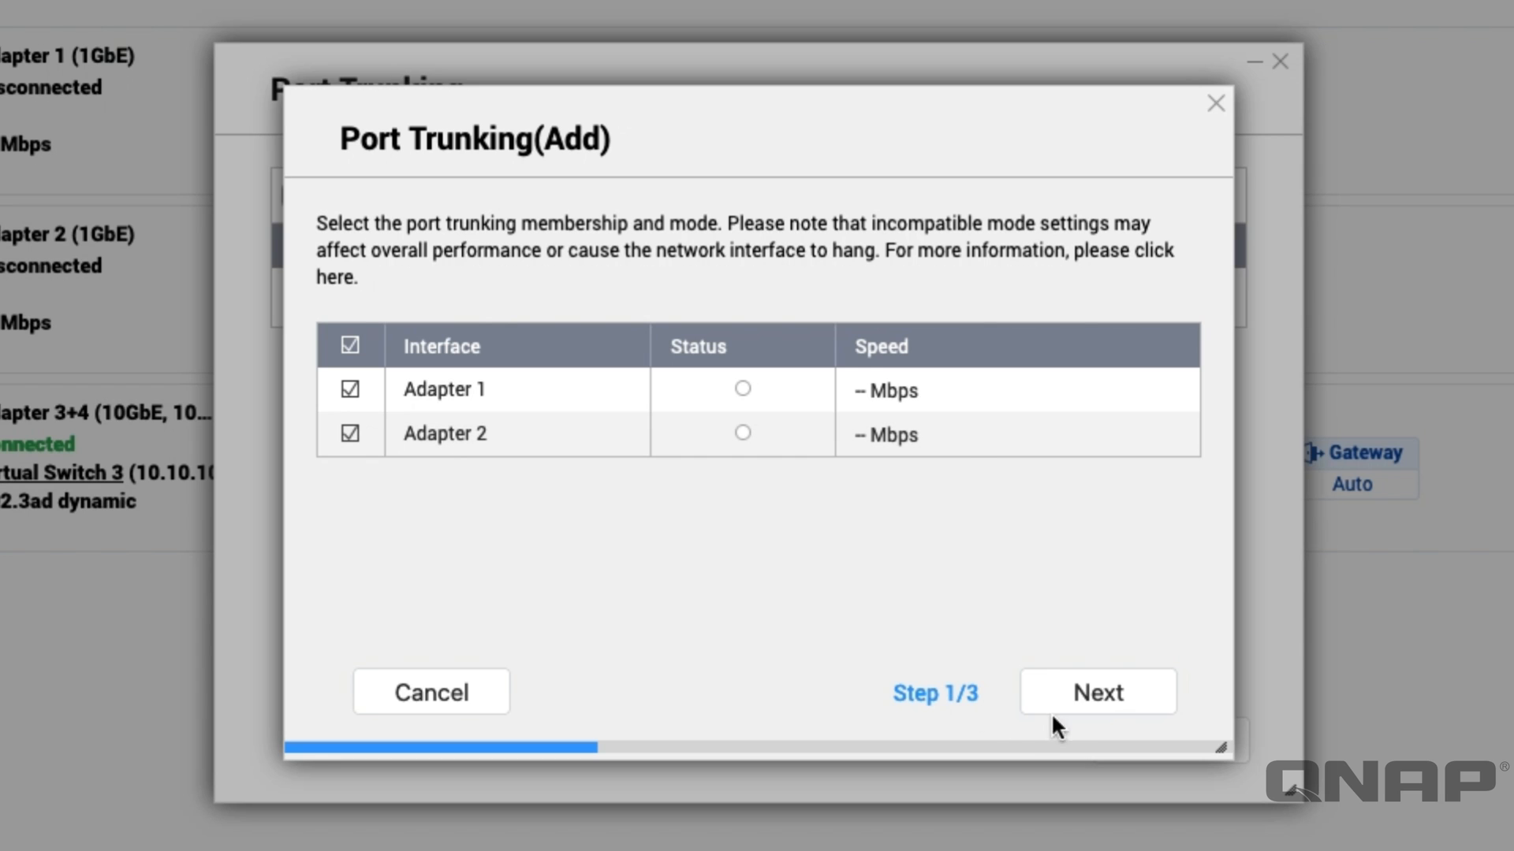
At wizard step 2/3, choose Managed Switch (supports Port Trunking/LACP)
left_click(1095, 691)
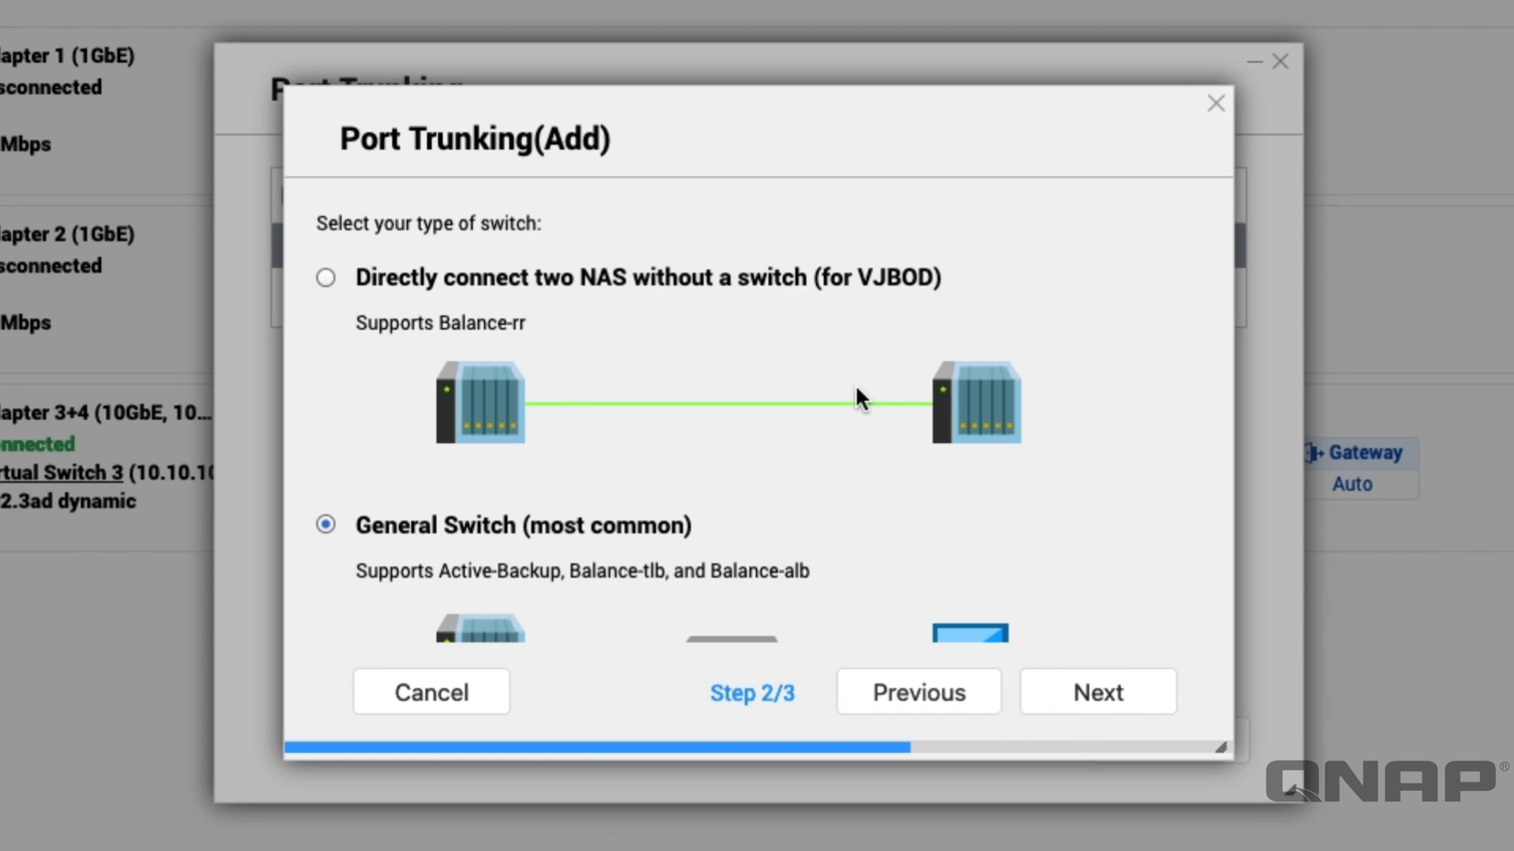
mouse_move(902, 577)
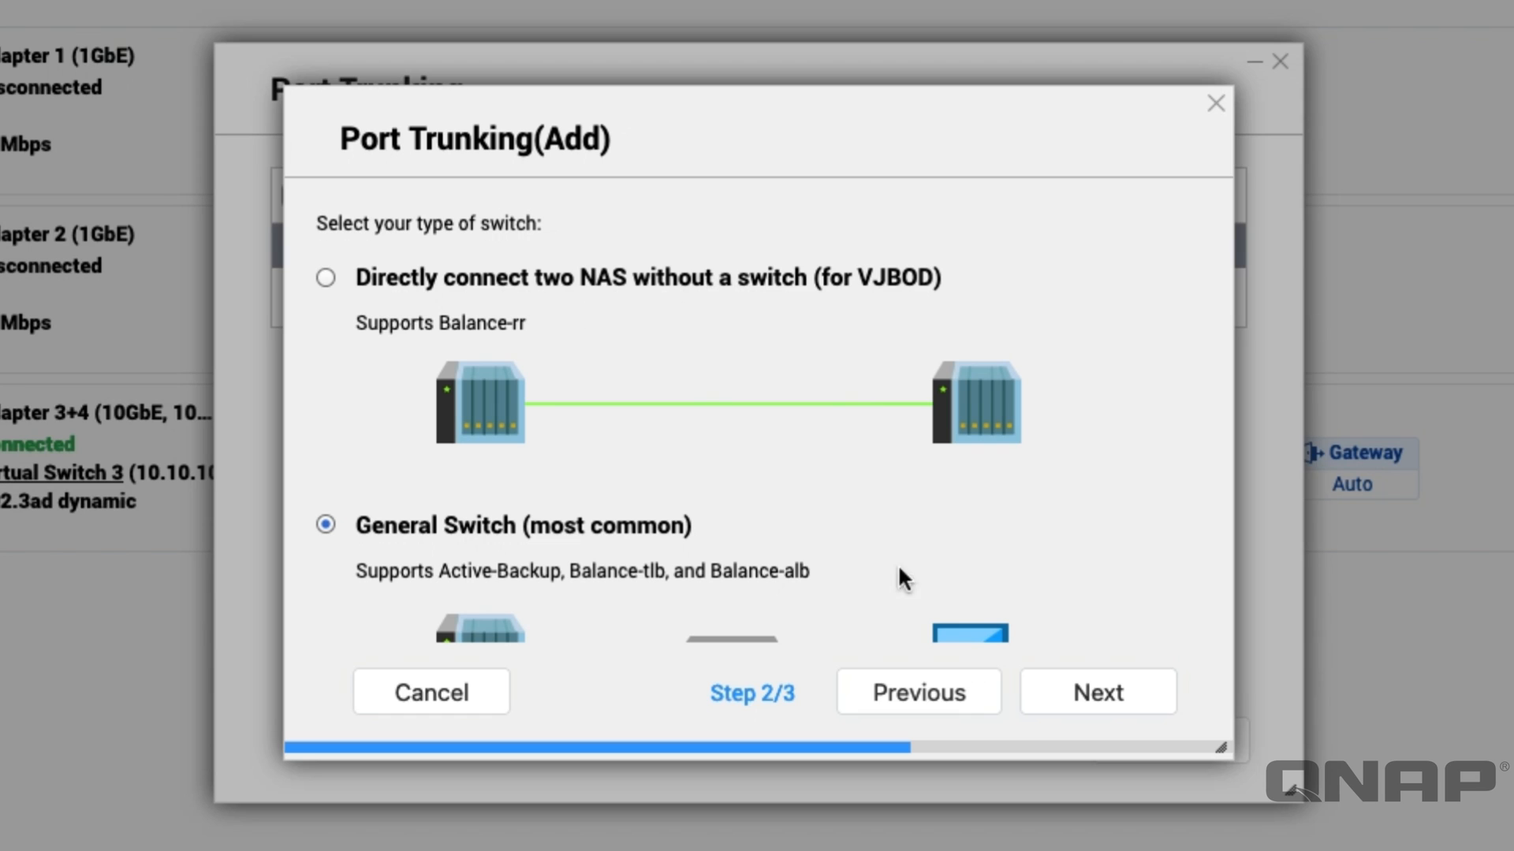
mouse_move(878, 613)
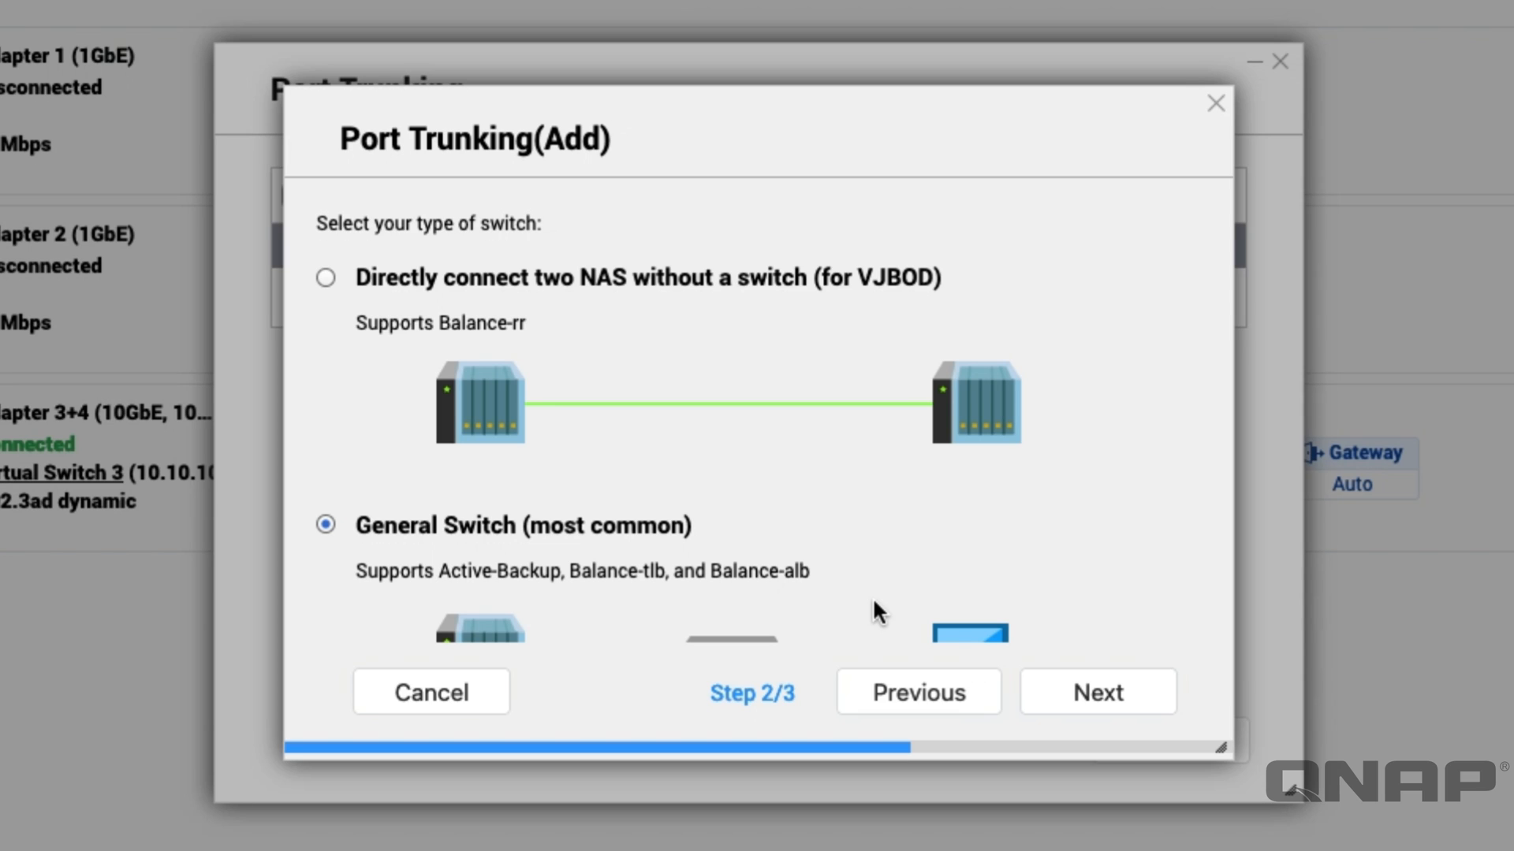
mouse_move(408, 304)
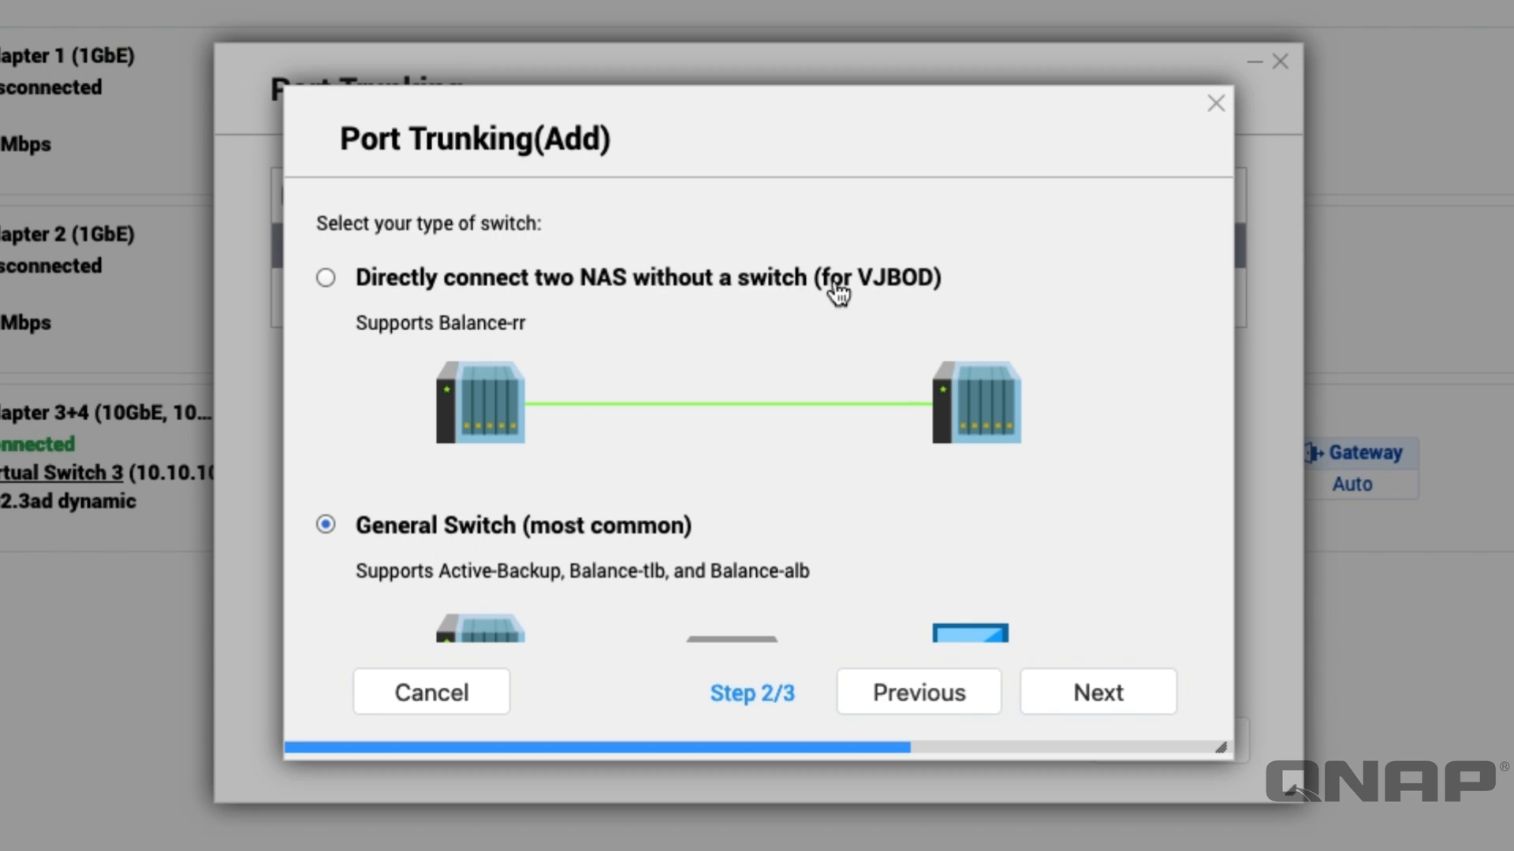
mouse_move(1129, 495)
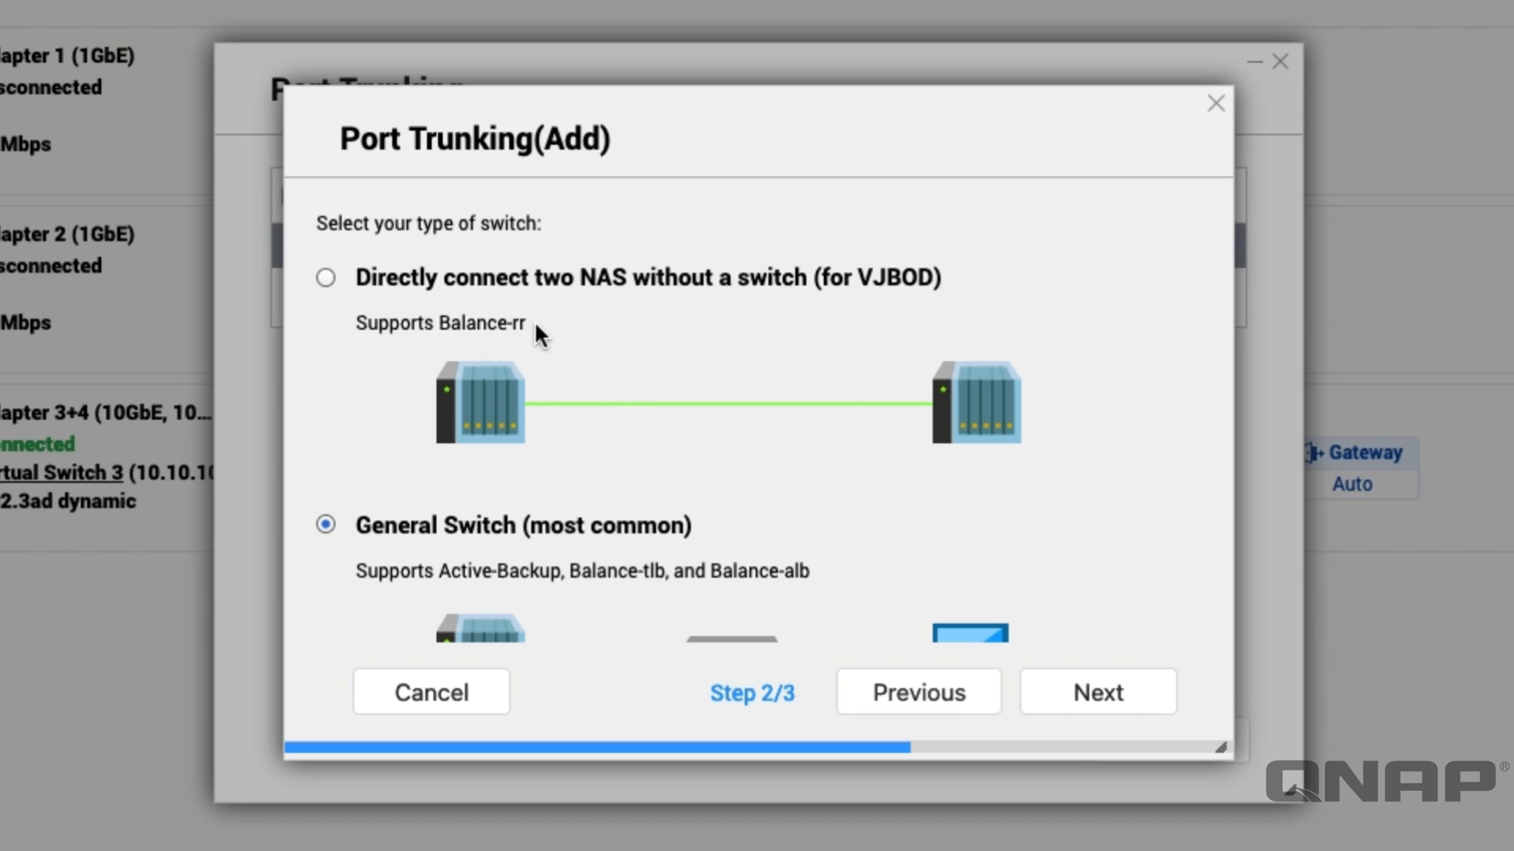
mouse_move(566, 345)
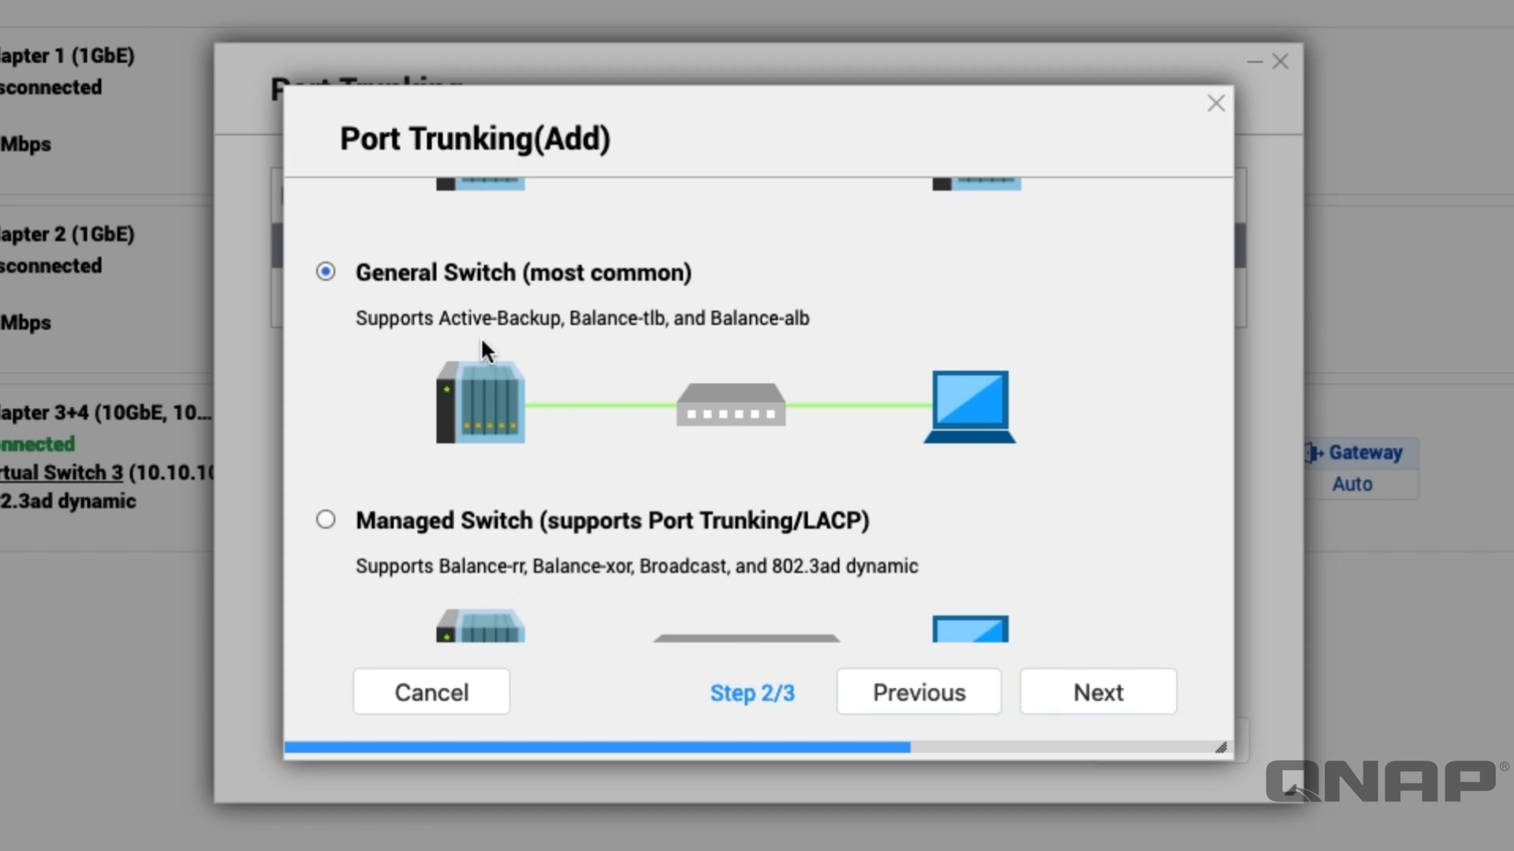
mouse_move(429, 345)
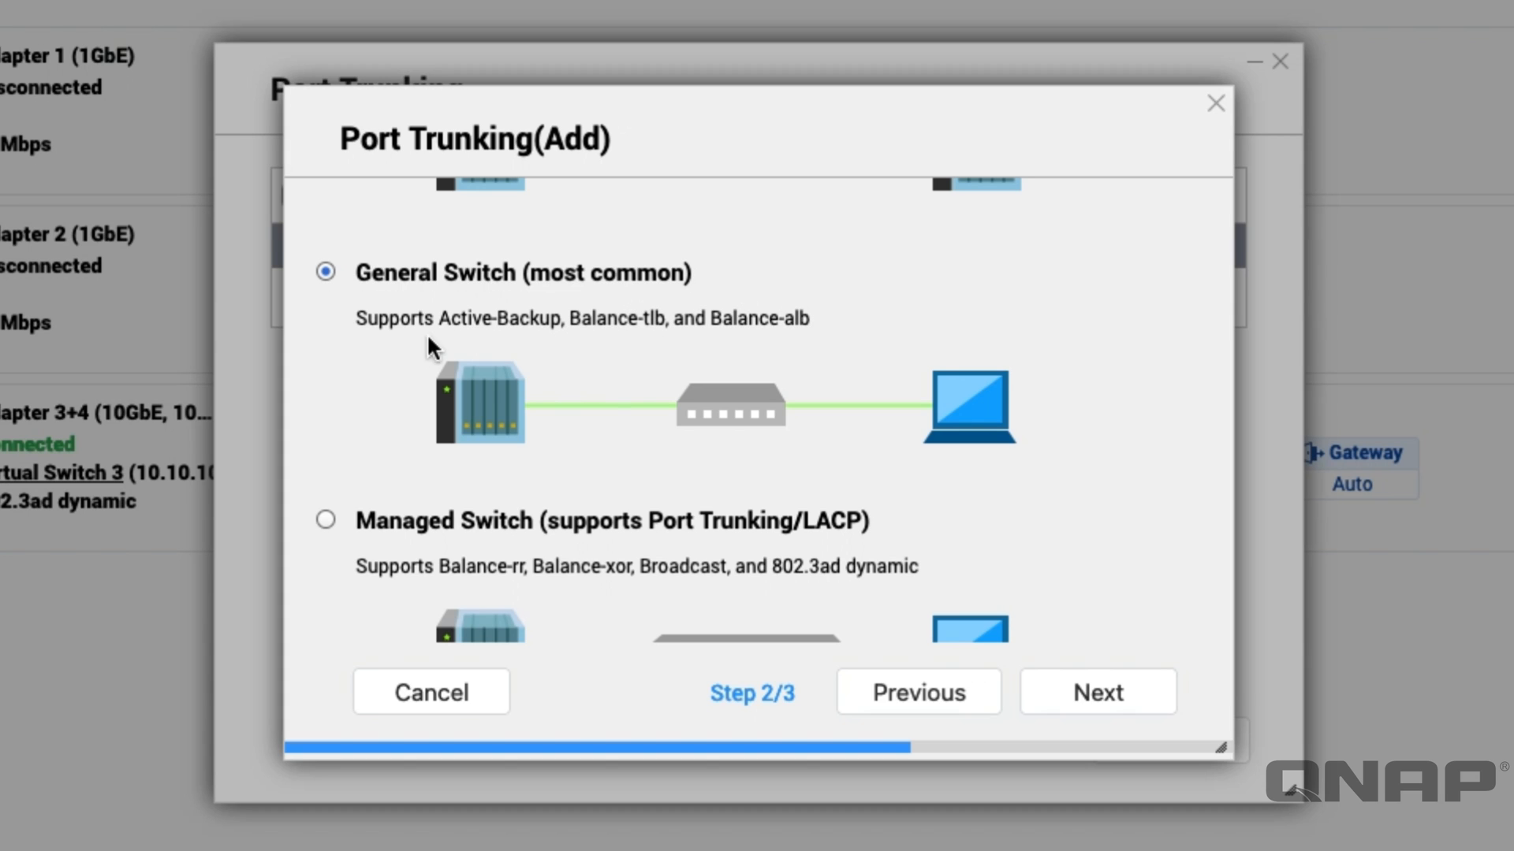
scroll("down", 3)
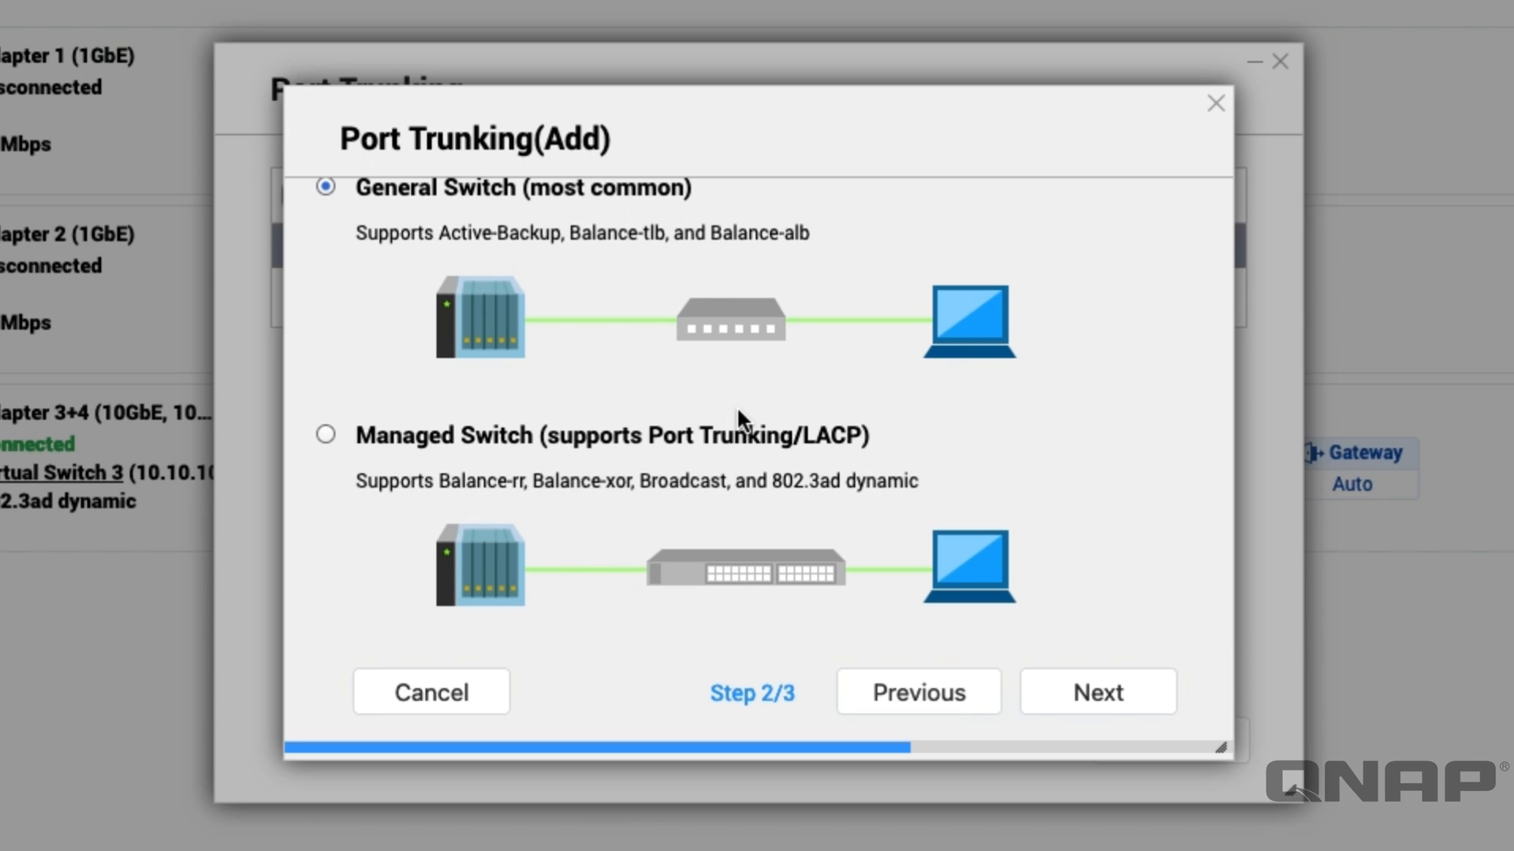
mouse_move(880, 475)
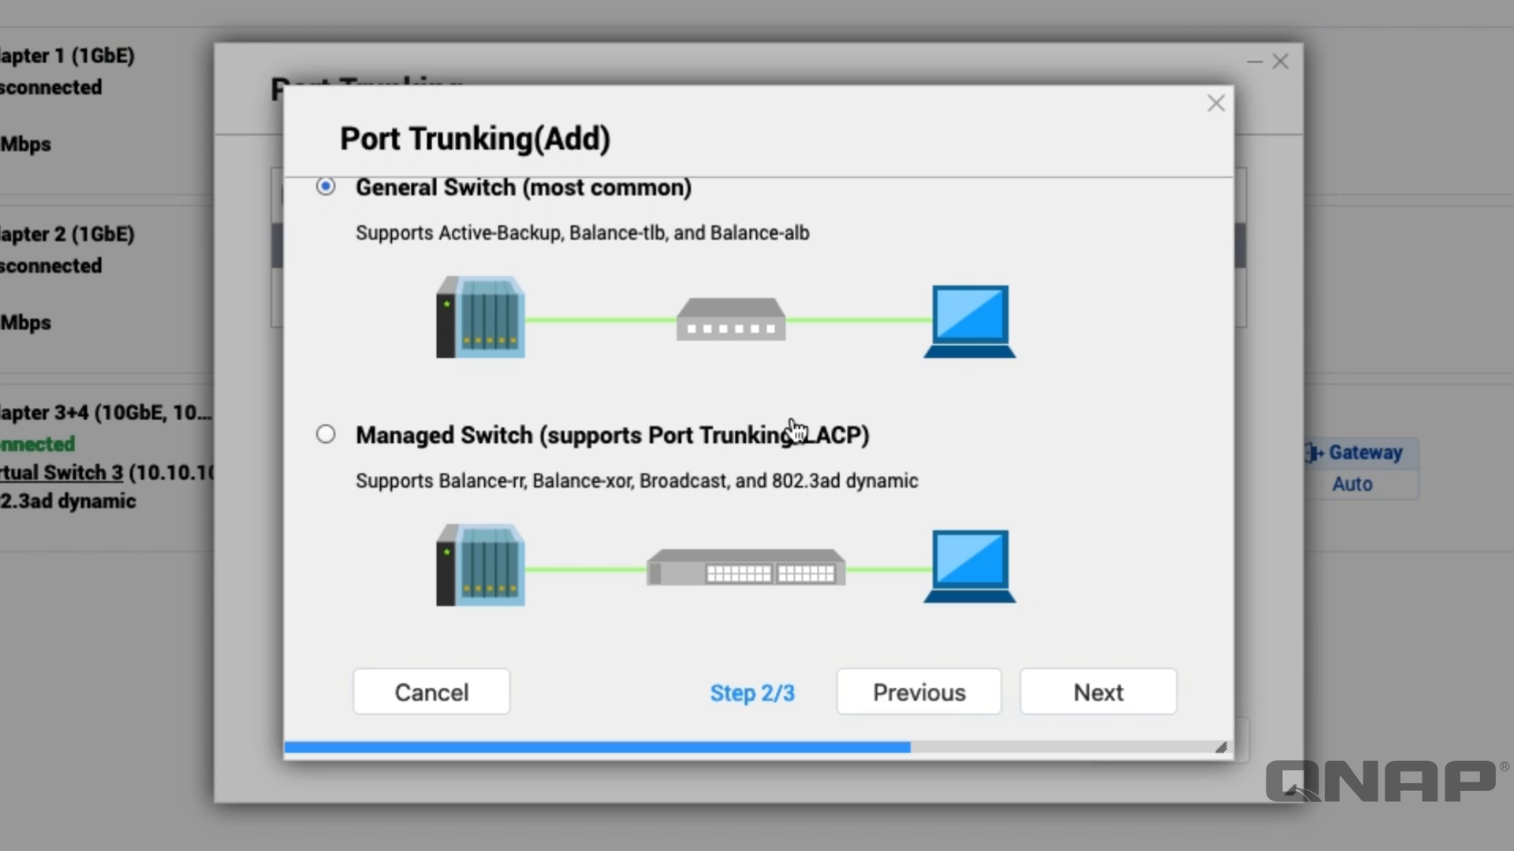
mouse_move(902, 483)
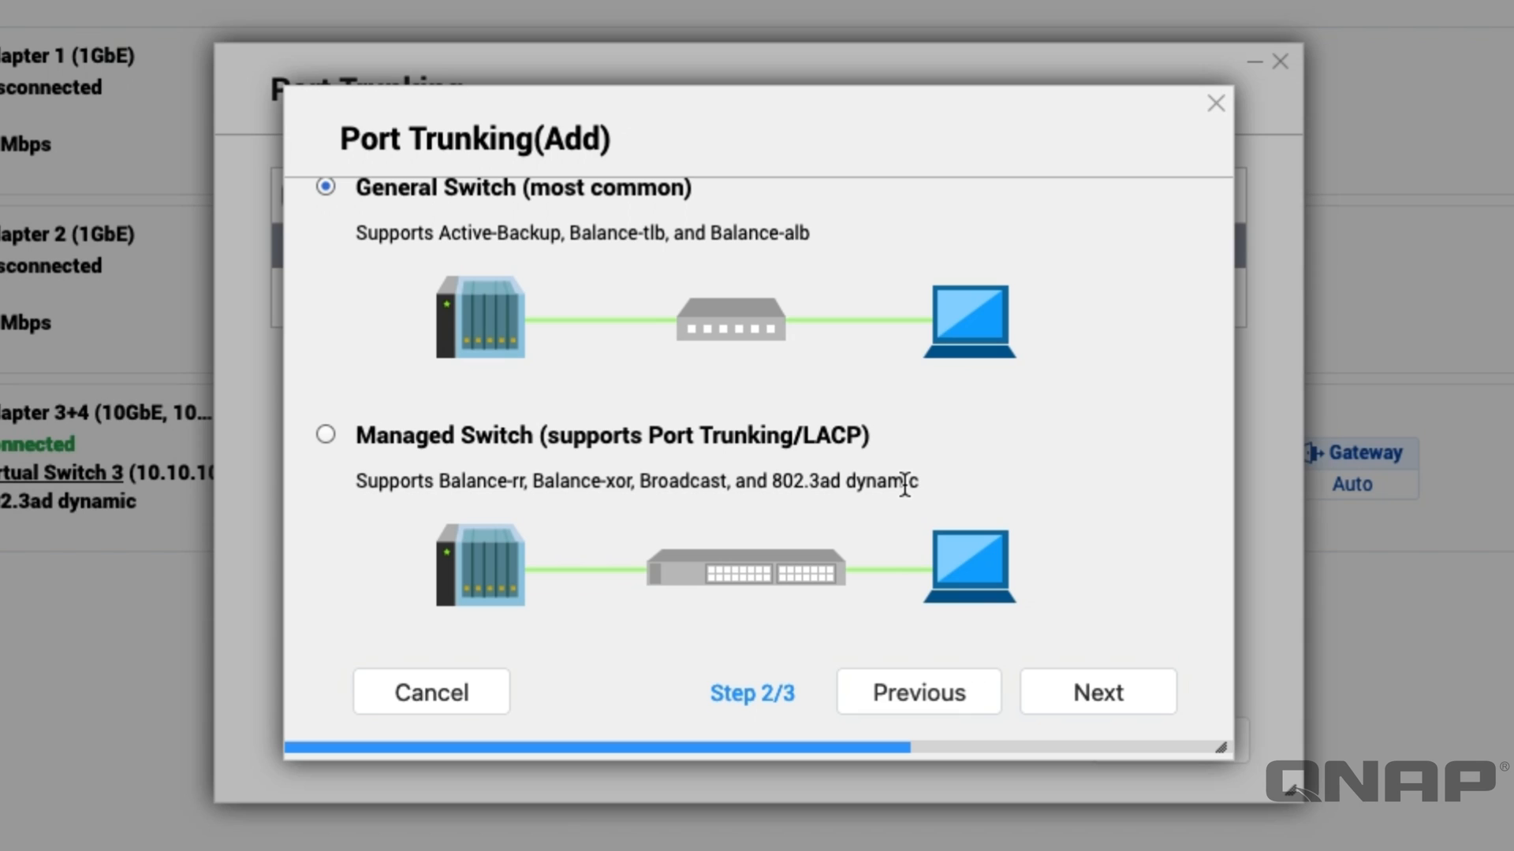
mouse_move(509, 193)
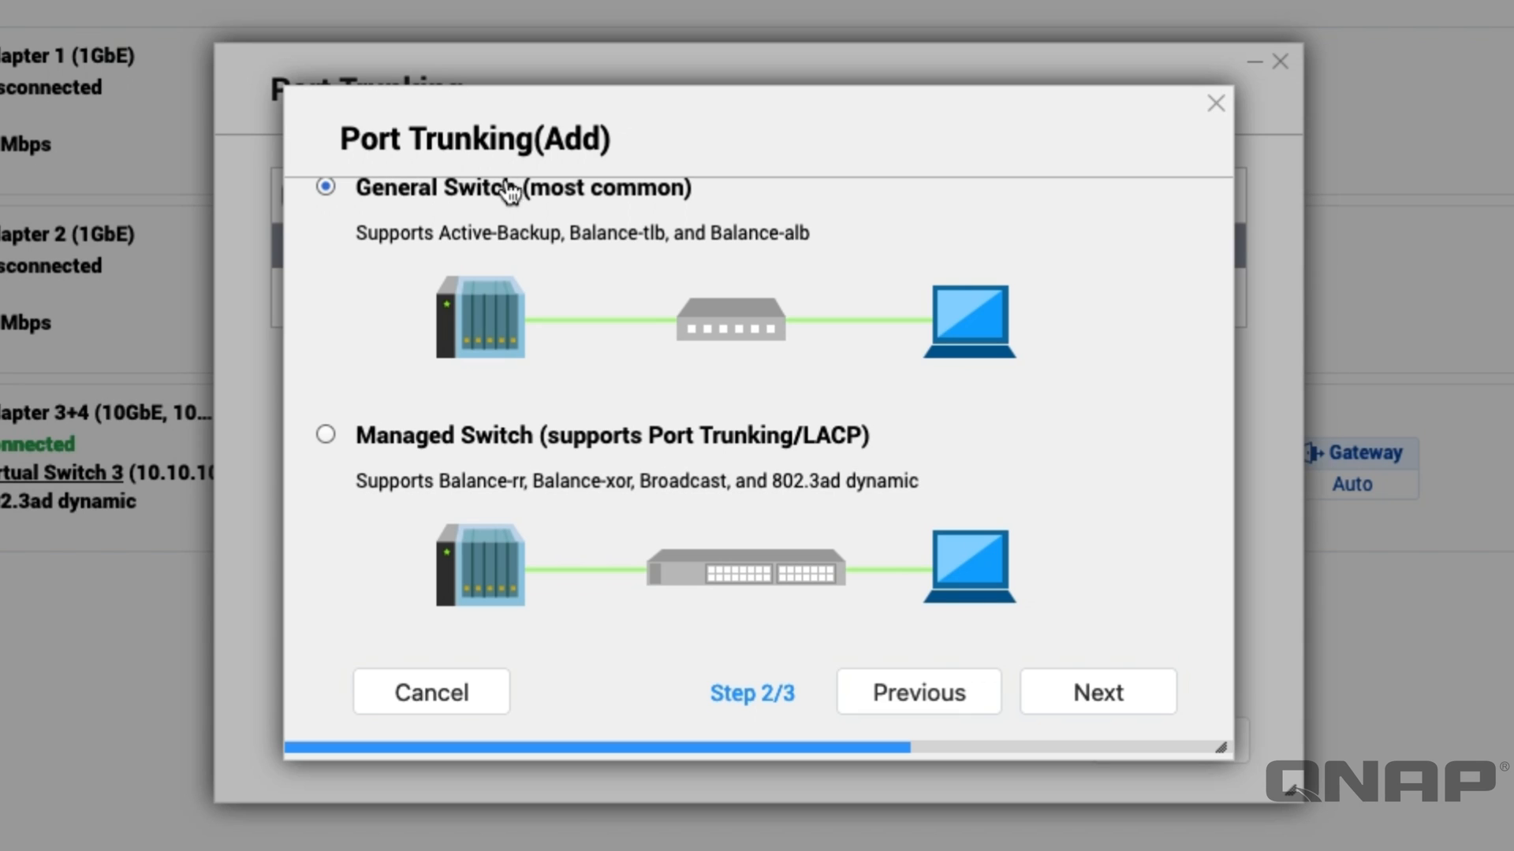
mouse_move(564, 424)
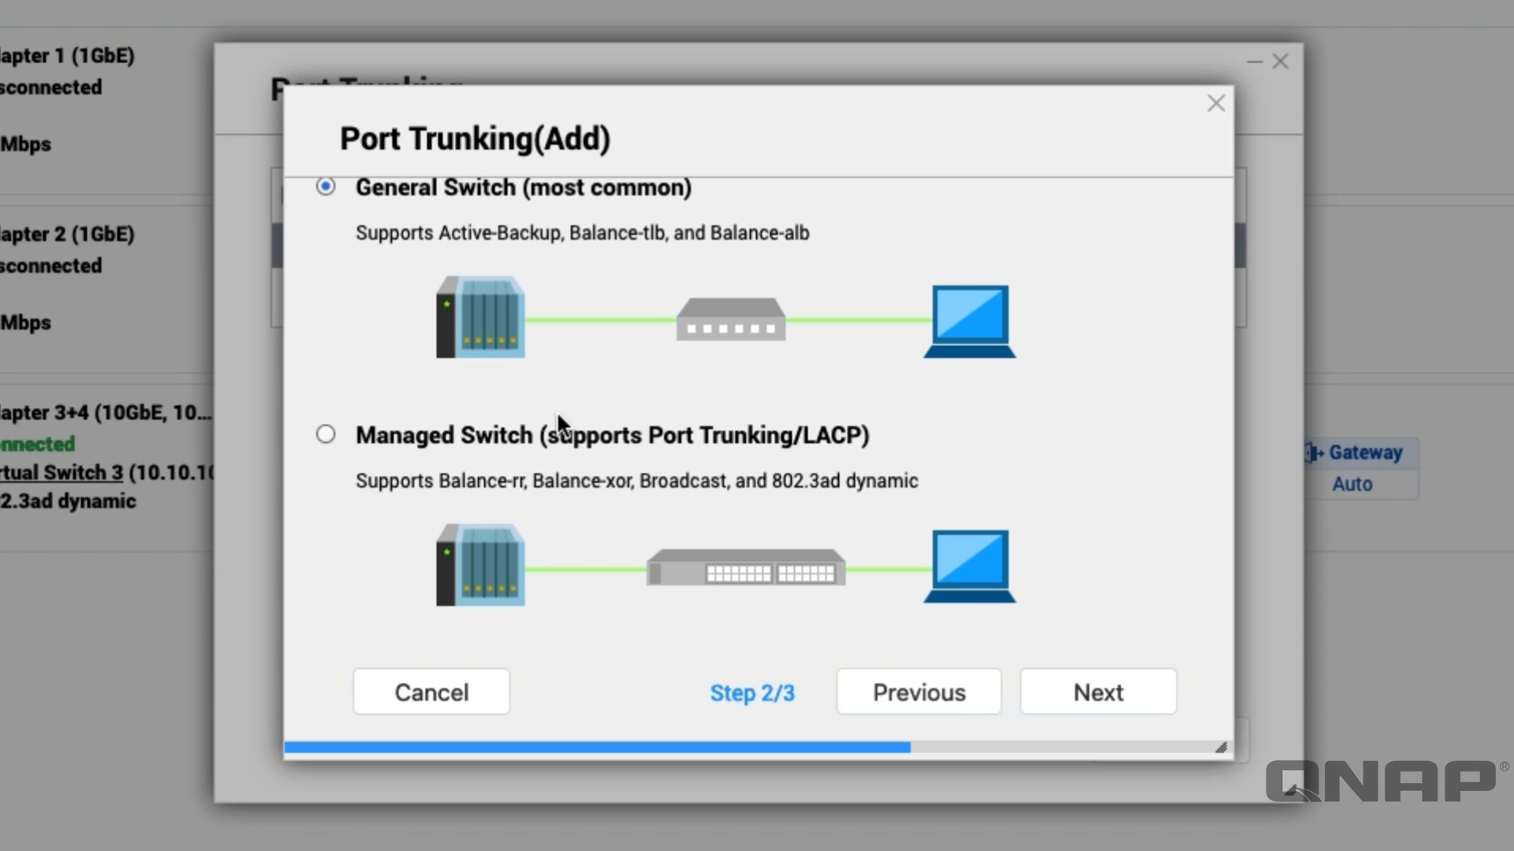
mouse_move(560, 445)
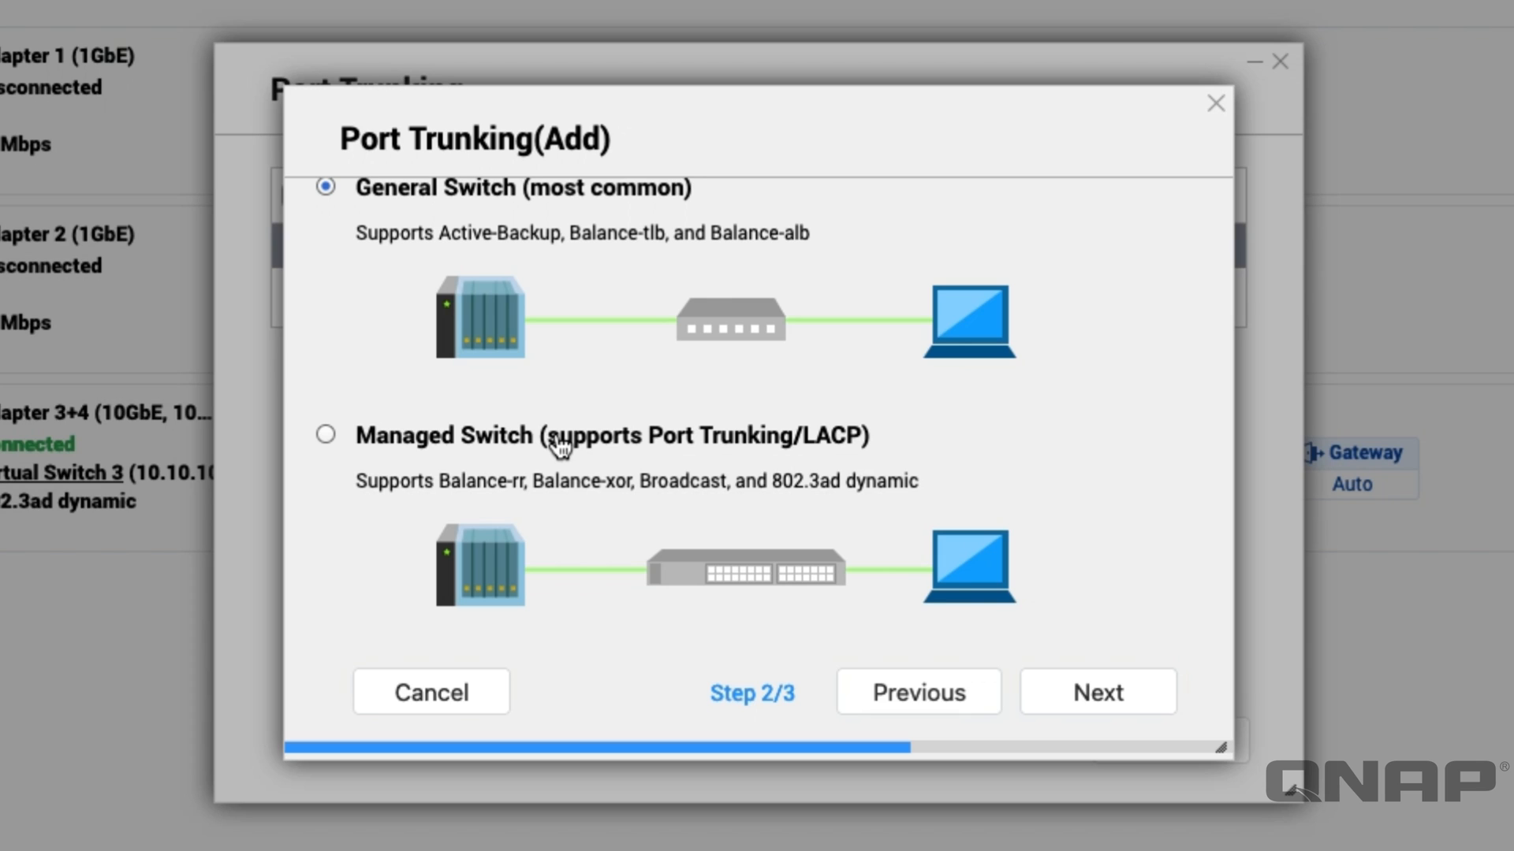
mouse_move(579, 446)
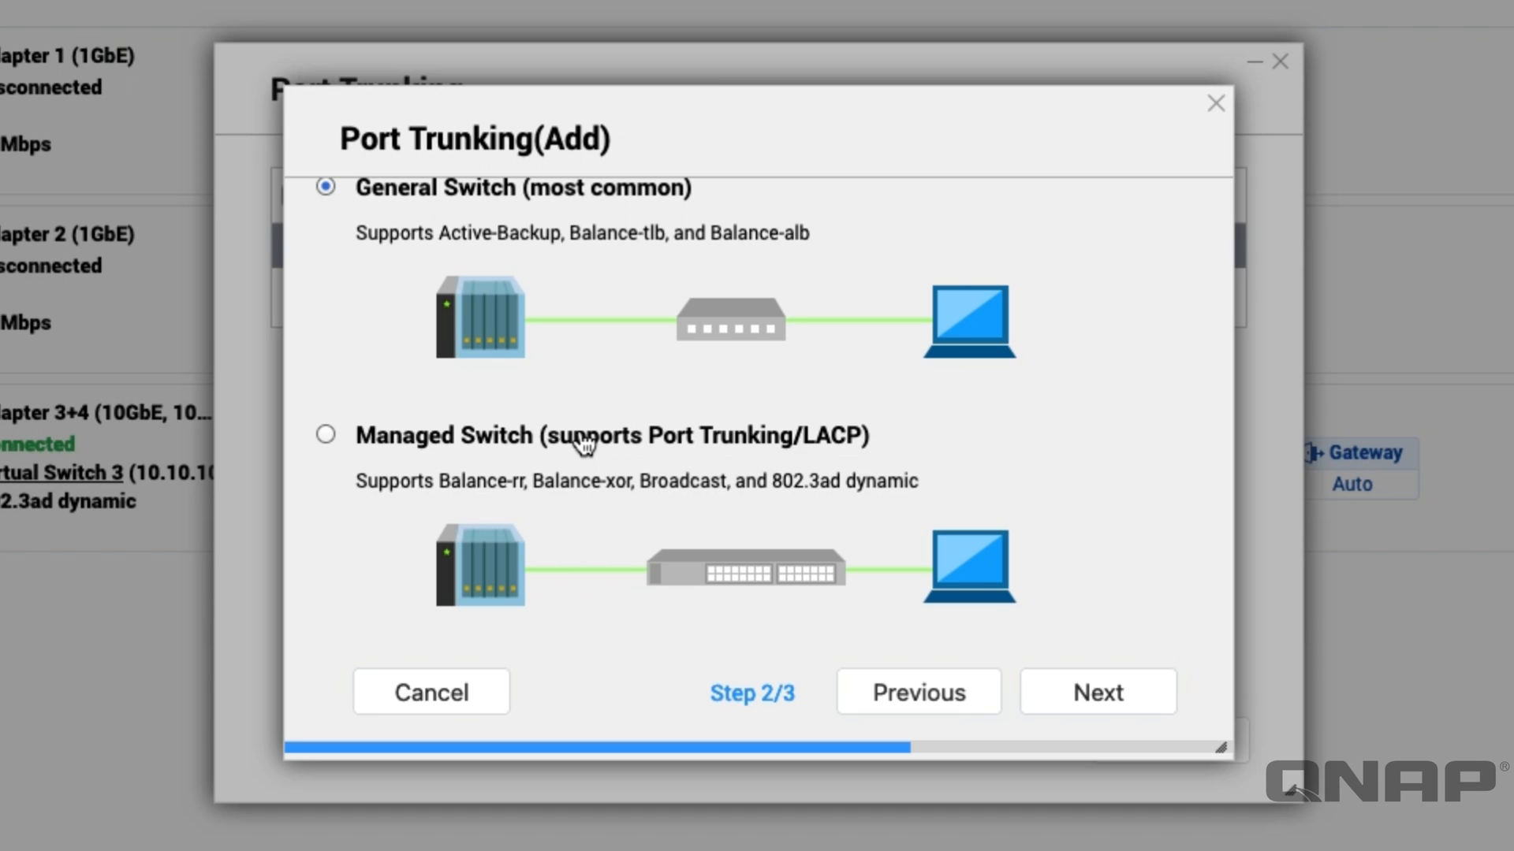
mouse_move(582, 447)
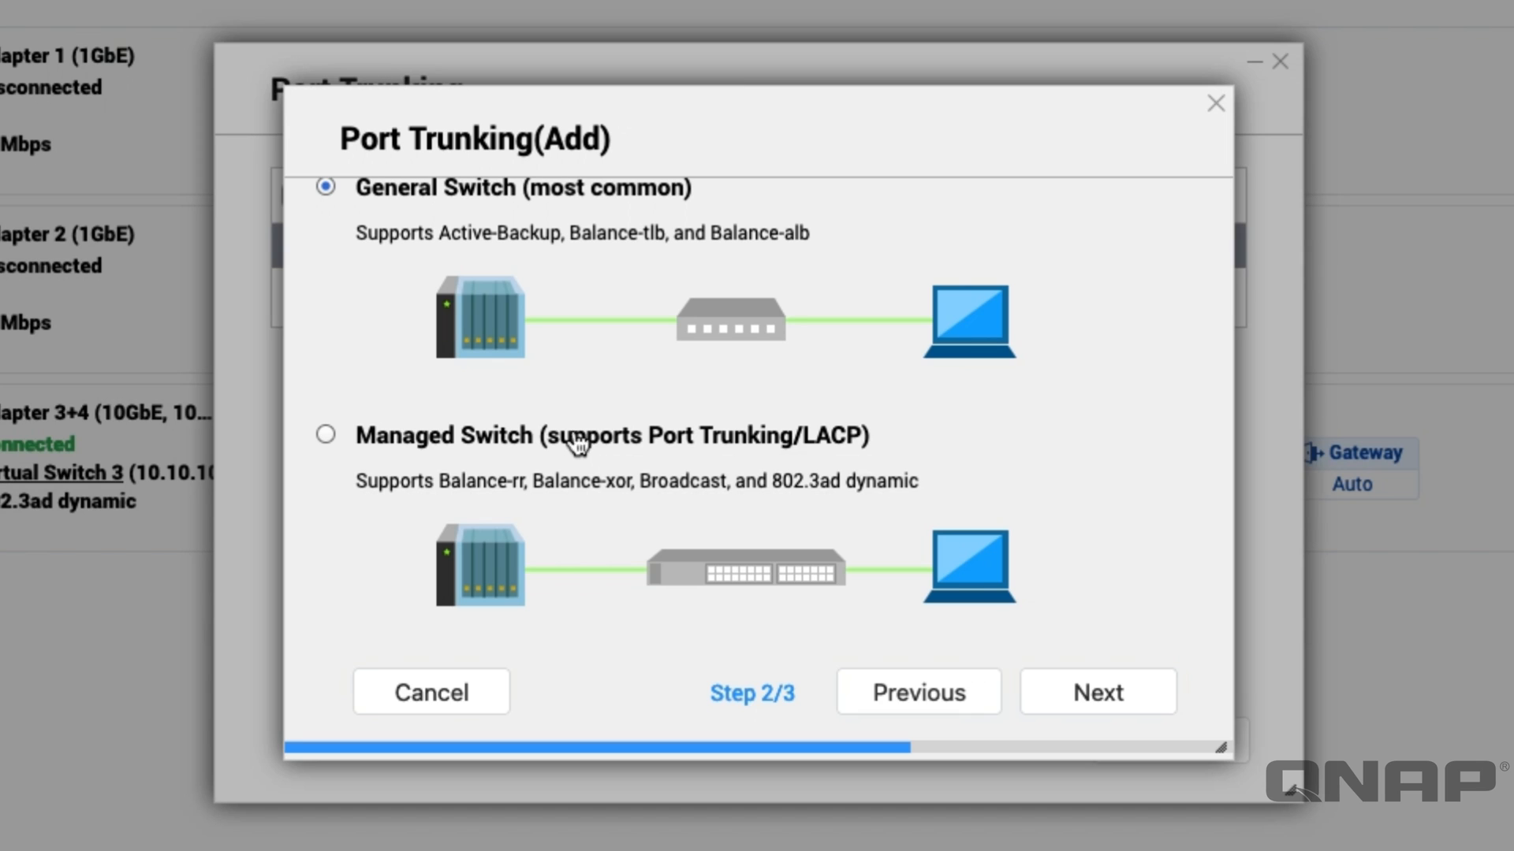
left_click(325, 435)
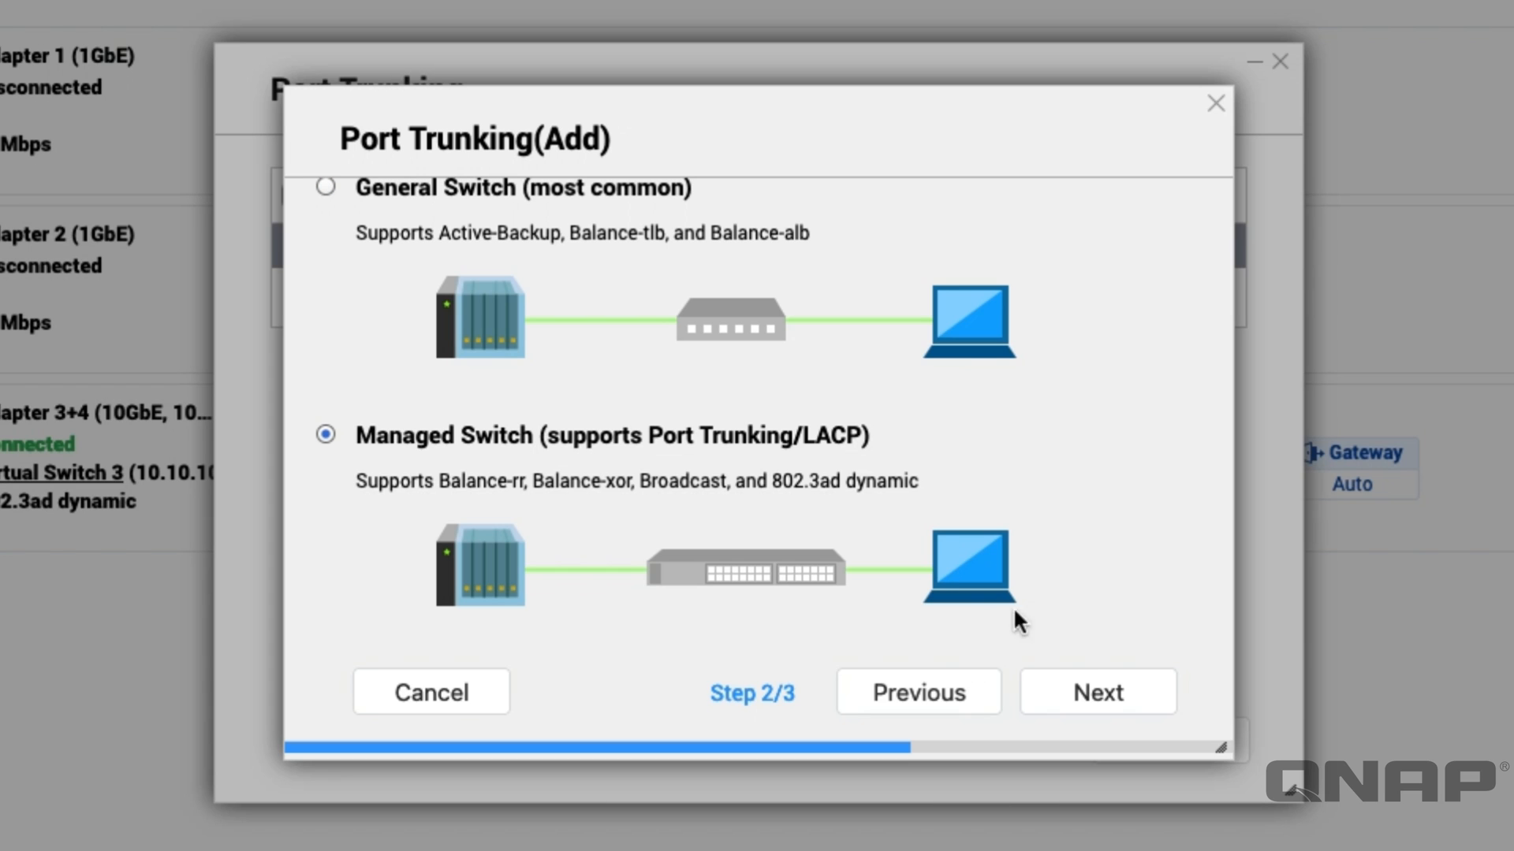
Choose 802.3ad dynamic as the trunking mode and apply the new trunk
left_click(1096, 690)
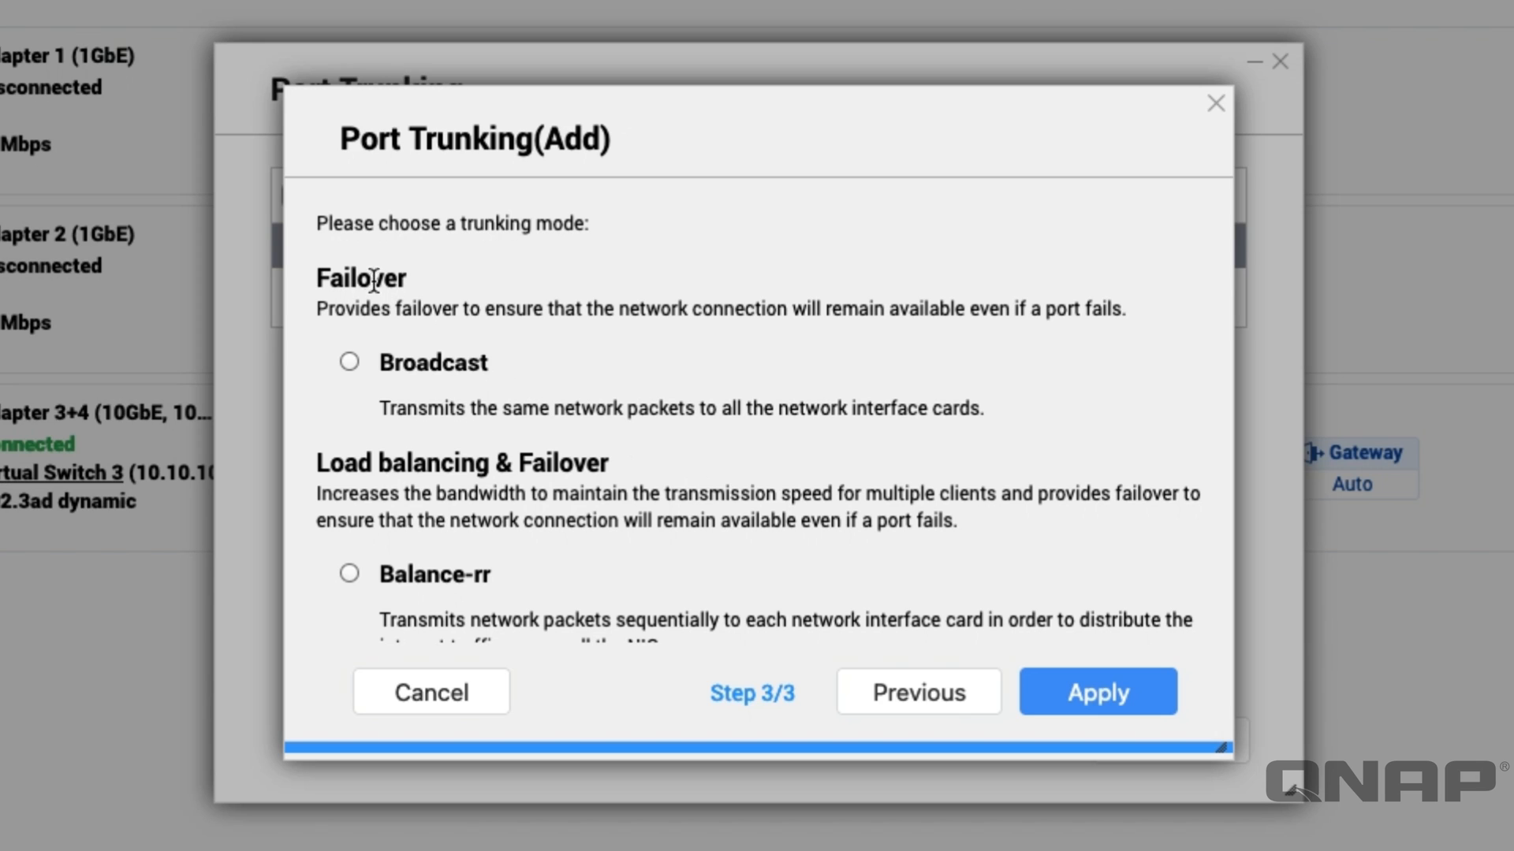
mouse_move(440, 394)
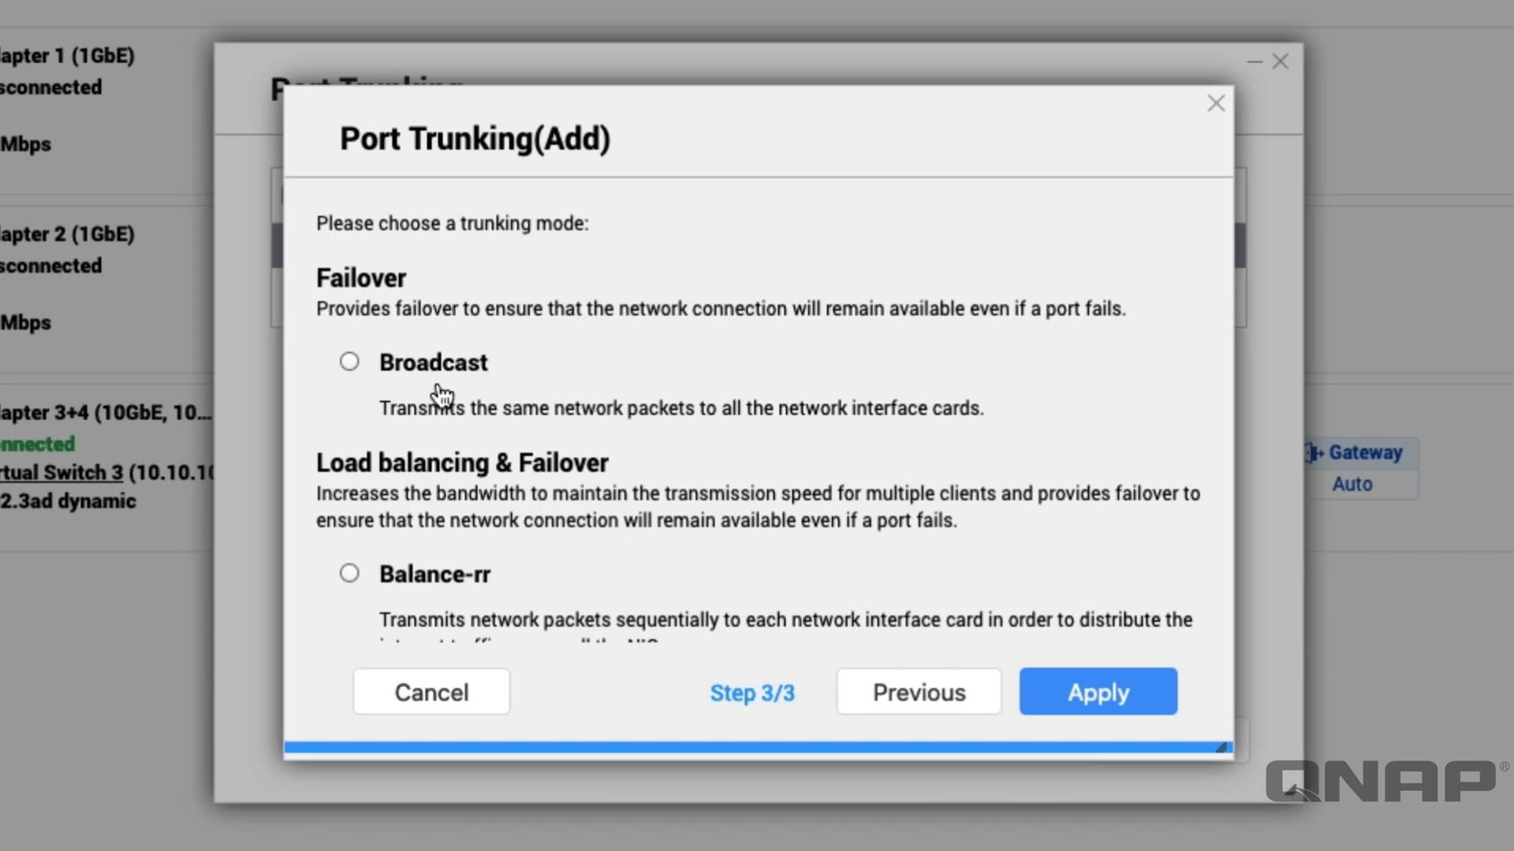
mouse_move(599, 367)
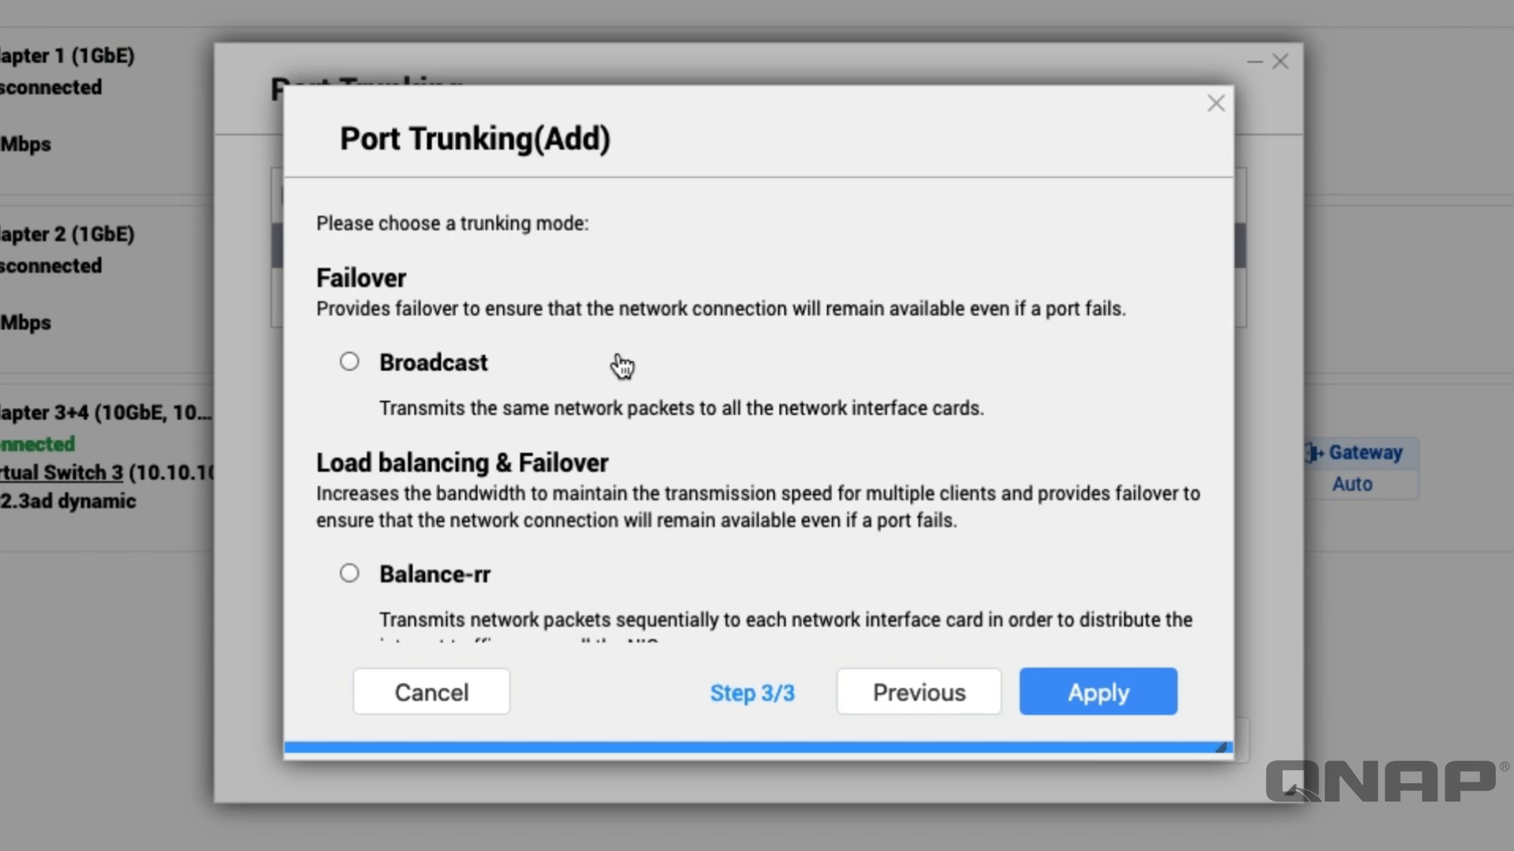
mouse_move(560, 388)
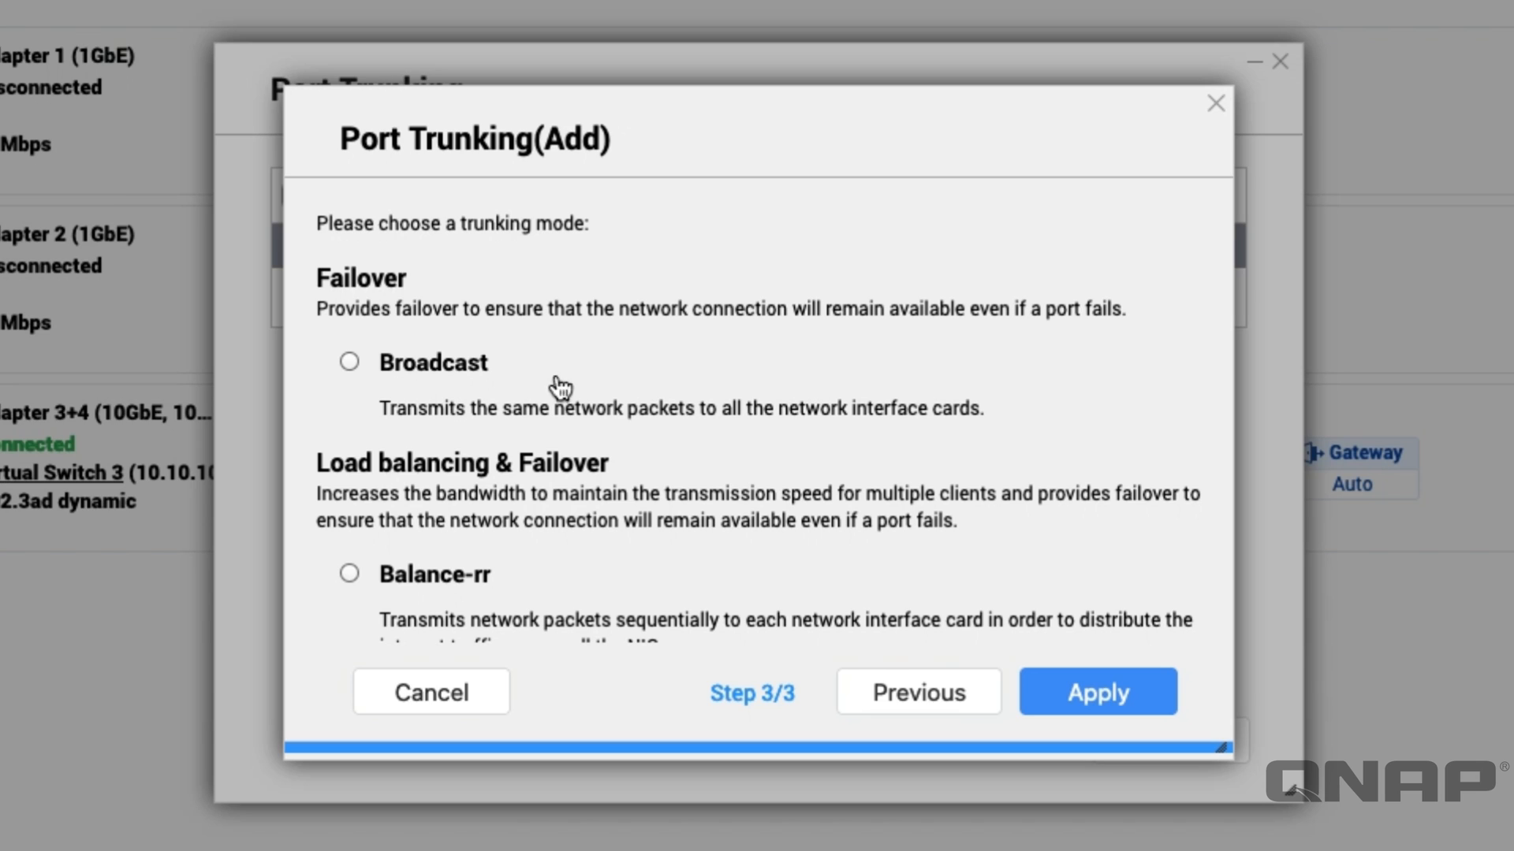
mouse_move(605, 375)
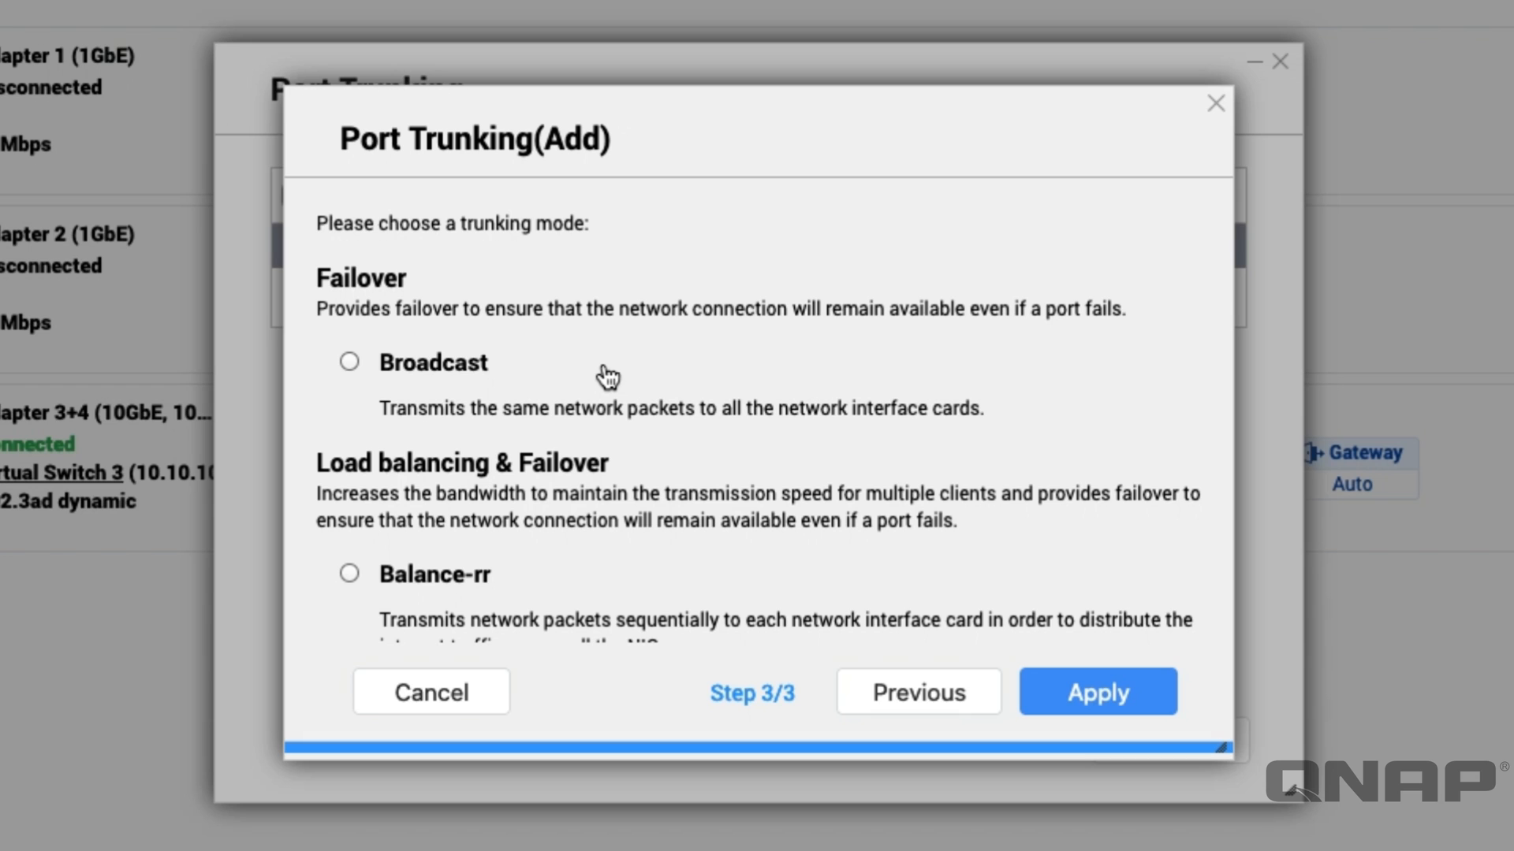
scroll("down", 3)
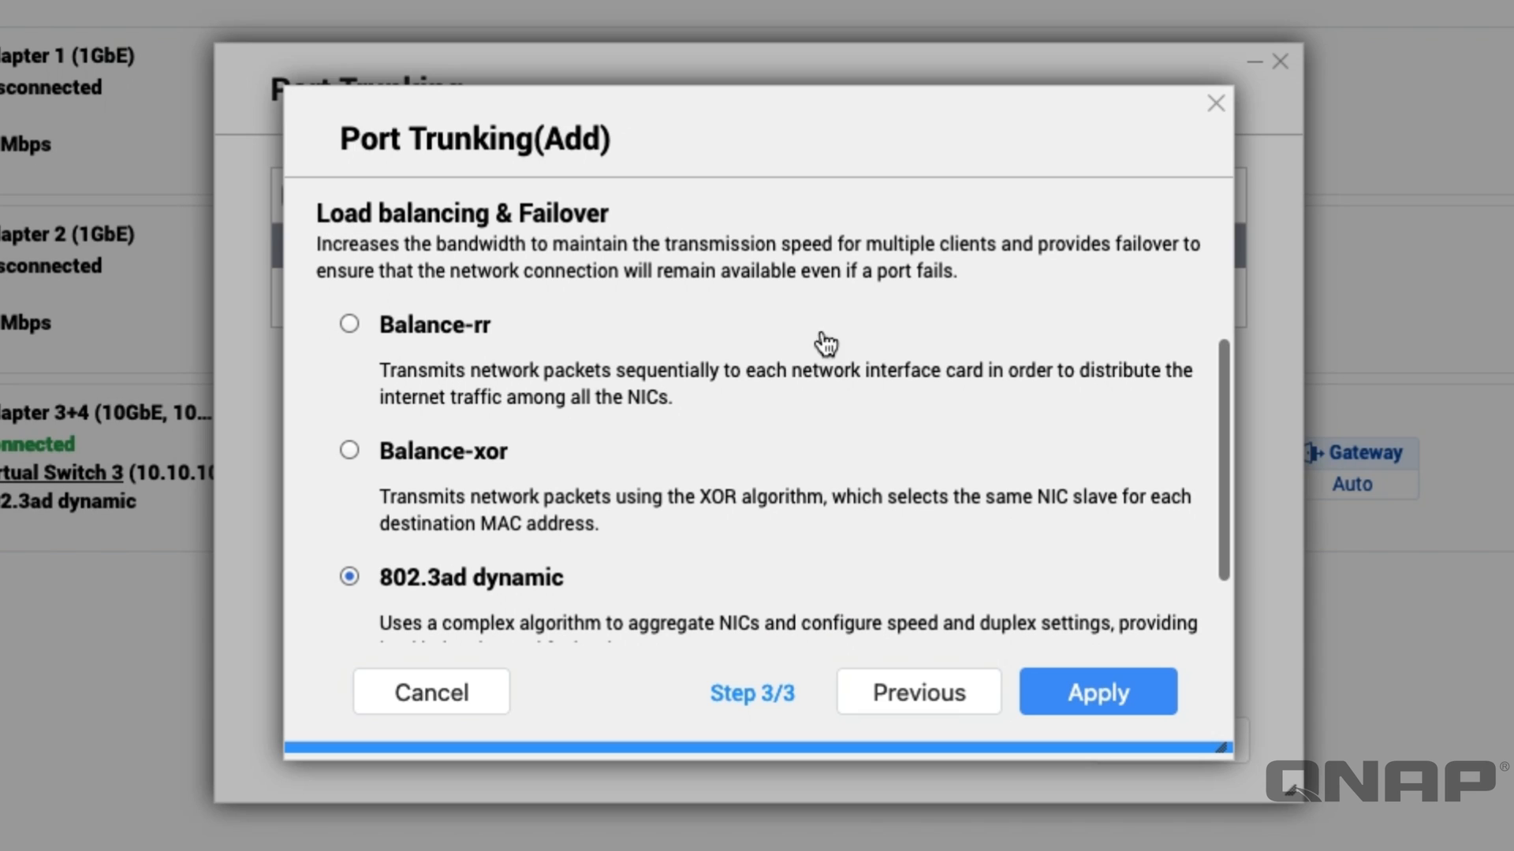
mouse_move(928, 440)
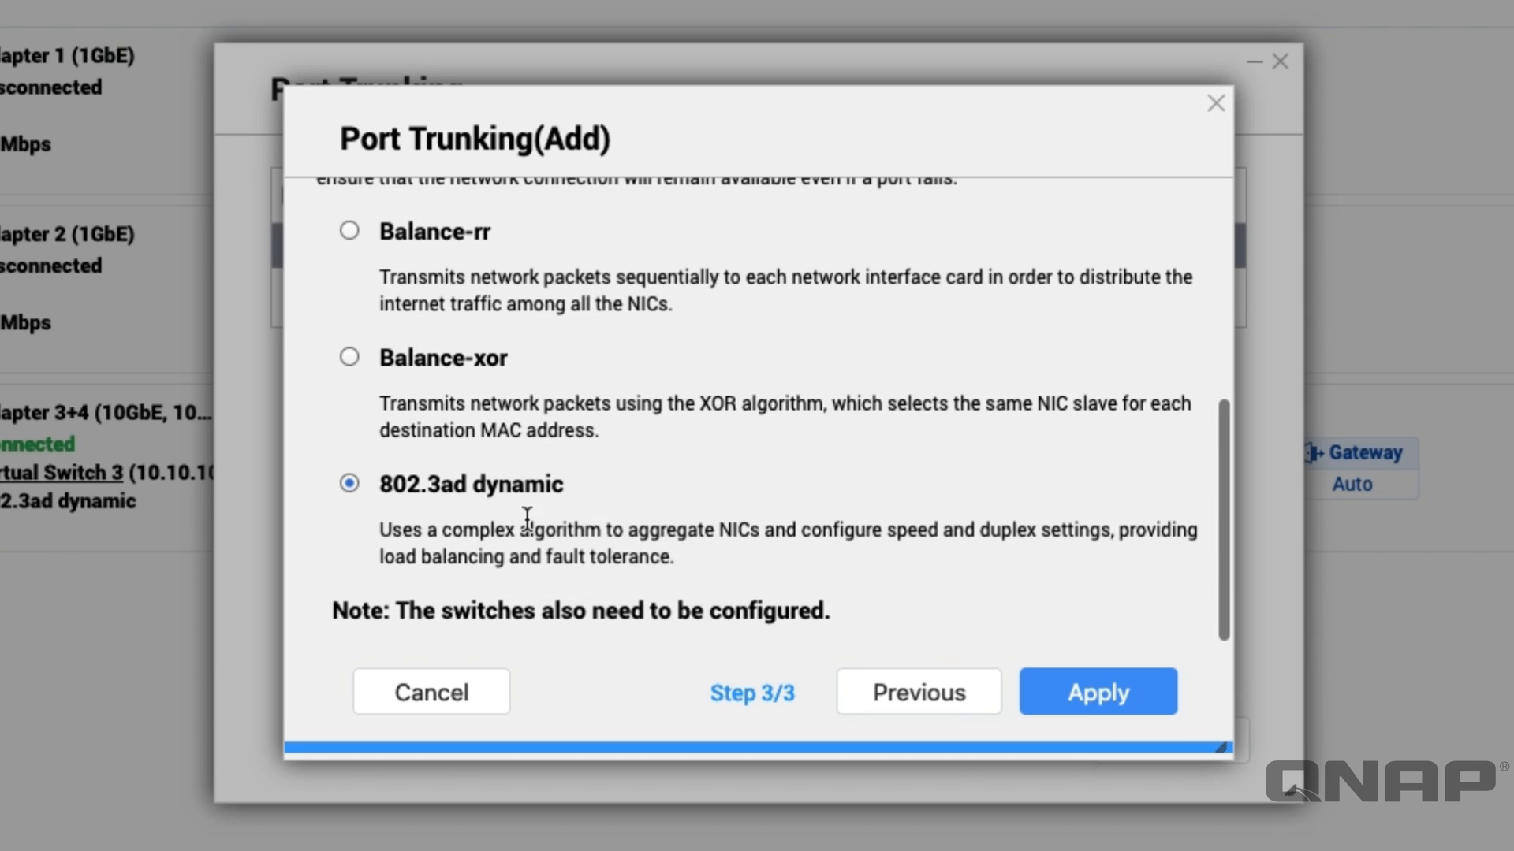
left_click(1097, 691)
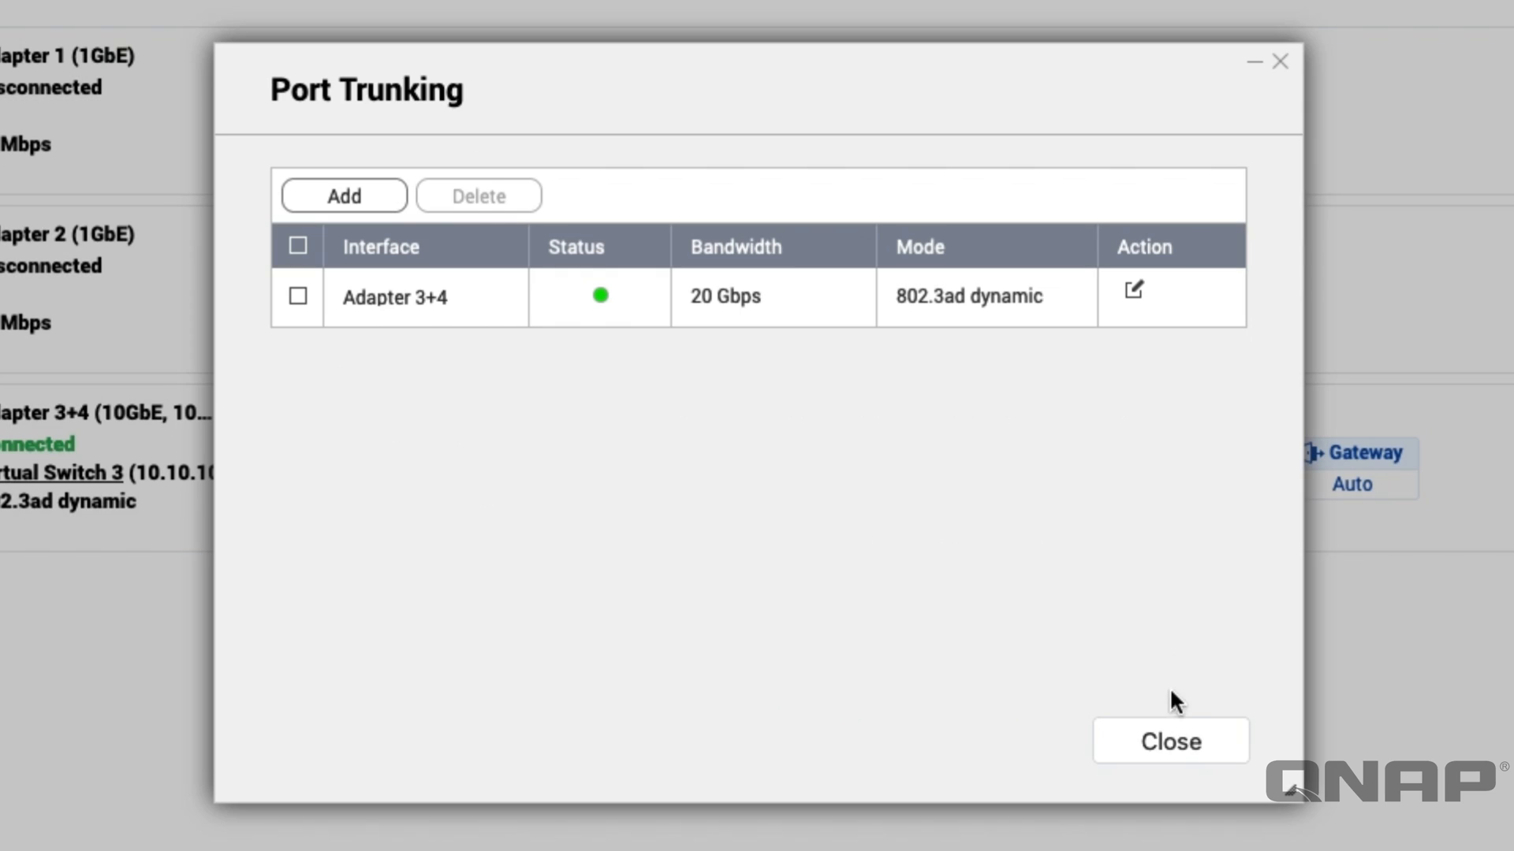
mouse_move(1197, 747)
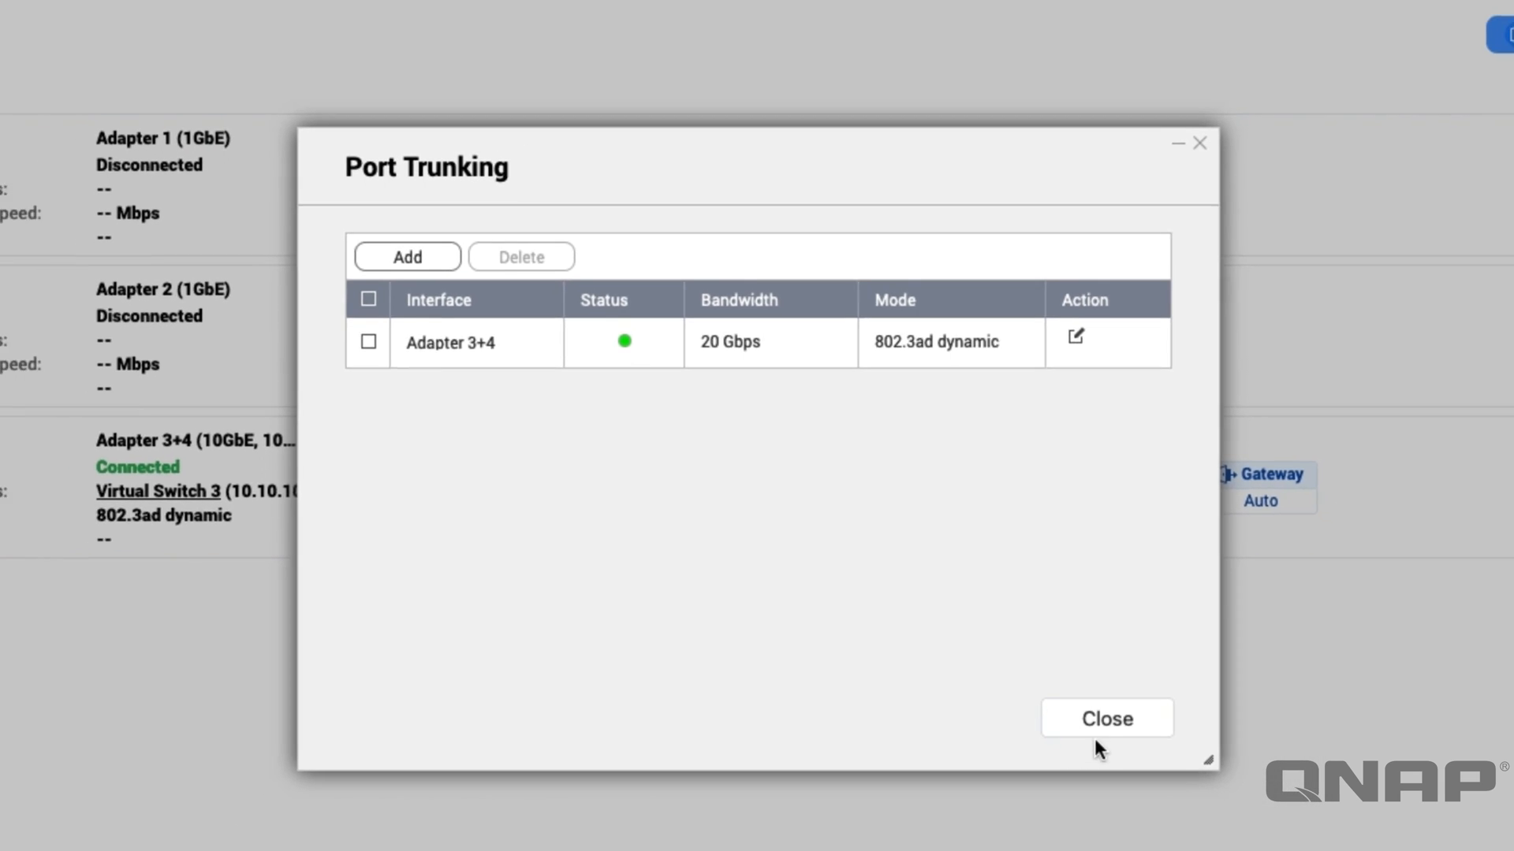
Close the trunk list and view Adapter 3+4's Hardware details showing Speed 20 Gbps
left_click(1107, 719)
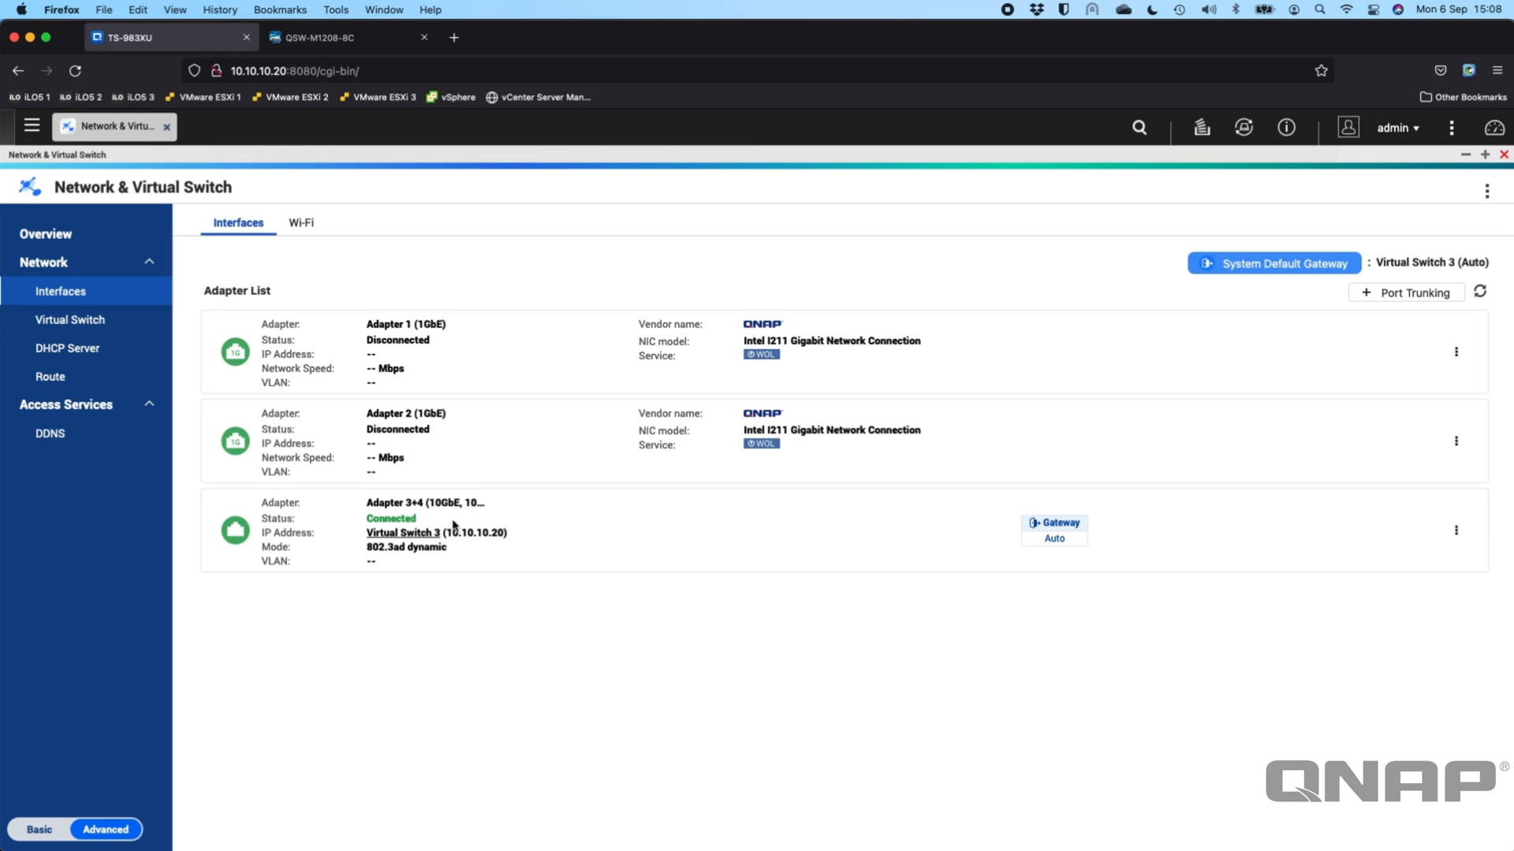
mouse_move(558, 532)
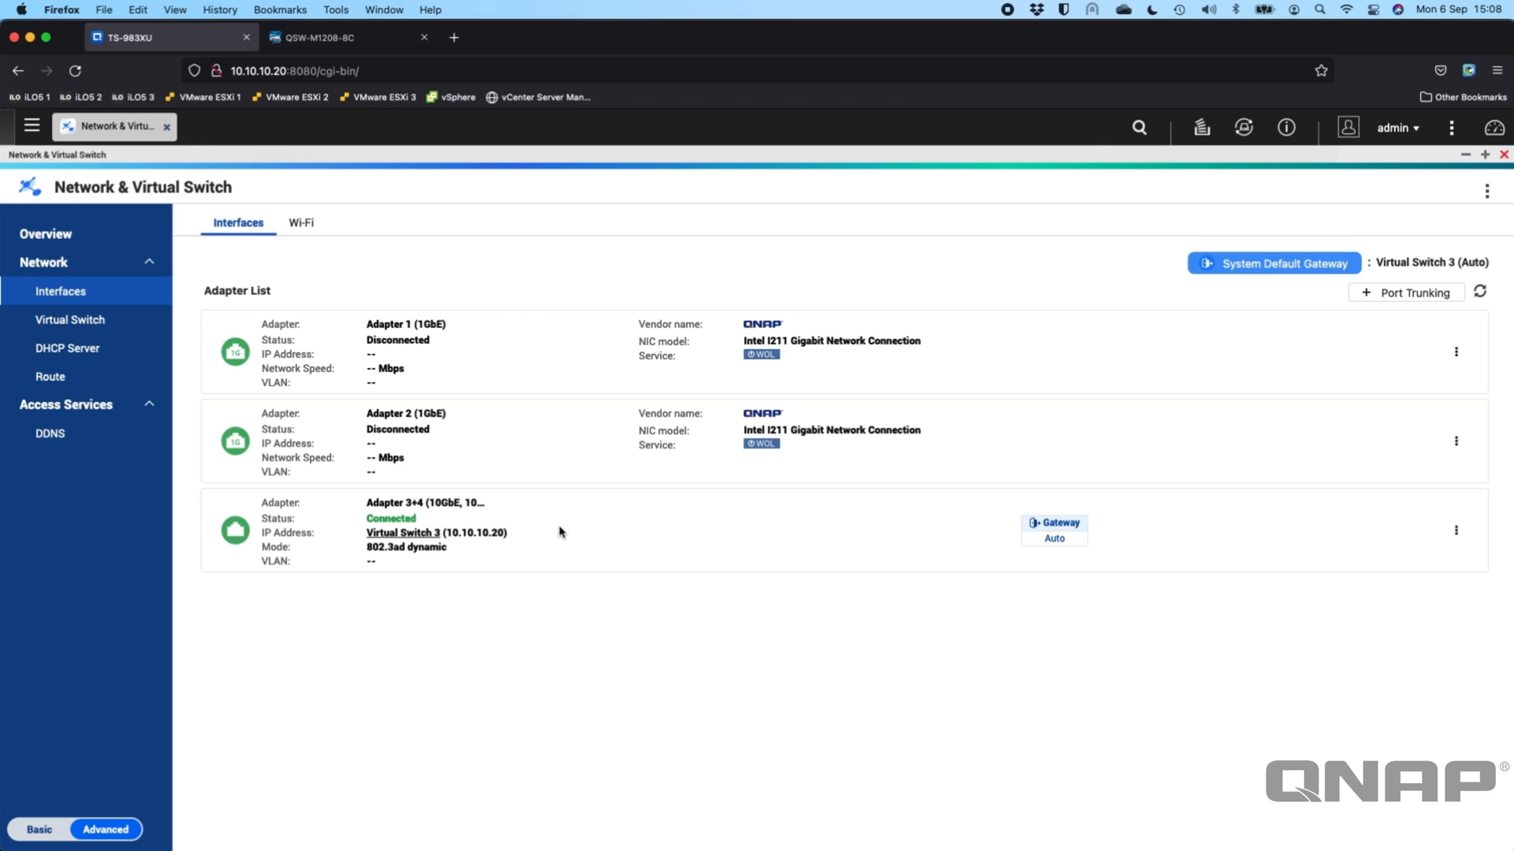
mouse_move(911, 553)
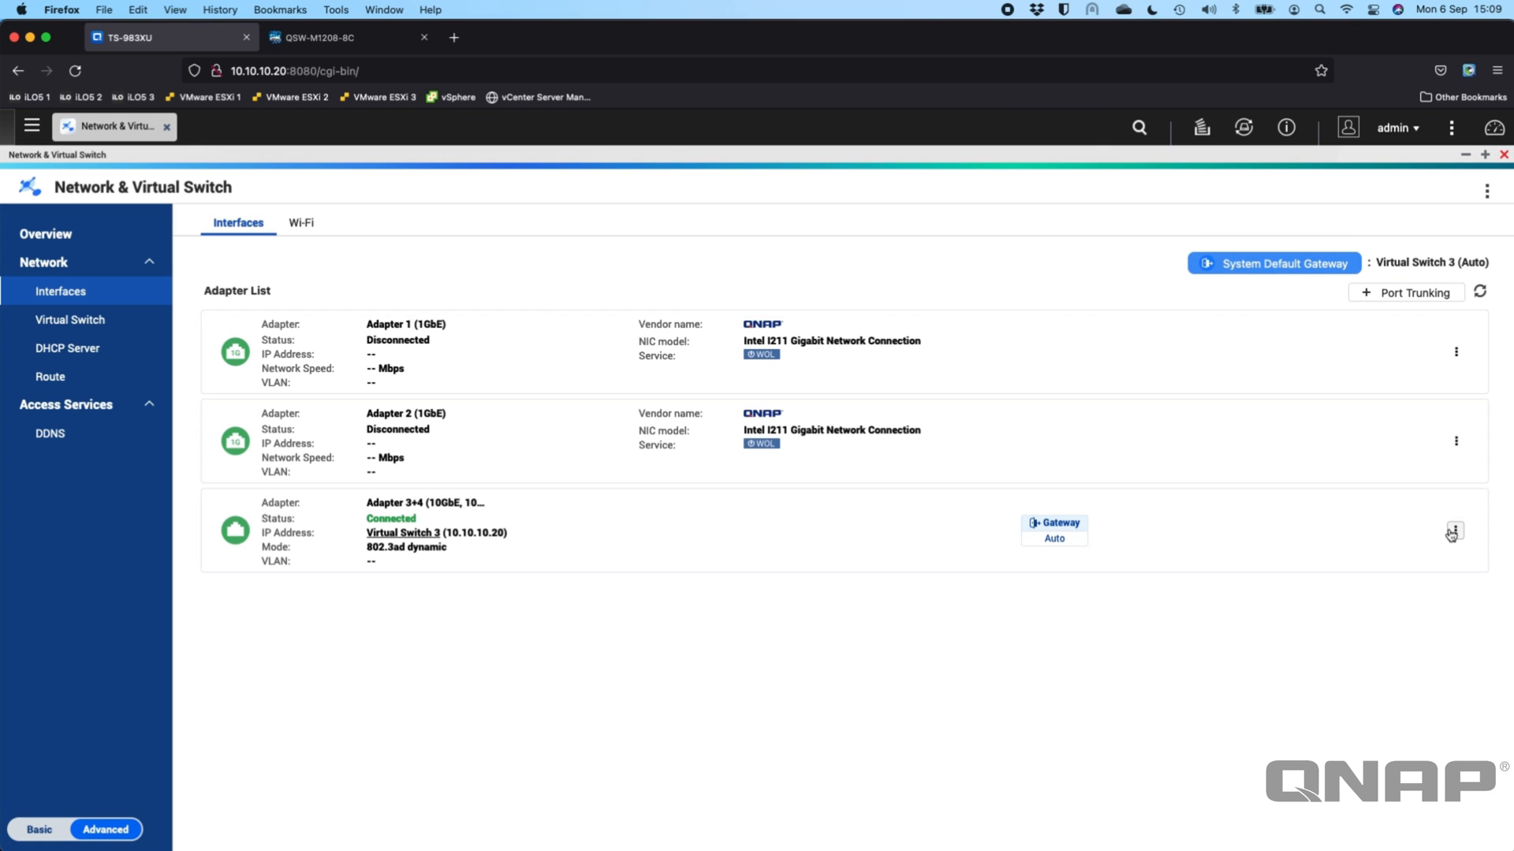
left_click(1455, 532)
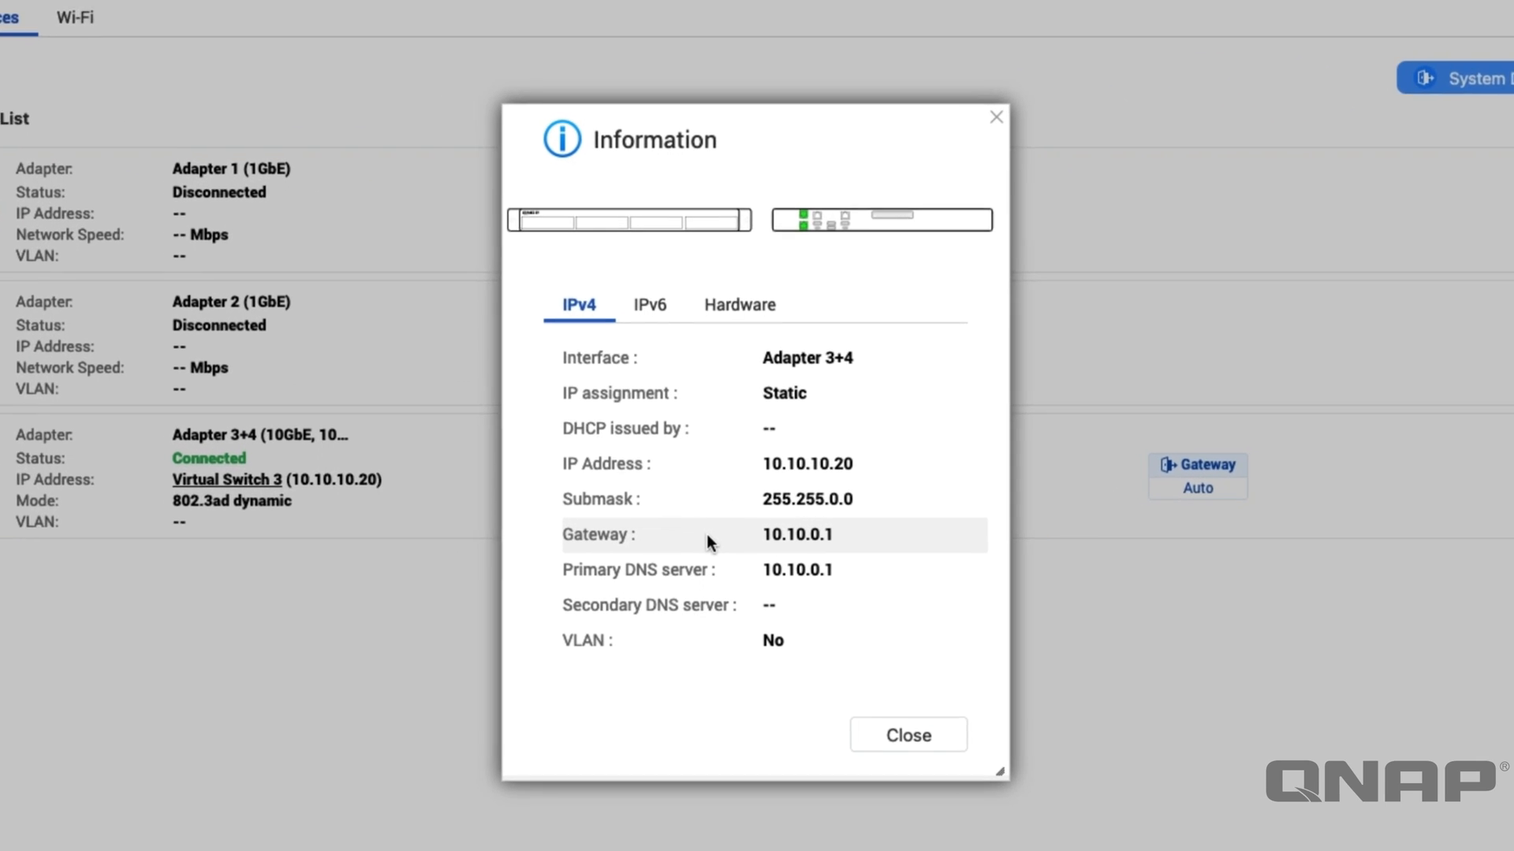
left_click(738, 304)
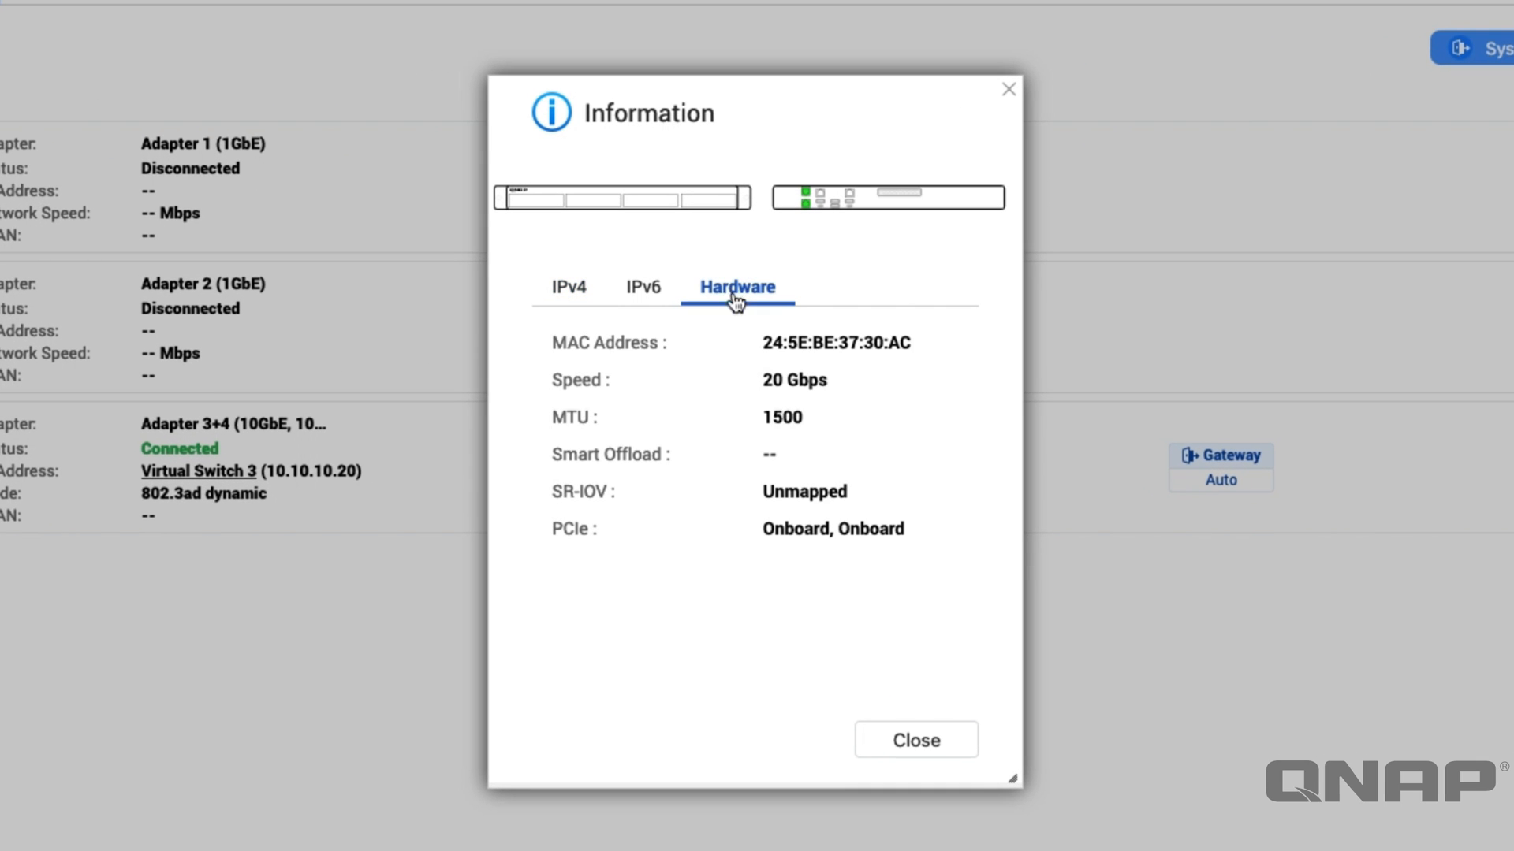
double_click(793, 380)
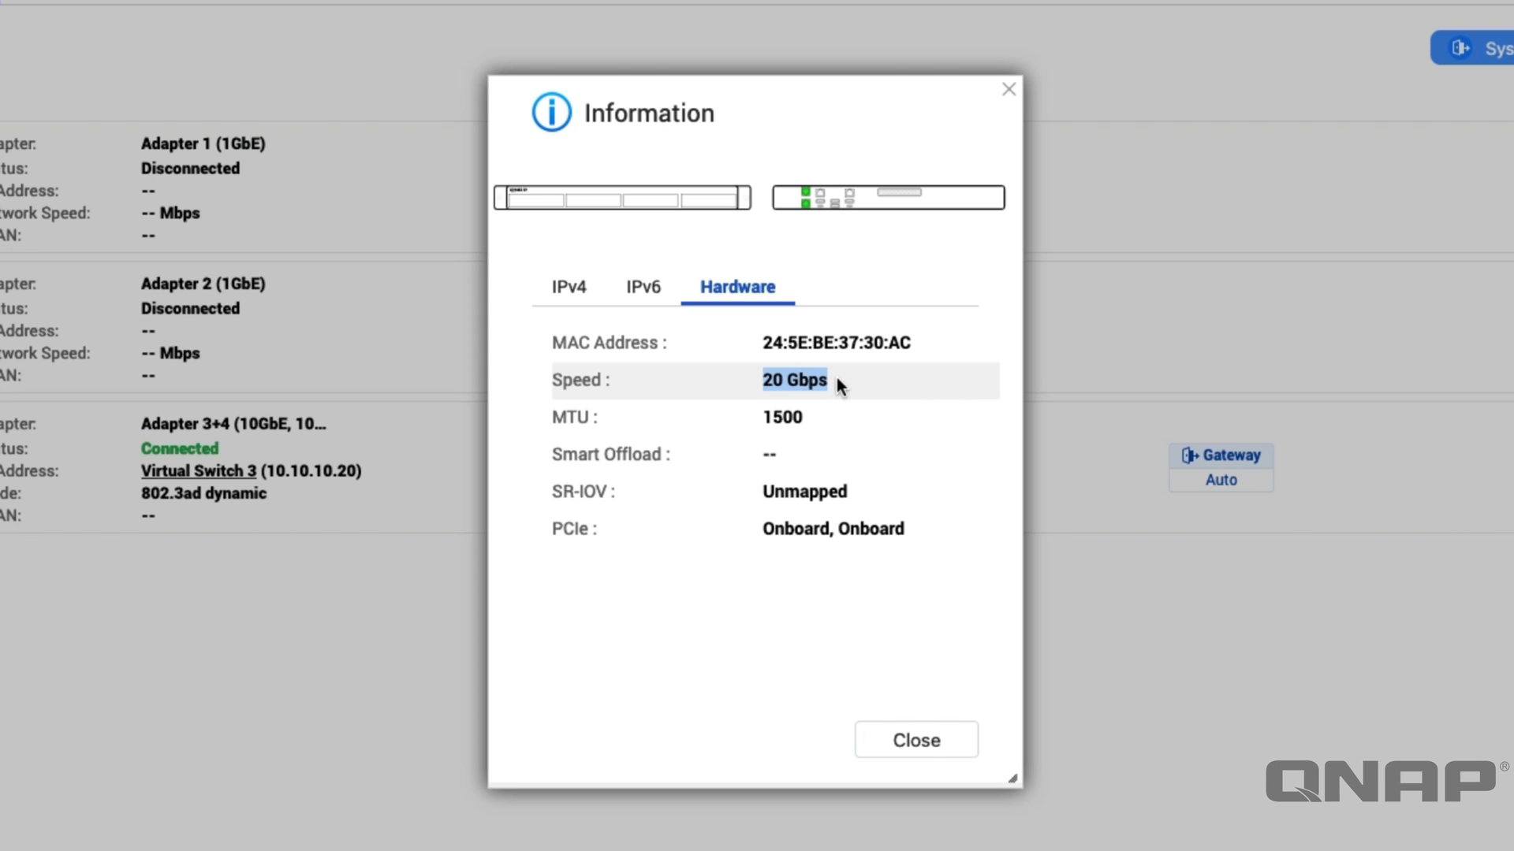
mouse_move(885, 402)
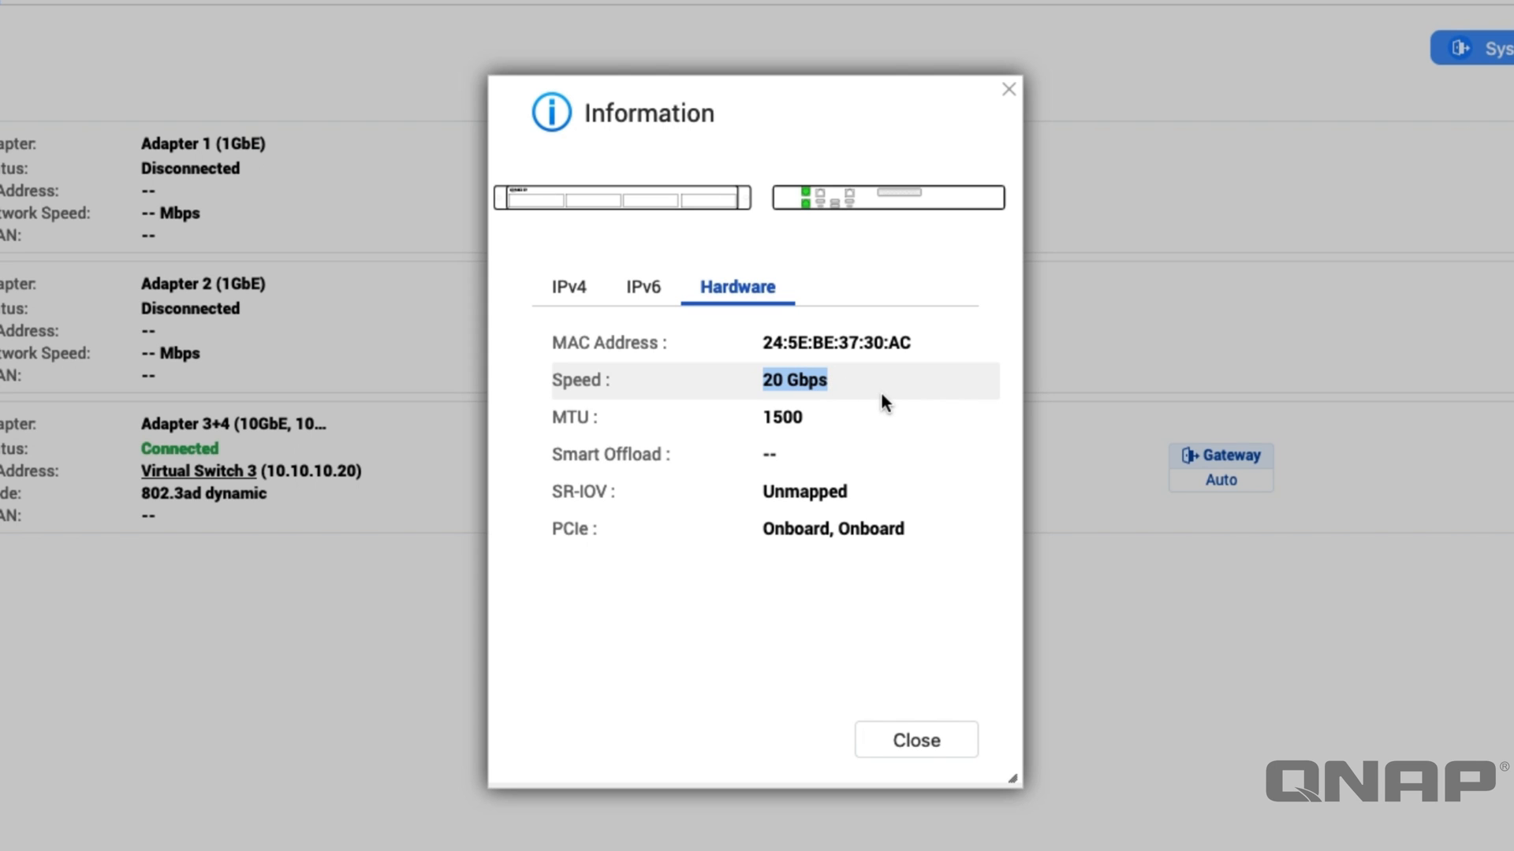
mouse_move(807, 719)
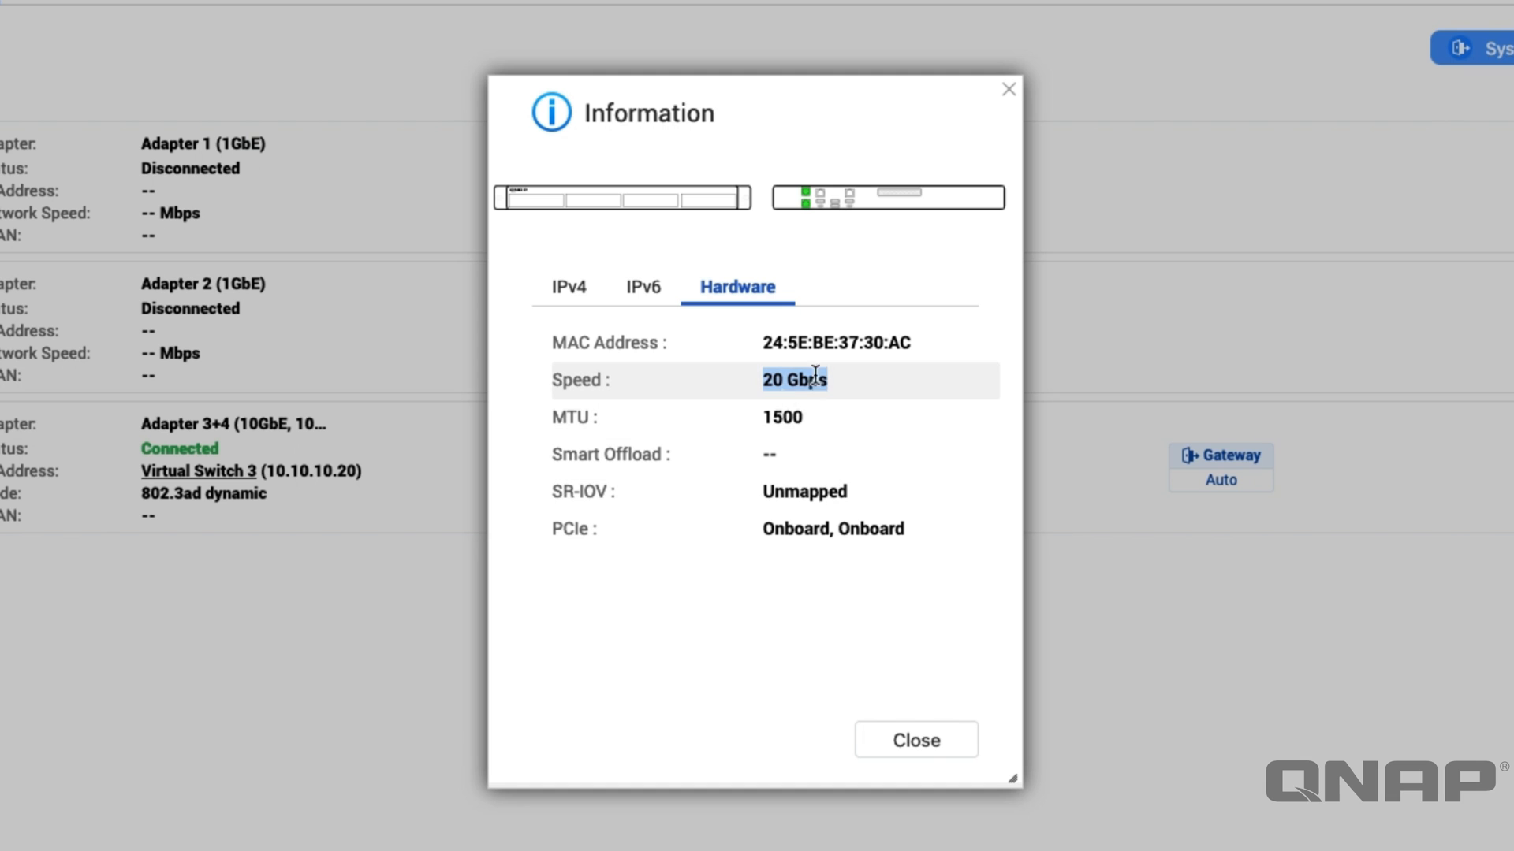
mouse_move(951, 646)
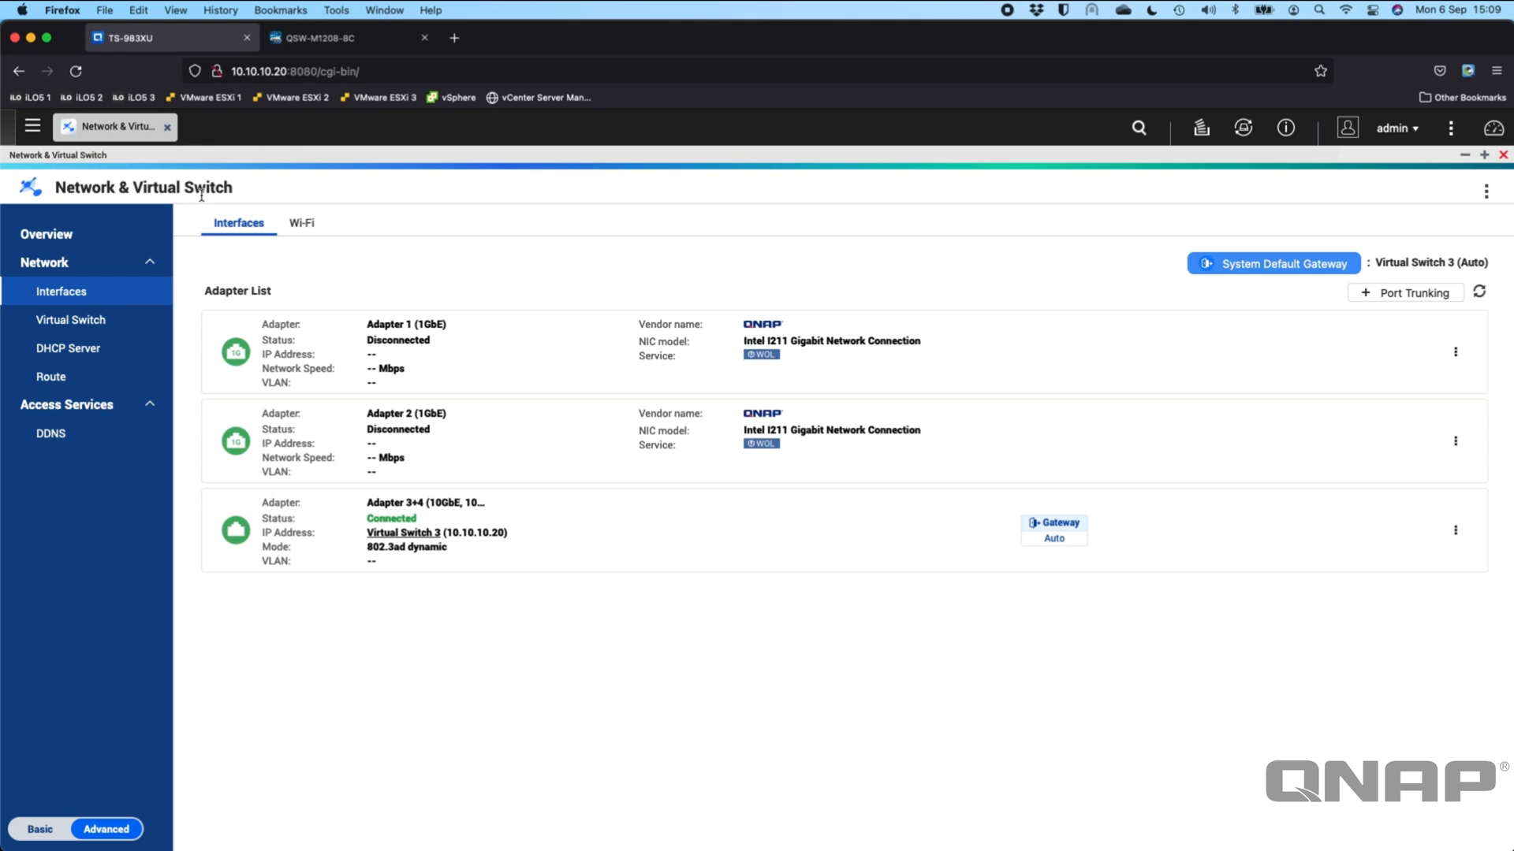
Switch to the QSW-M1208-8C tab showing LAG 1 on ports 1 and 2 in LACP mode
left_click(319, 38)
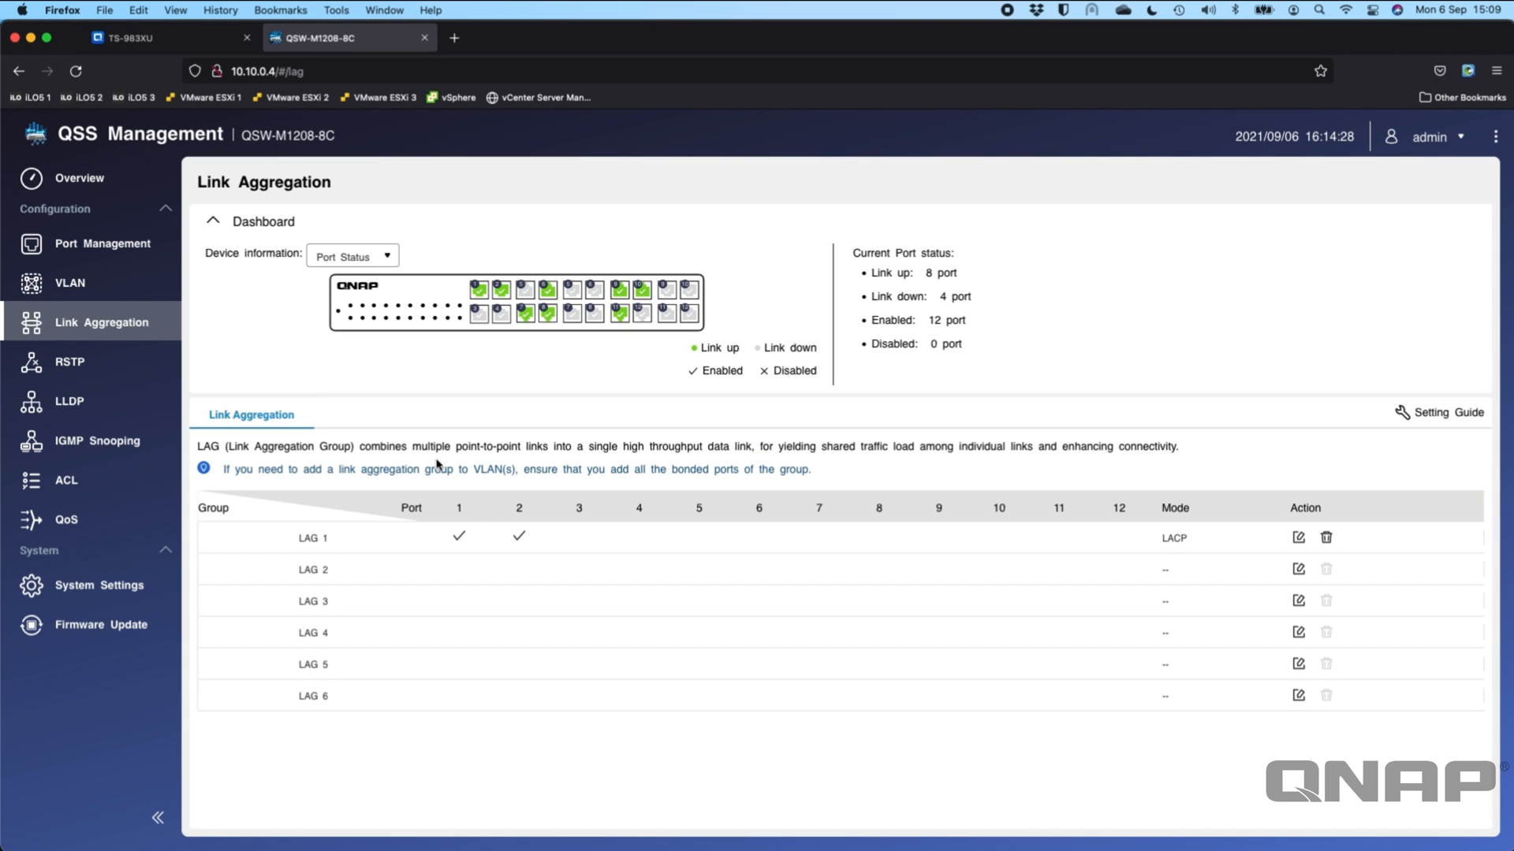
mouse_move(393, 421)
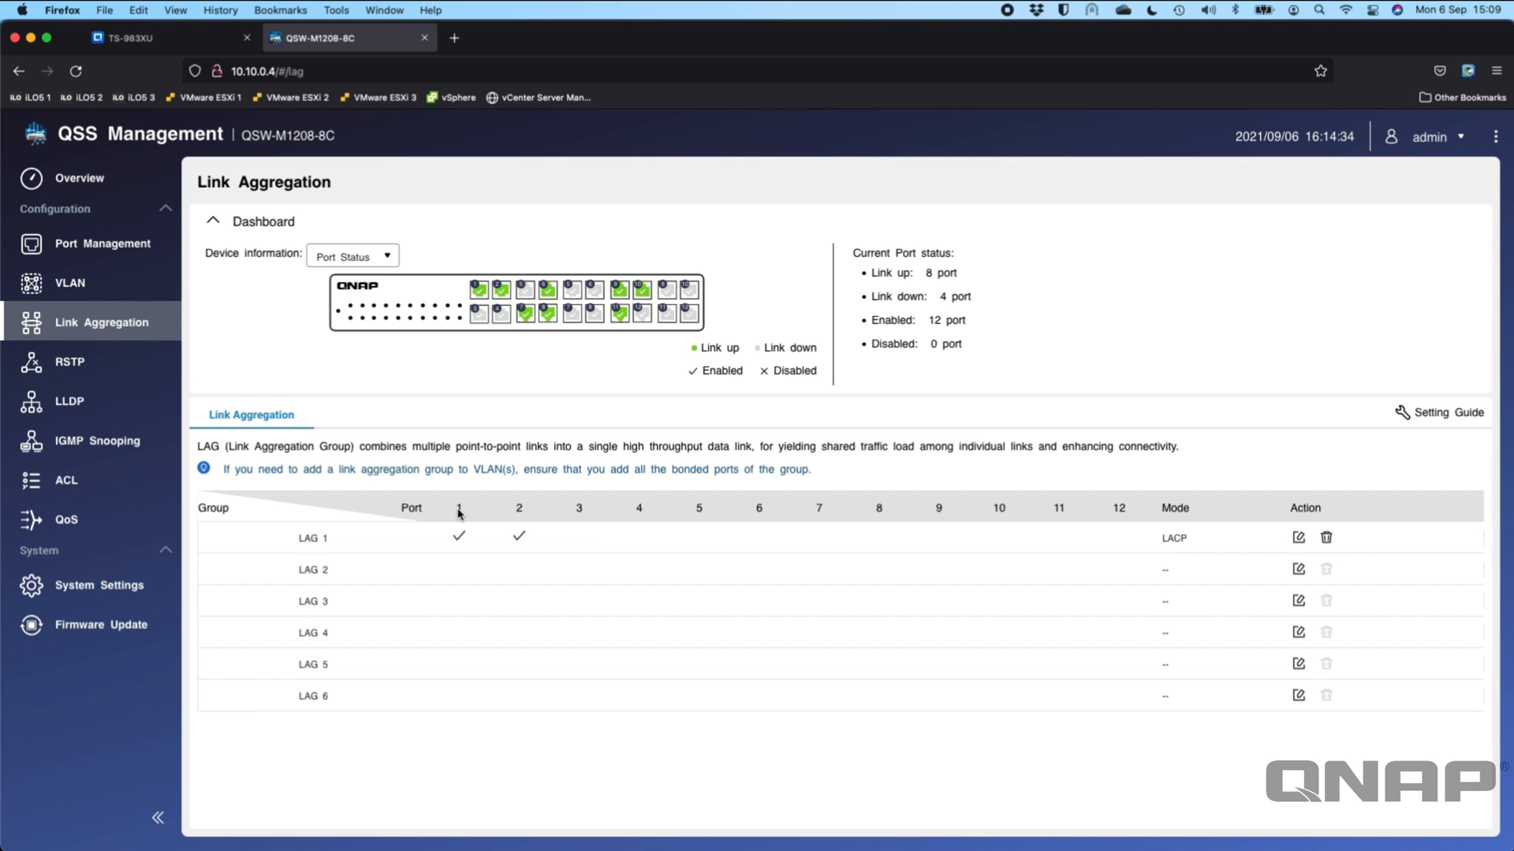
mouse_move(469, 291)
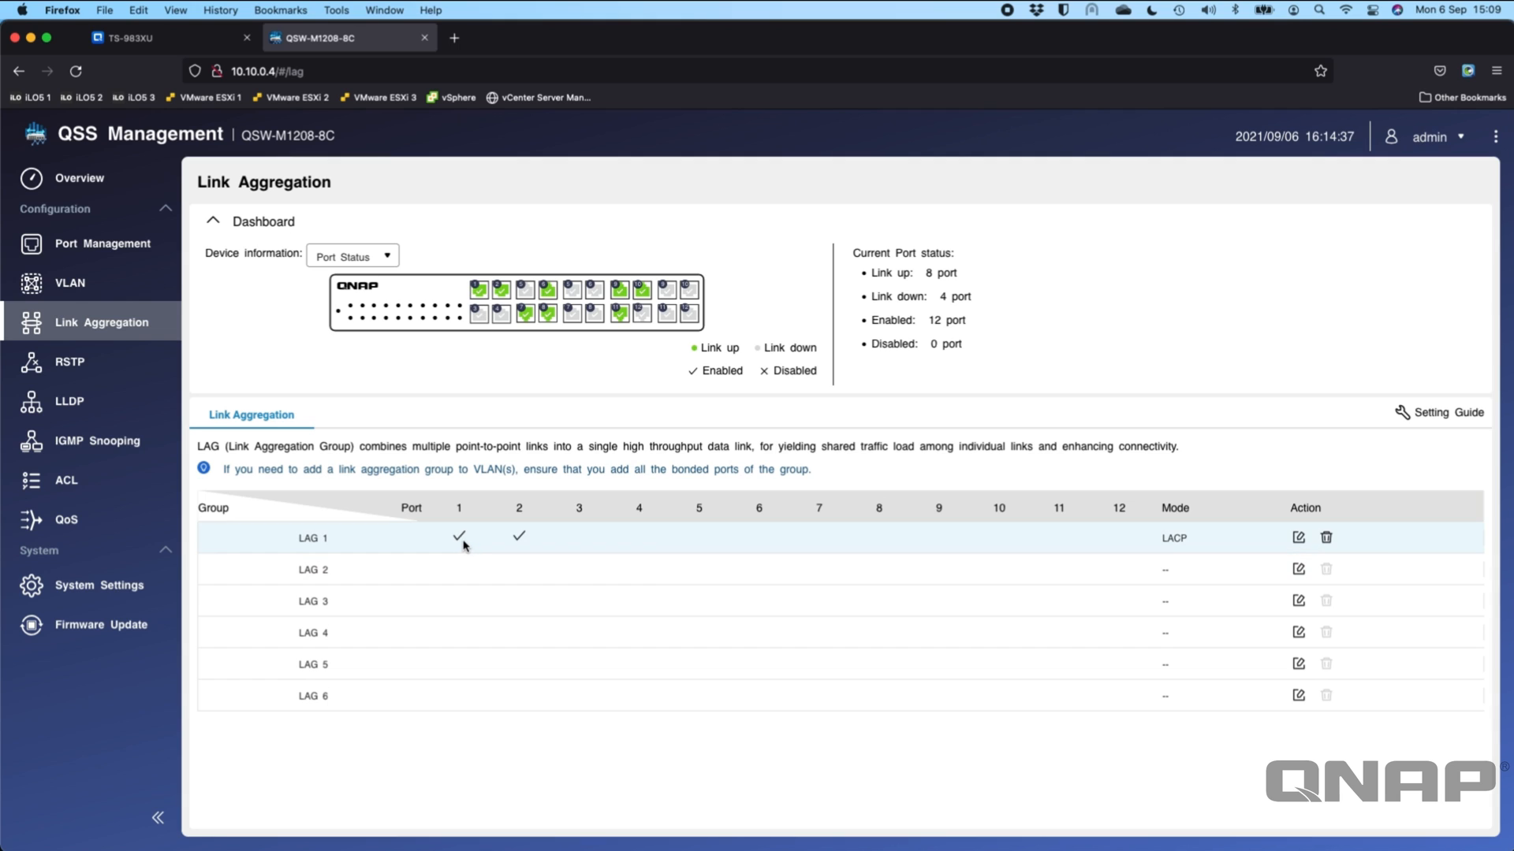
mouse_move(449, 488)
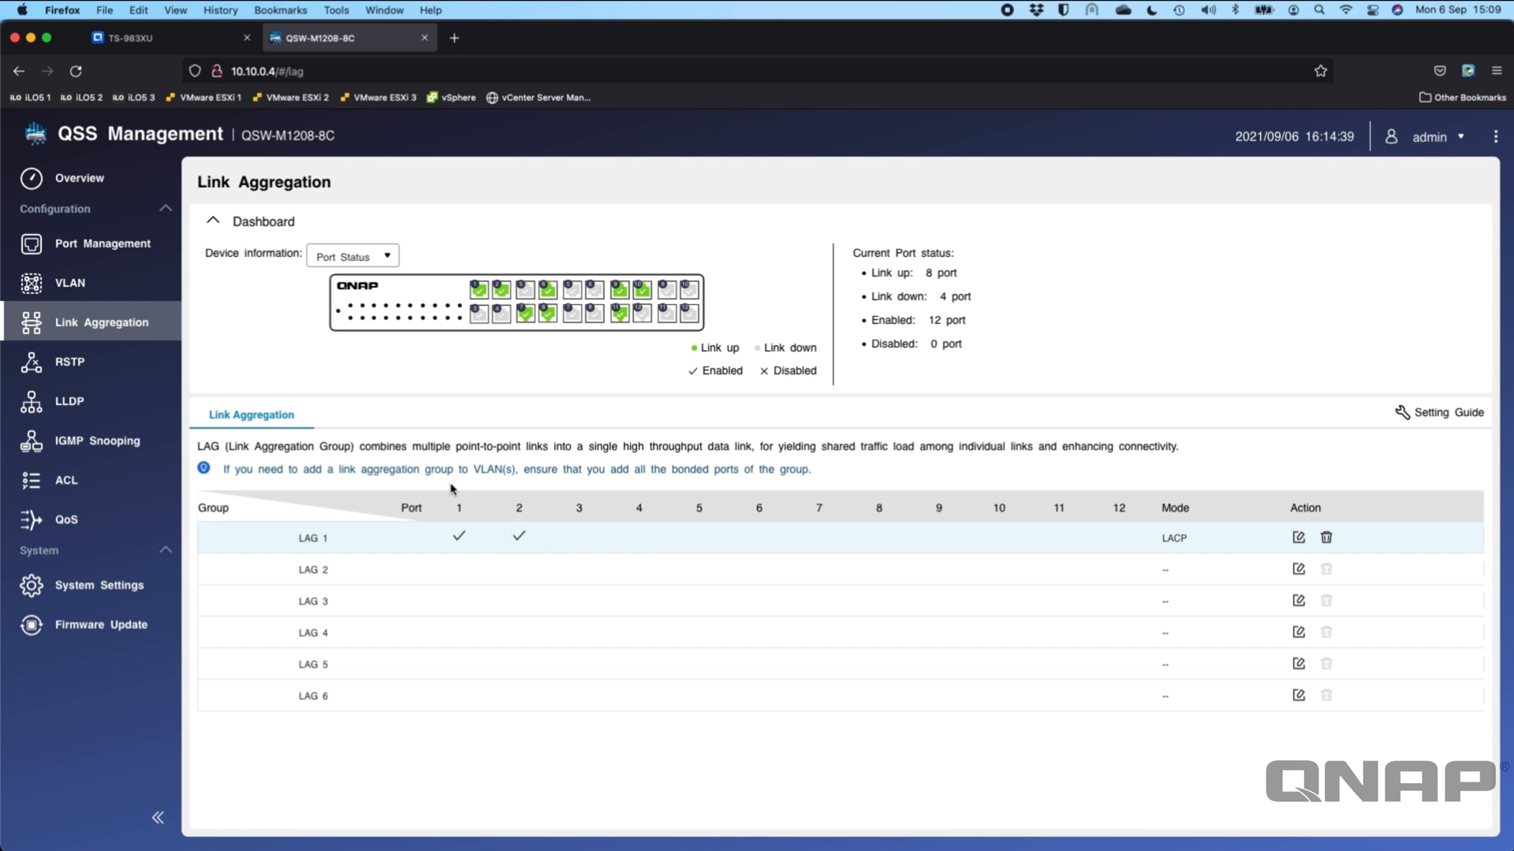
mouse_move(304, 304)
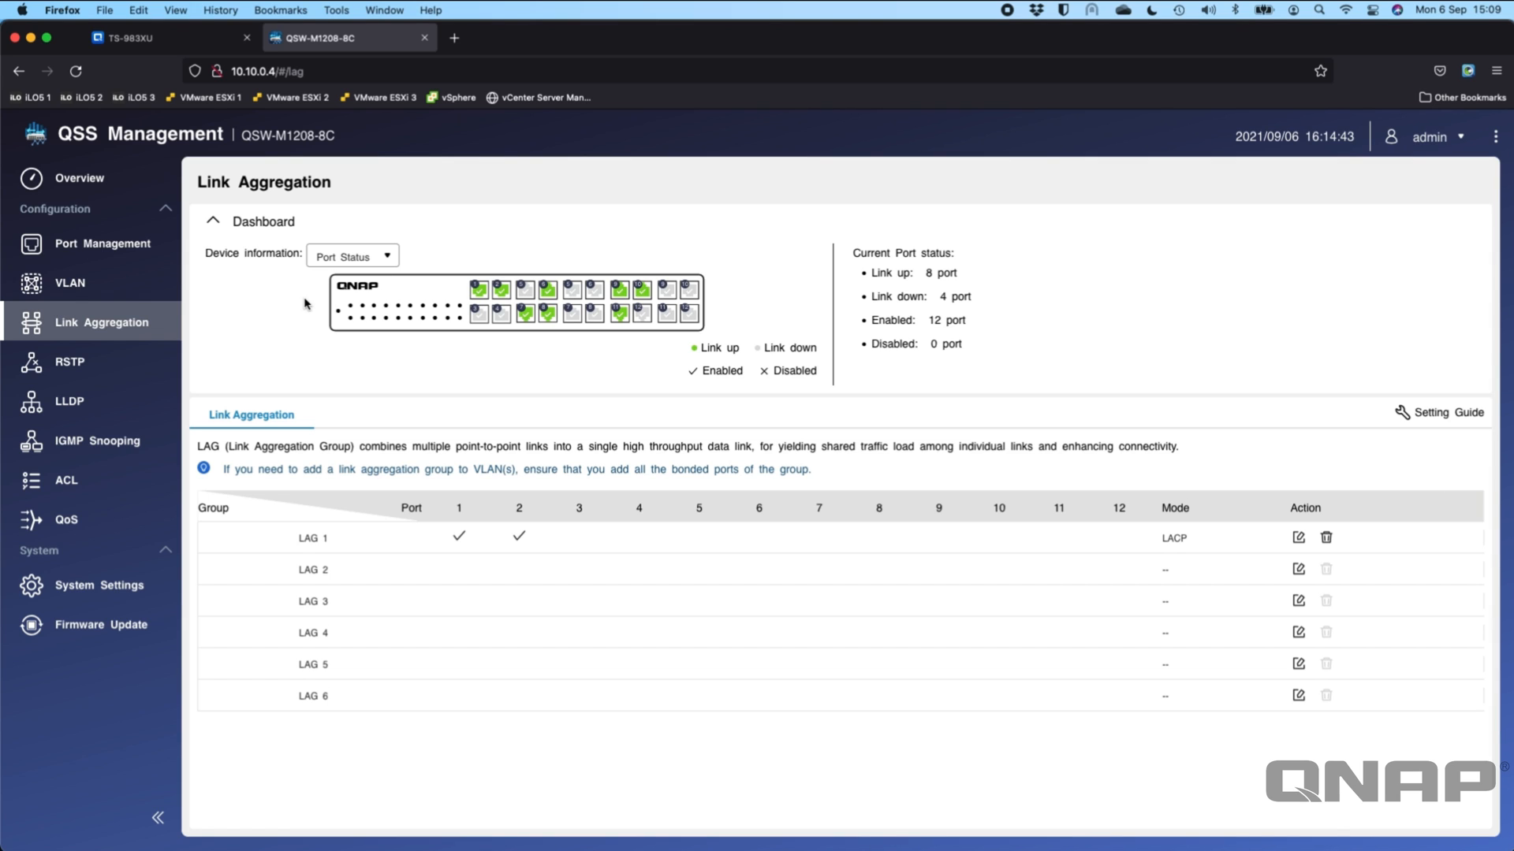
mouse_move(1167, 546)
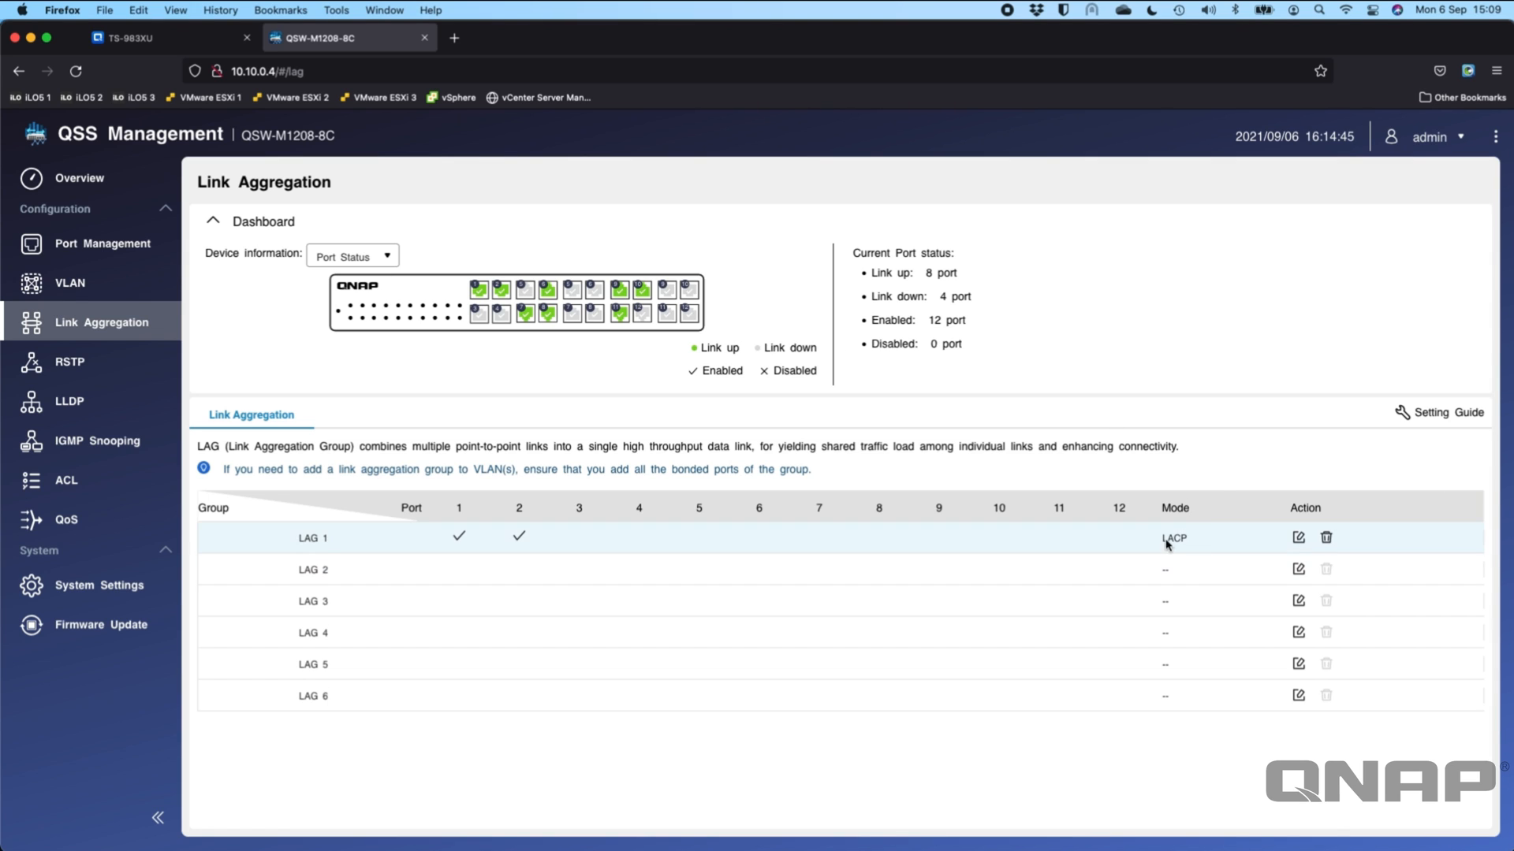
mouse_move(1156, 471)
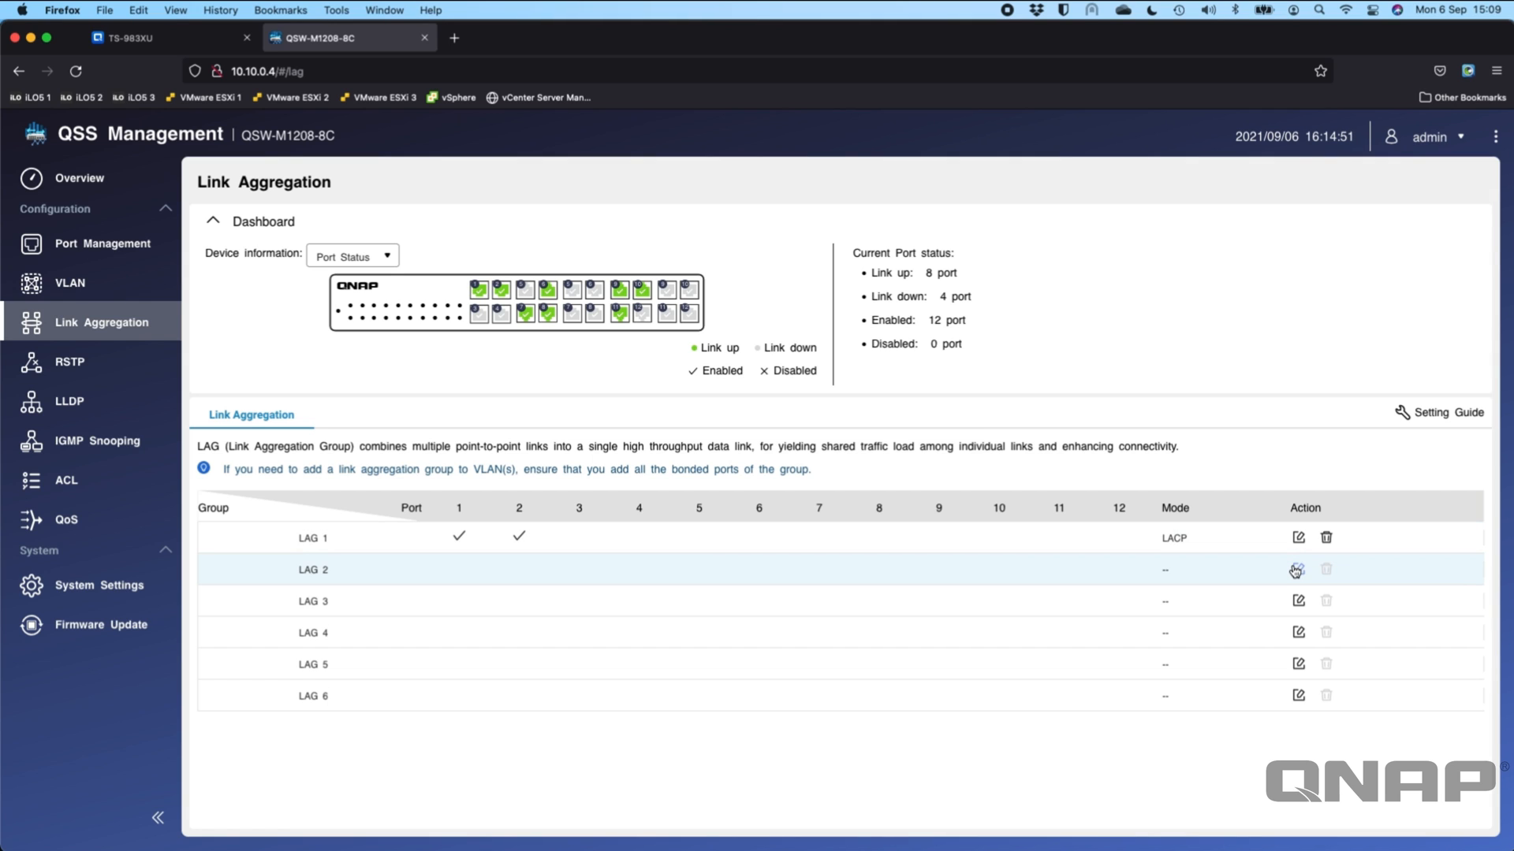
mouse_move(328, 569)
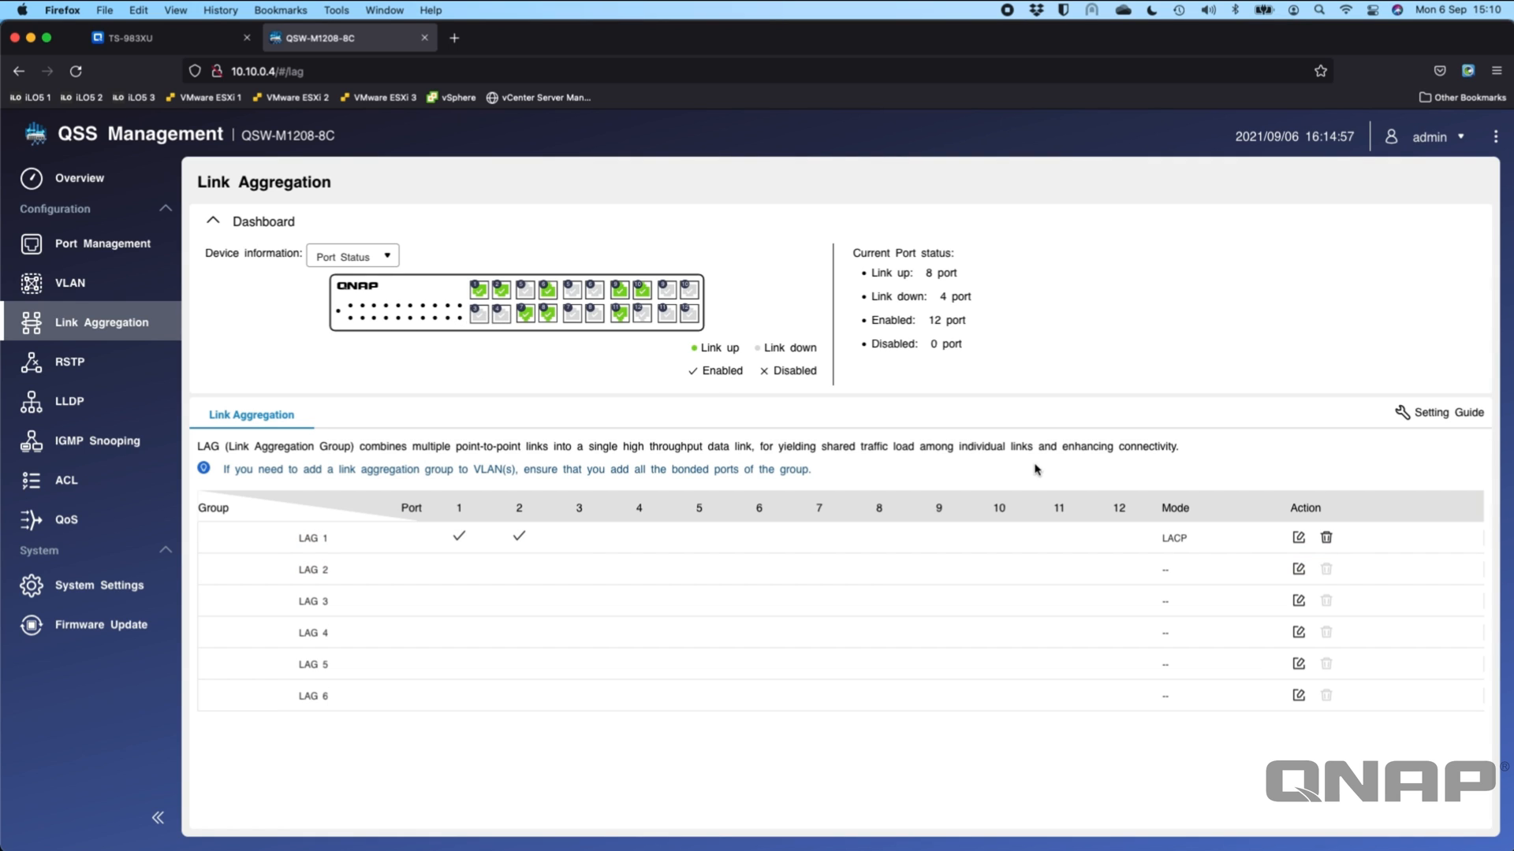
Edit LAG 2 to include switch ports 3 and 4 in LACP mode and save it
left_click(1297, 569)
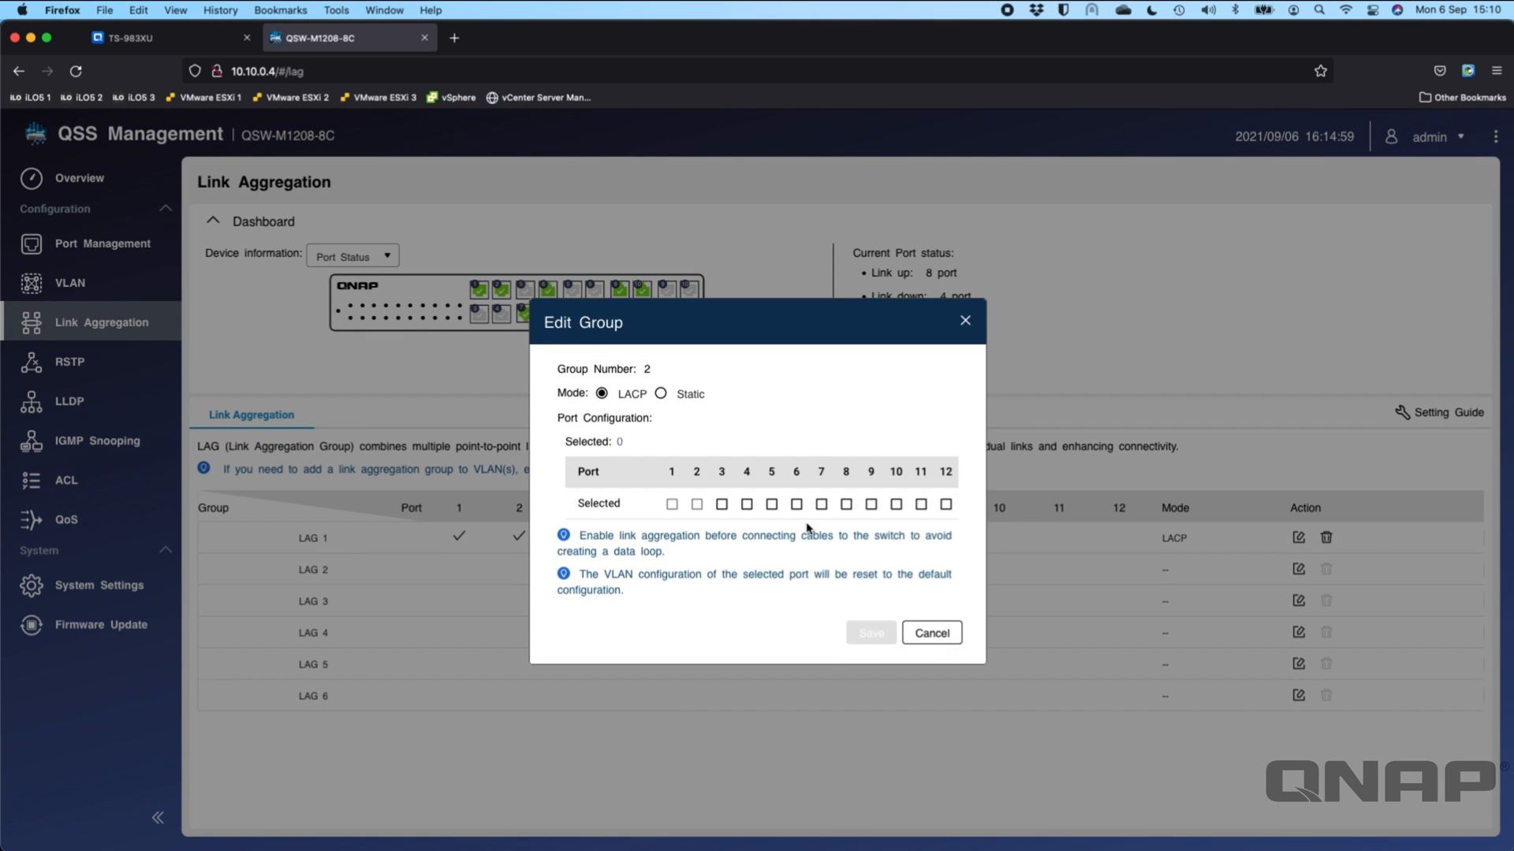
left_click(720, 504)
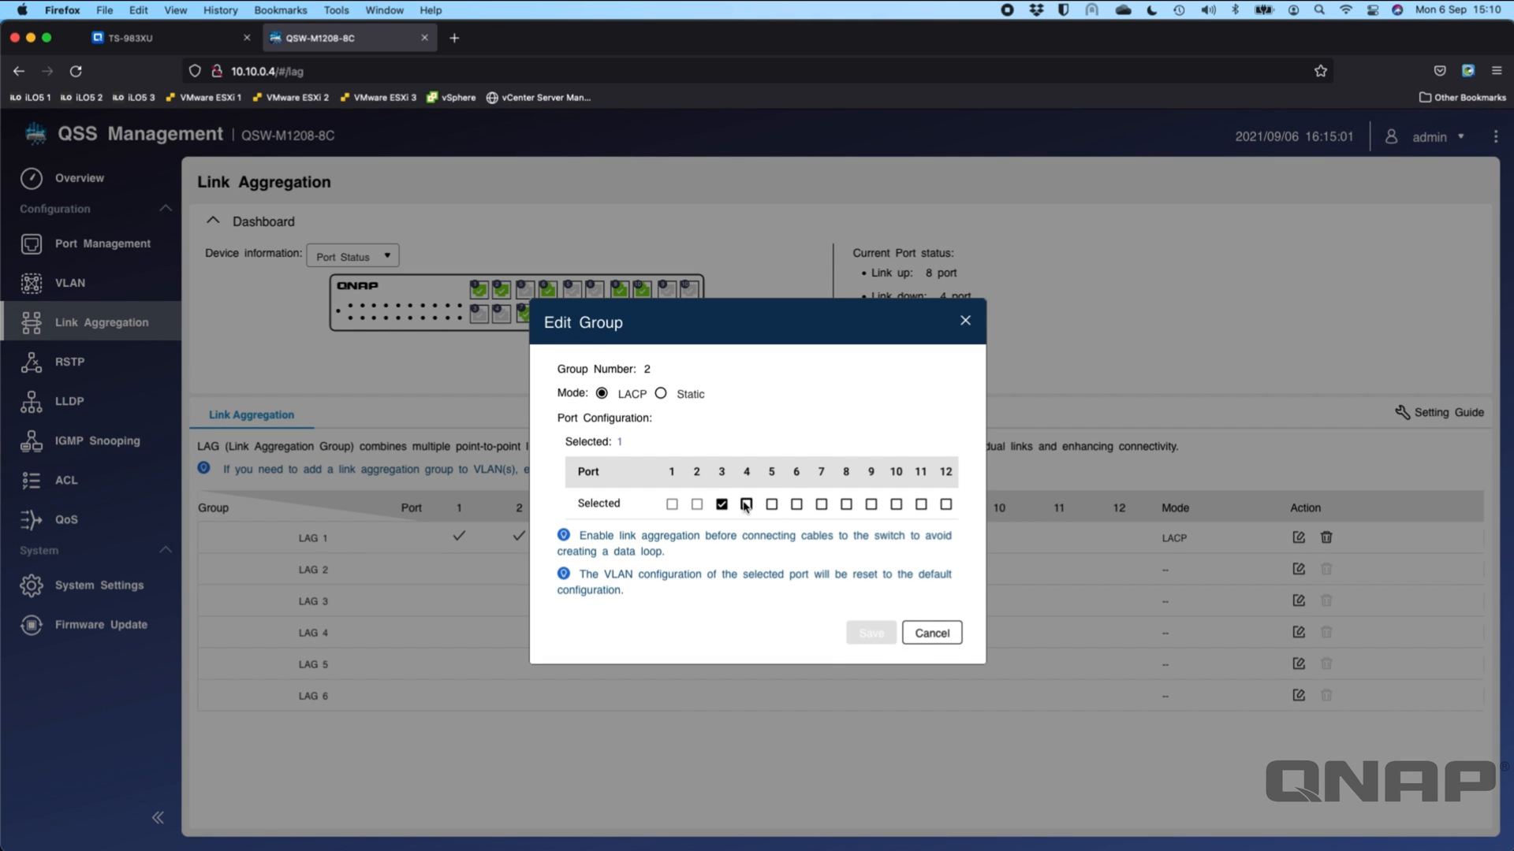
left_click(744, 503)
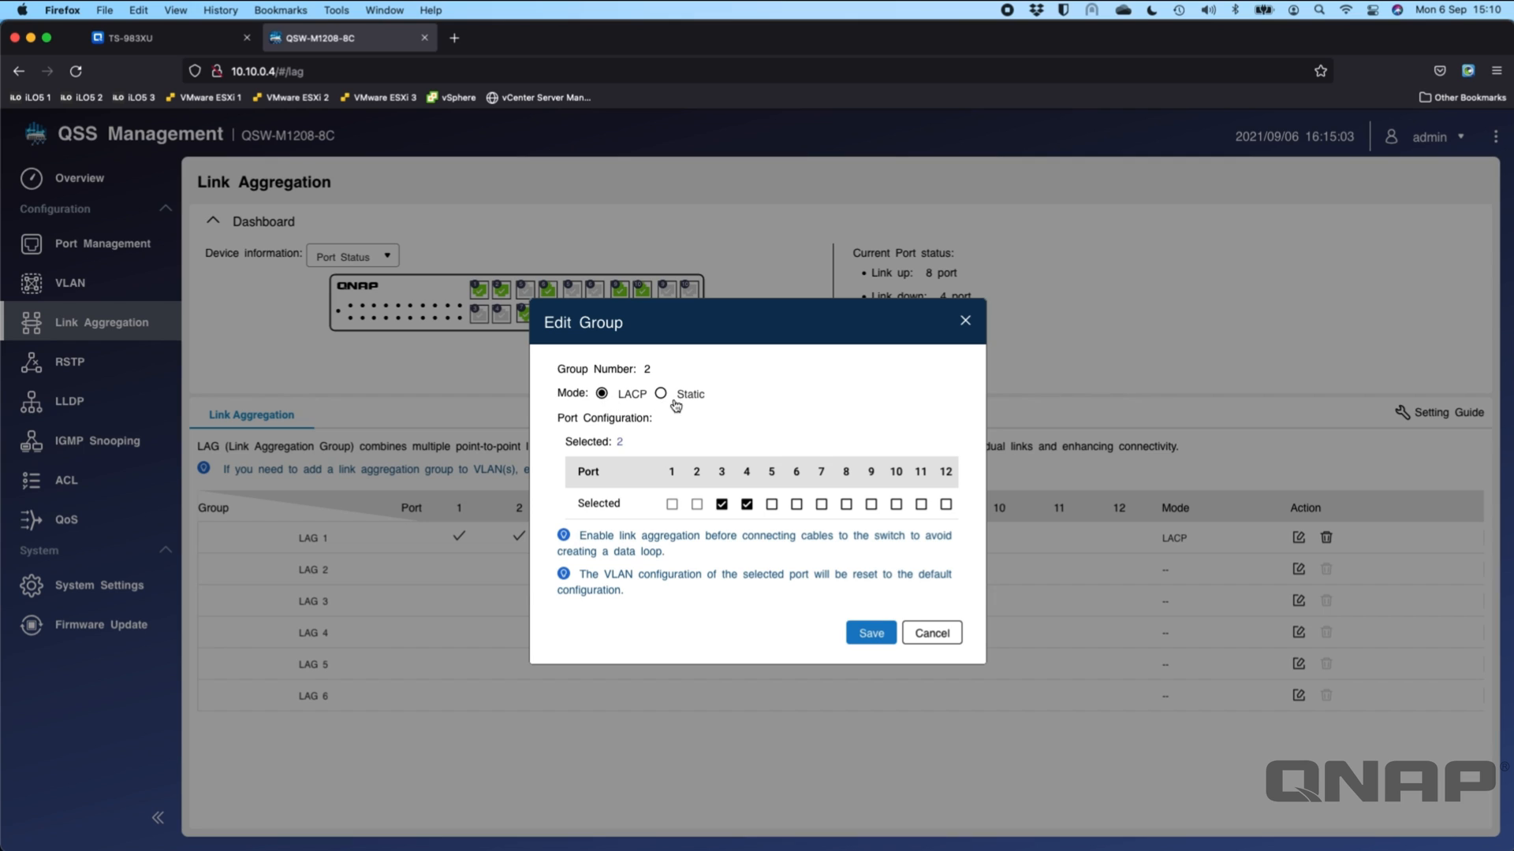
mouse_move(689, 402)
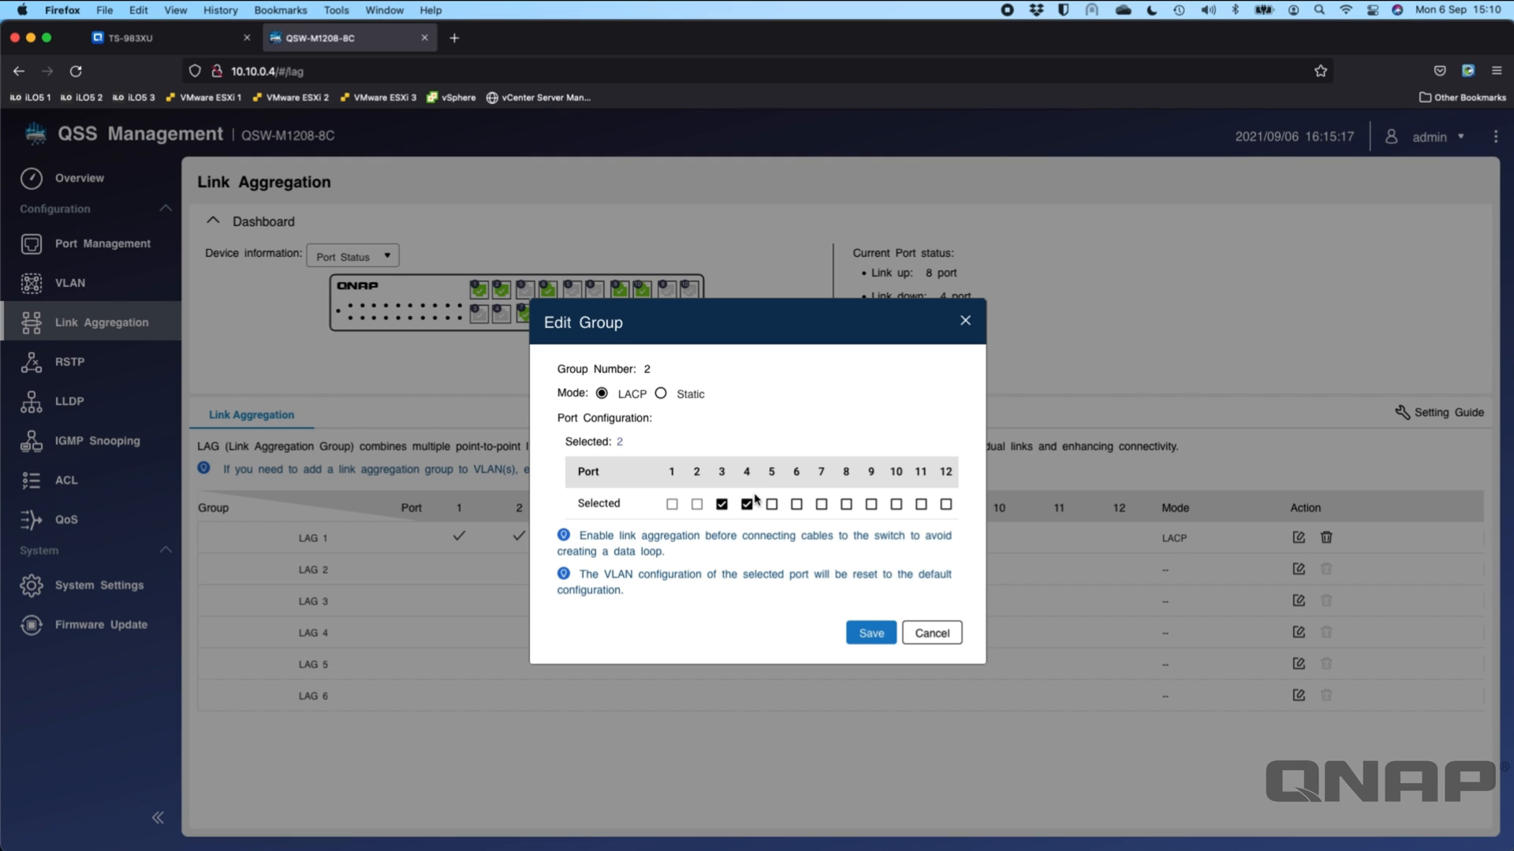
mouse_move(737, 609)
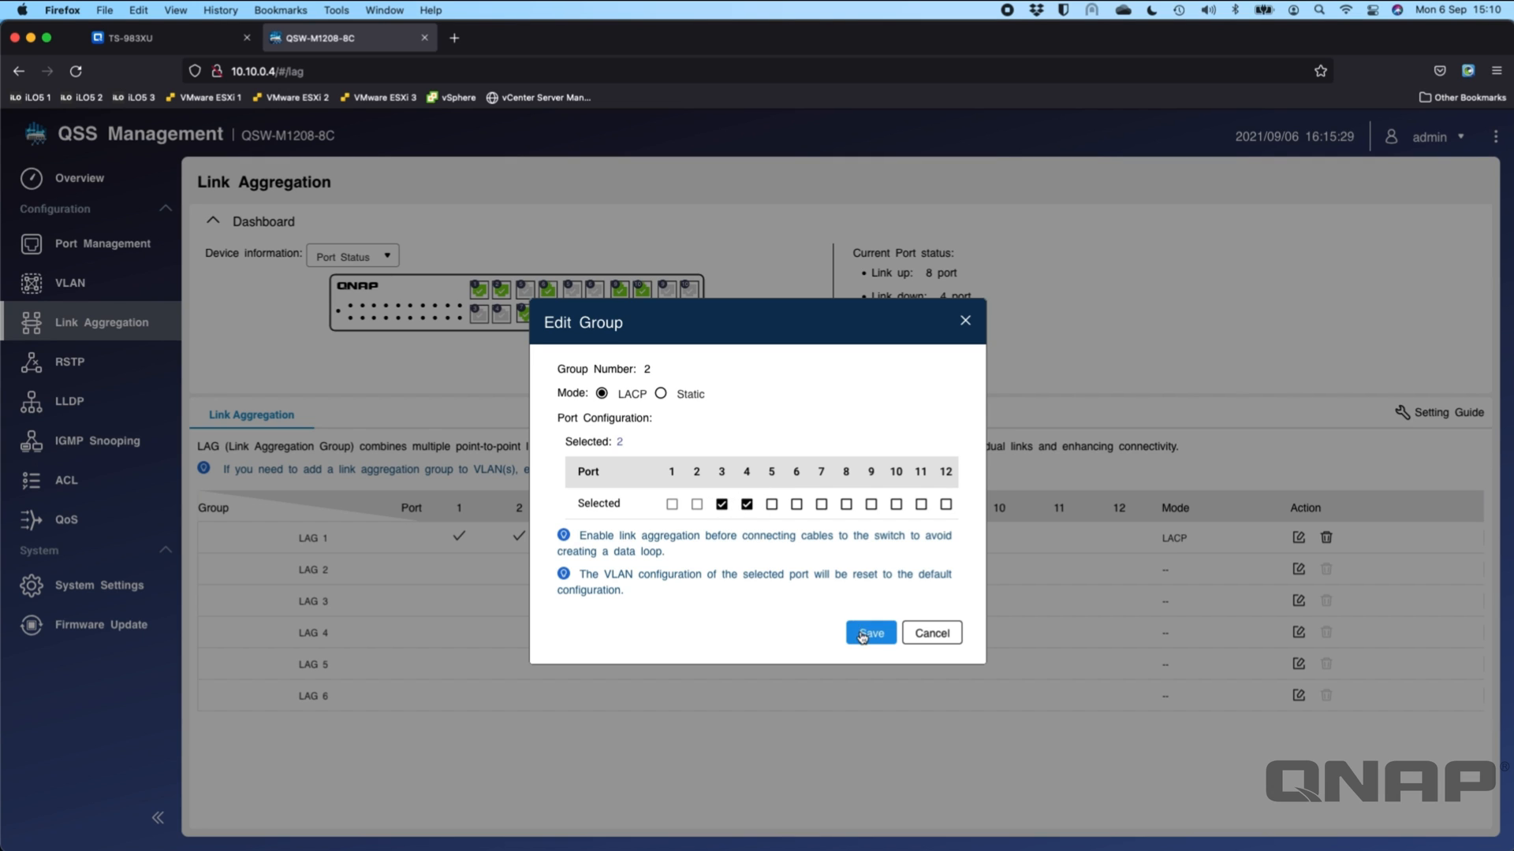
left_click(867, 633)
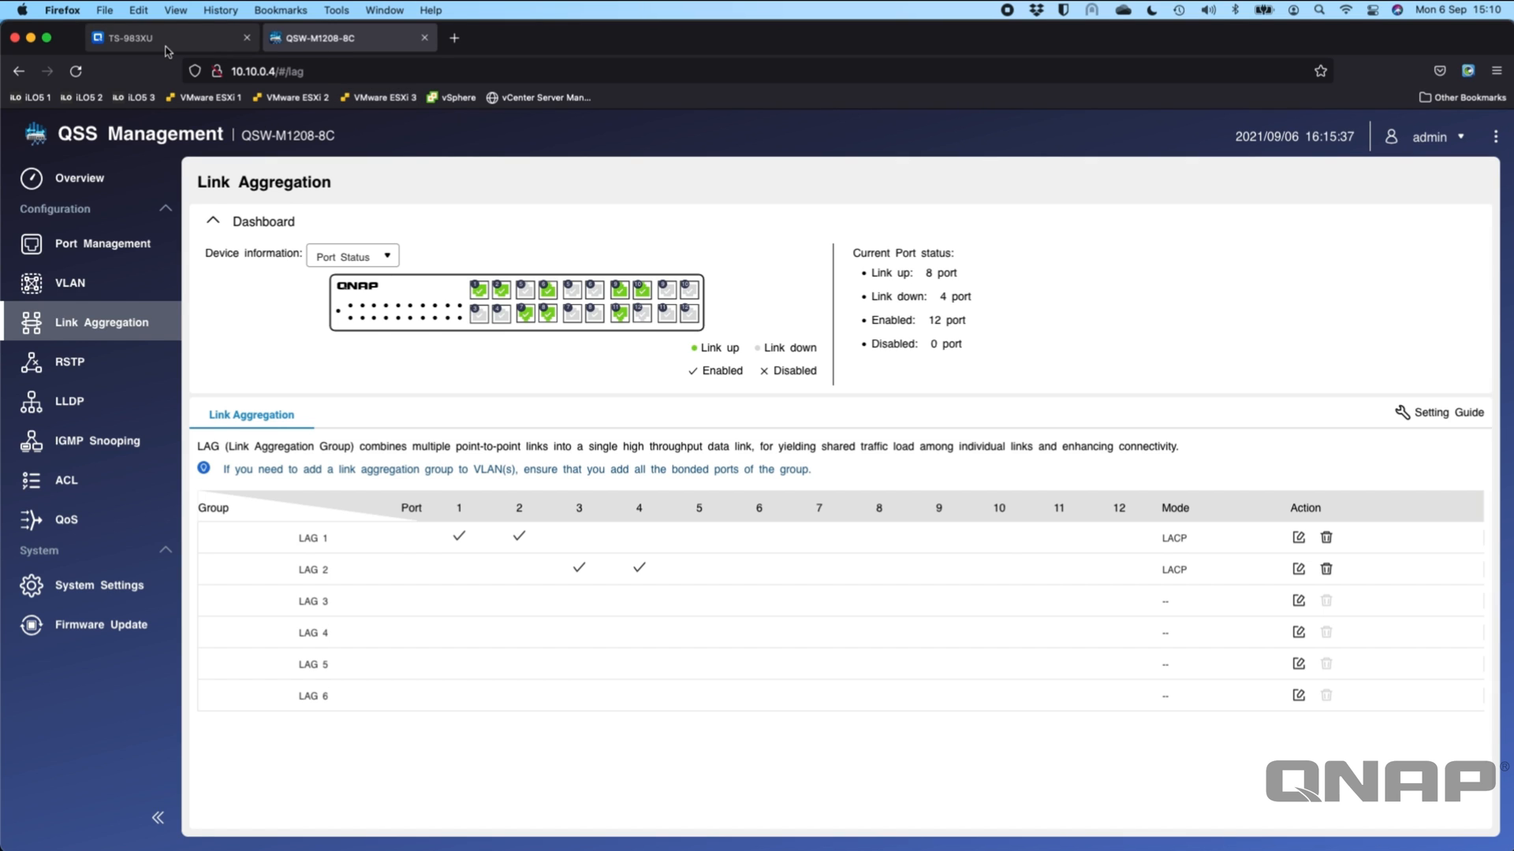
Review the TS-983XU adapter list for Adapter 3+4 Connected, then return to the QSW-M1208-8C tab
left_click(145, 37)
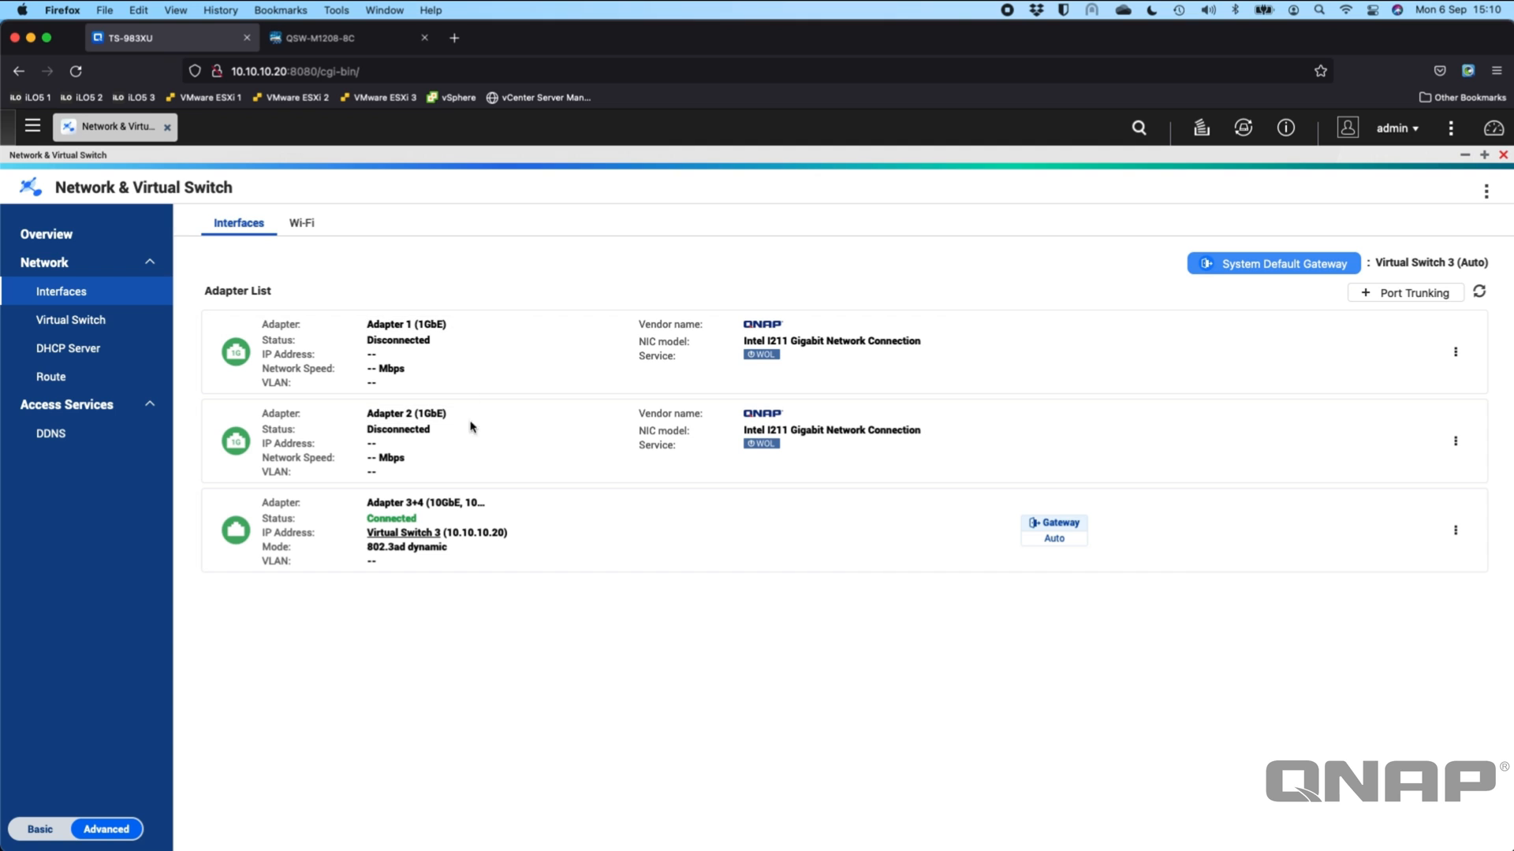
mouse_move(1326, 340)
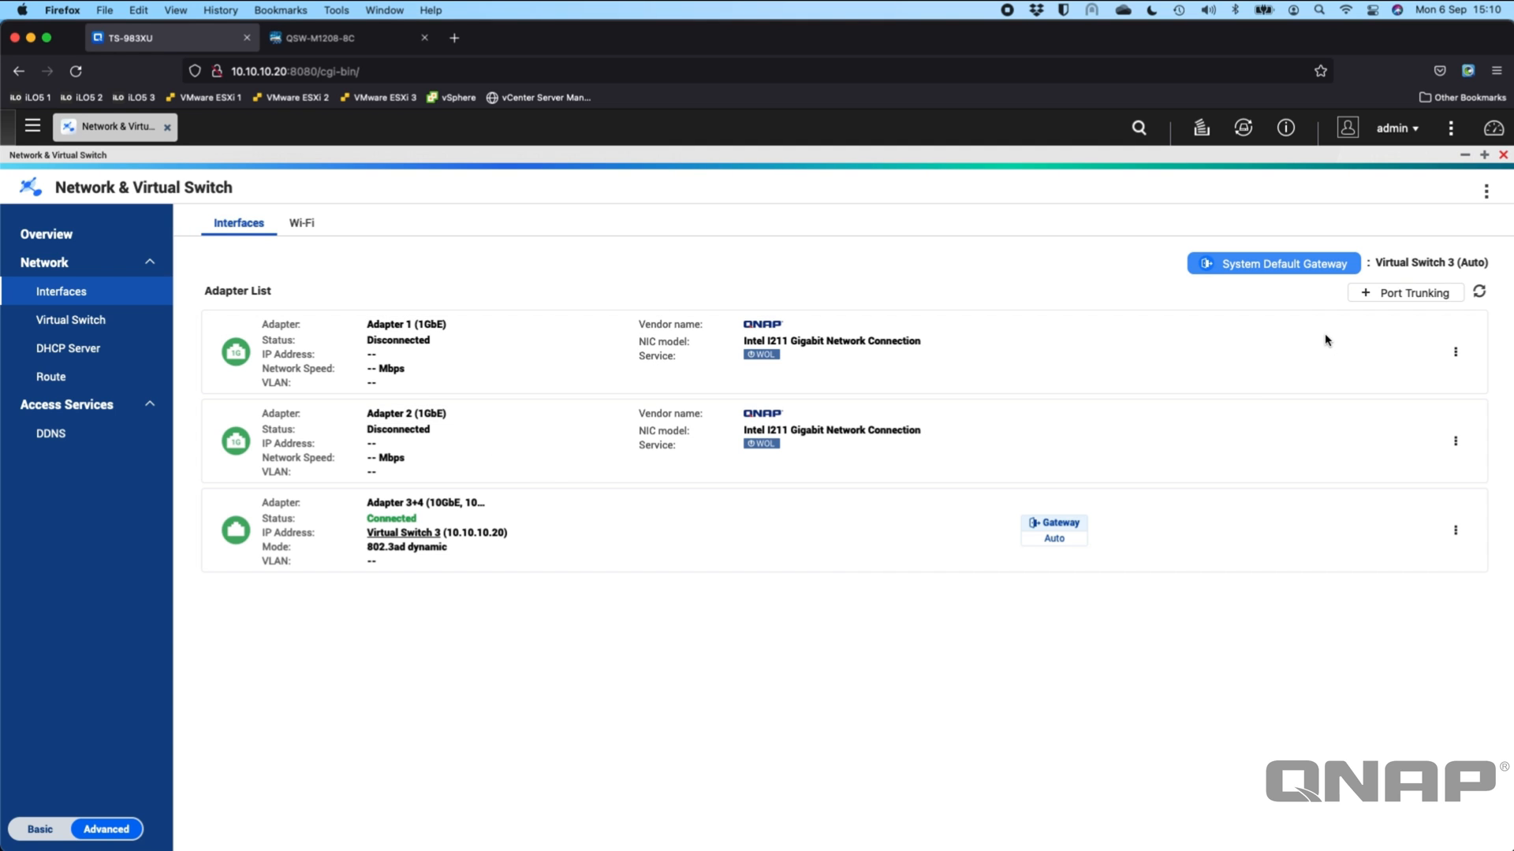
left_click(350, 38)
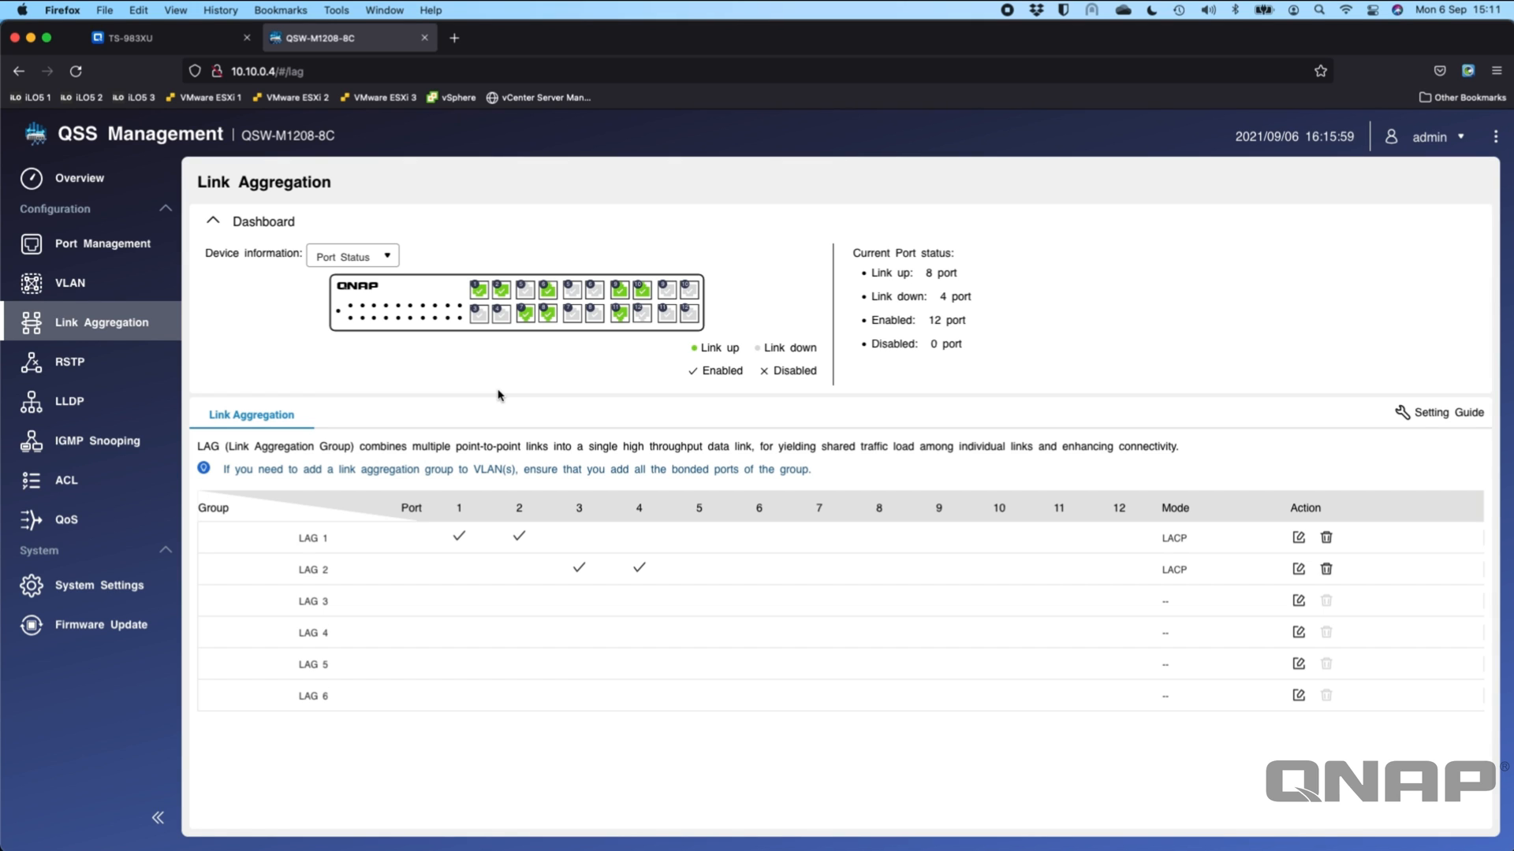
left_click(145, 38)
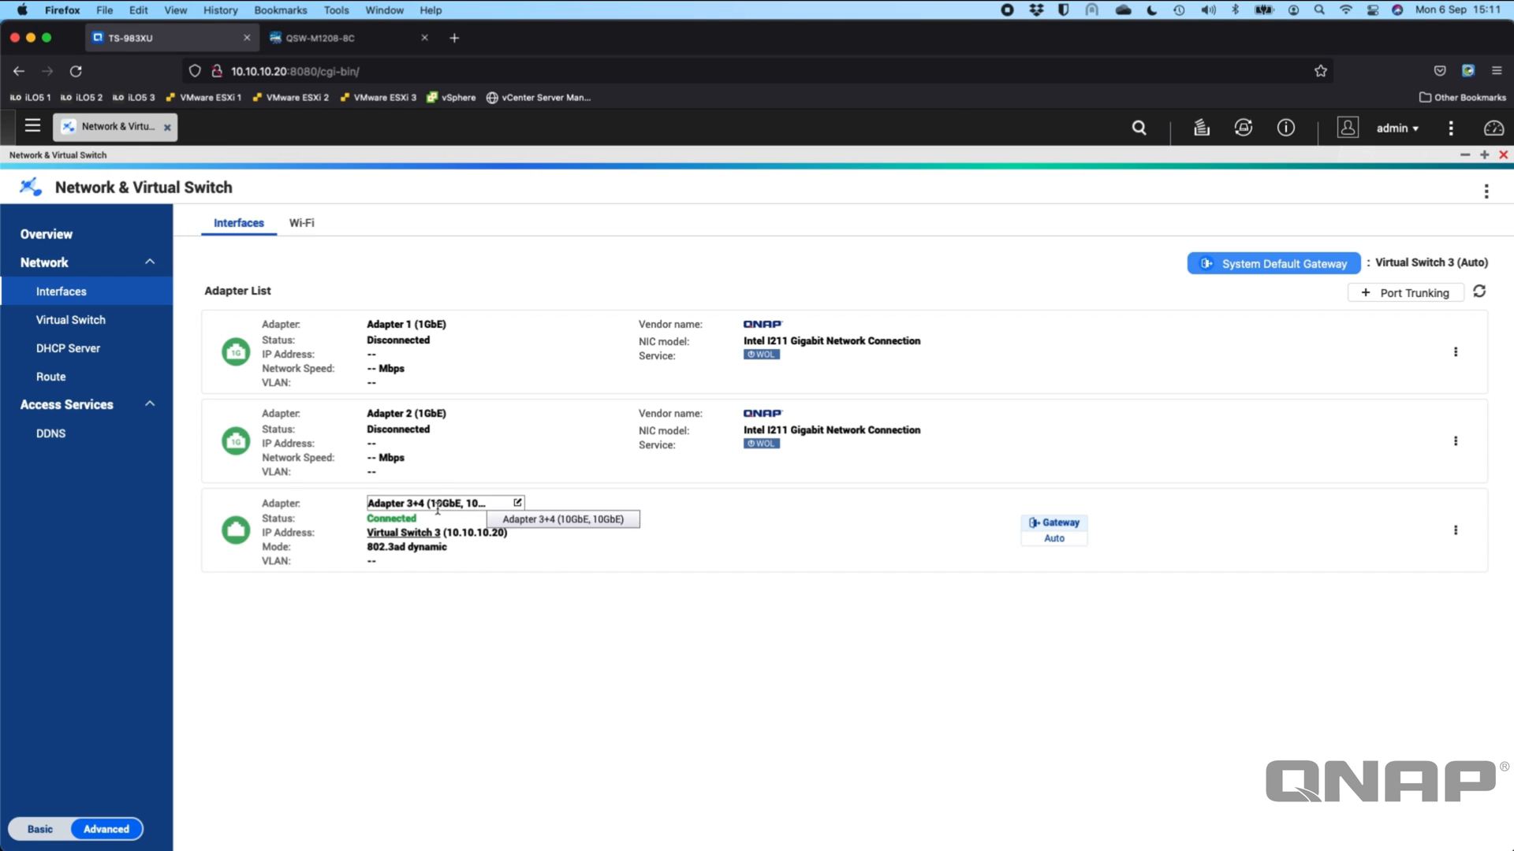
mouse_move(618, 653)
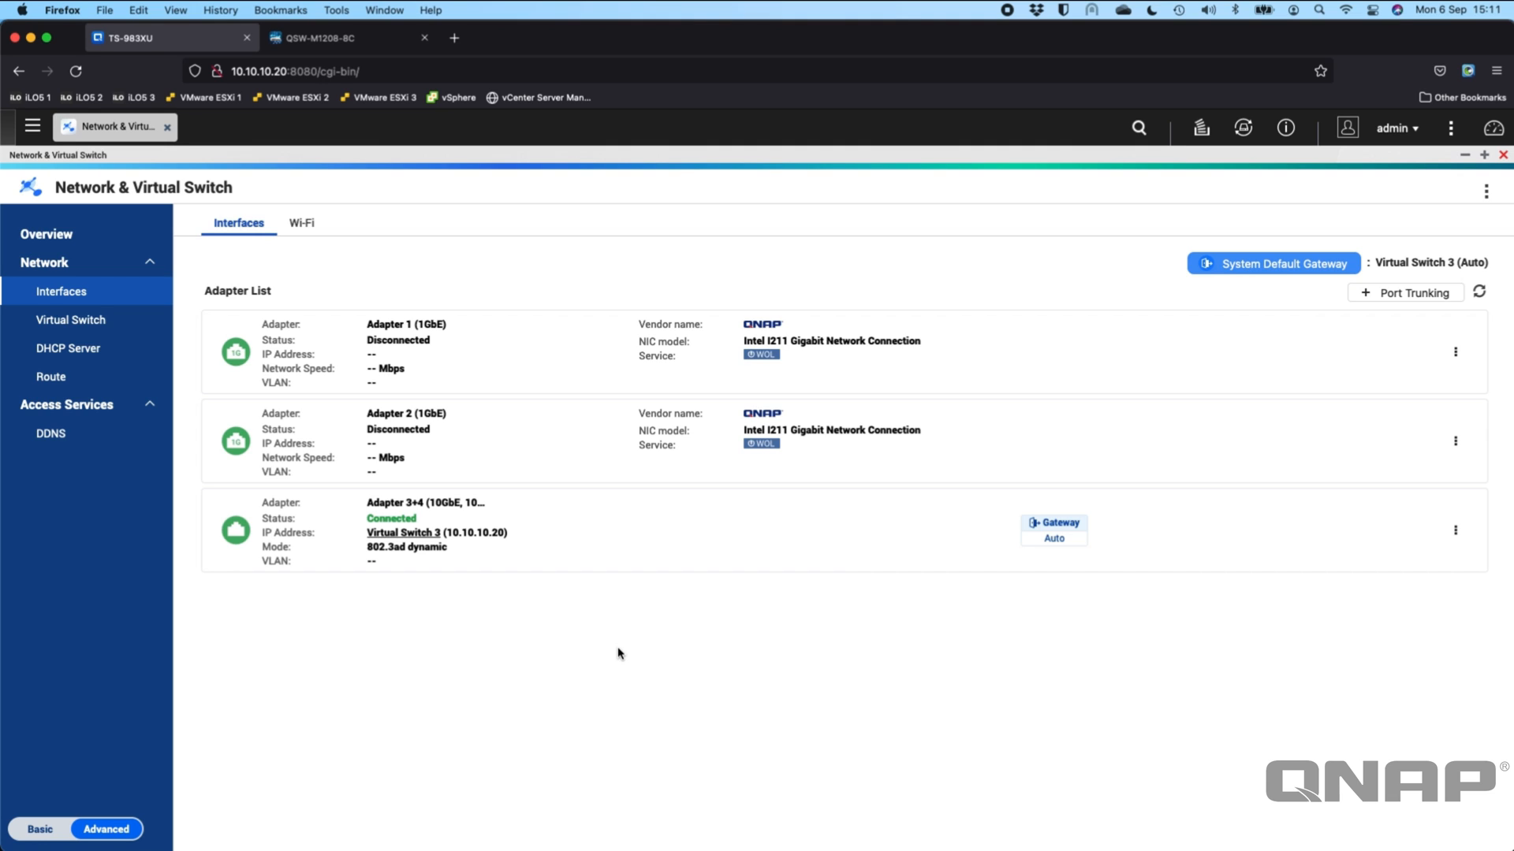
mouse_move(591, 529)
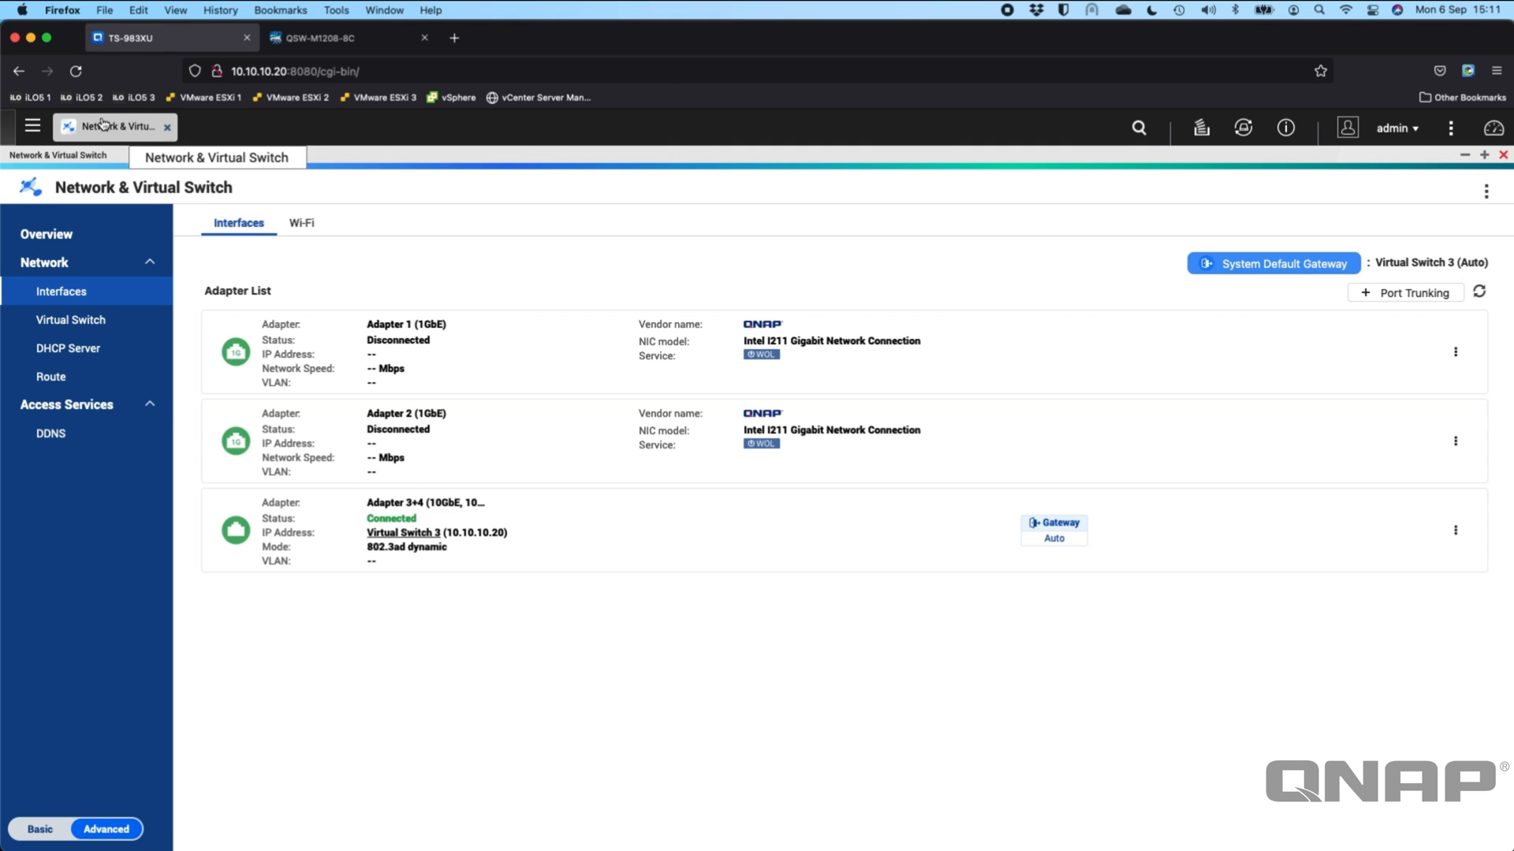
mouse_move(244, 244)
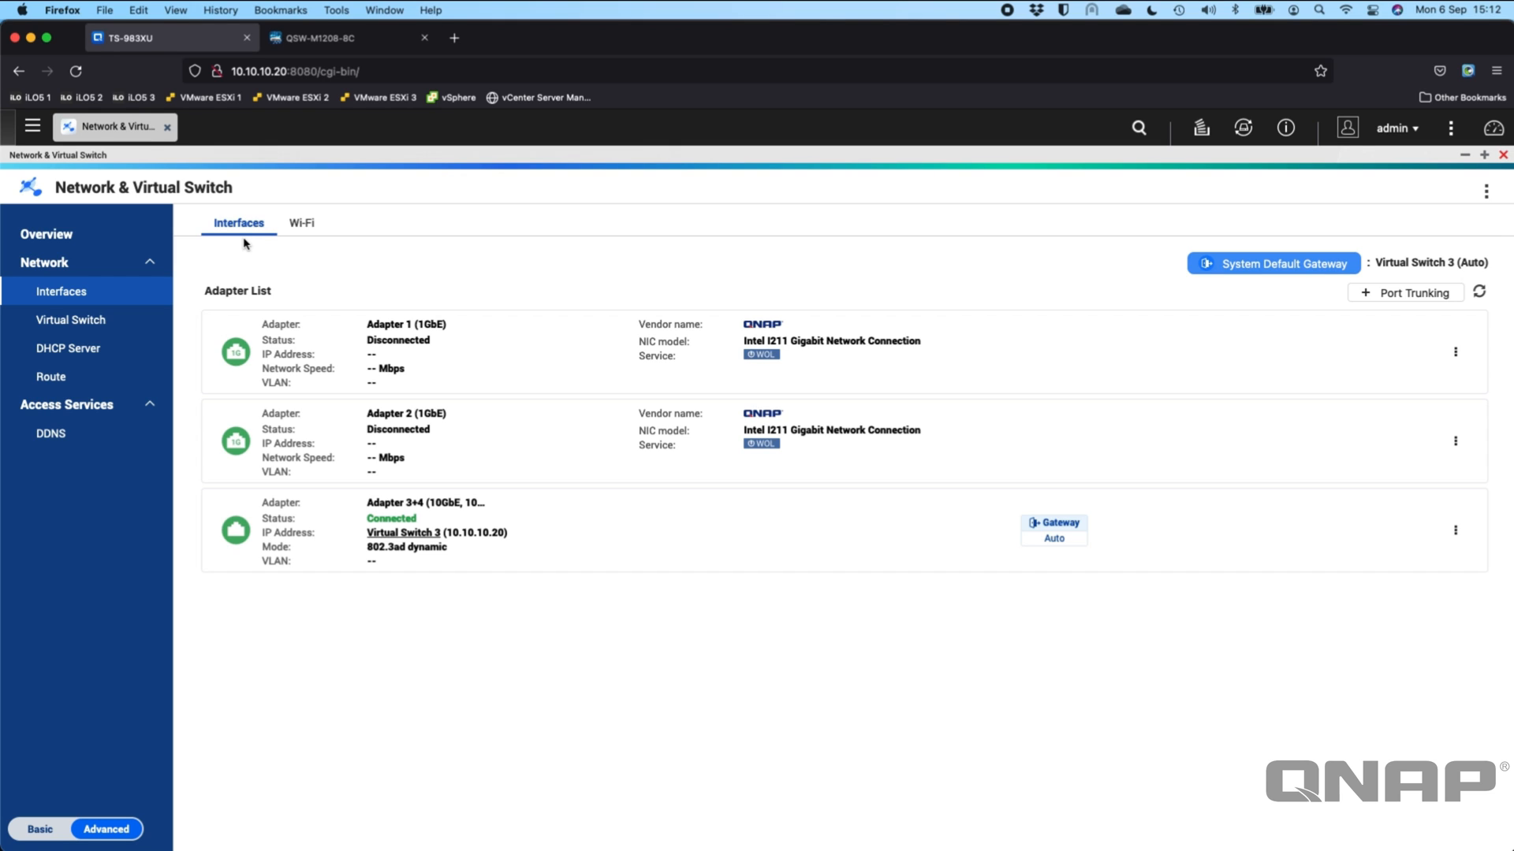
mouse_move(241, 243)
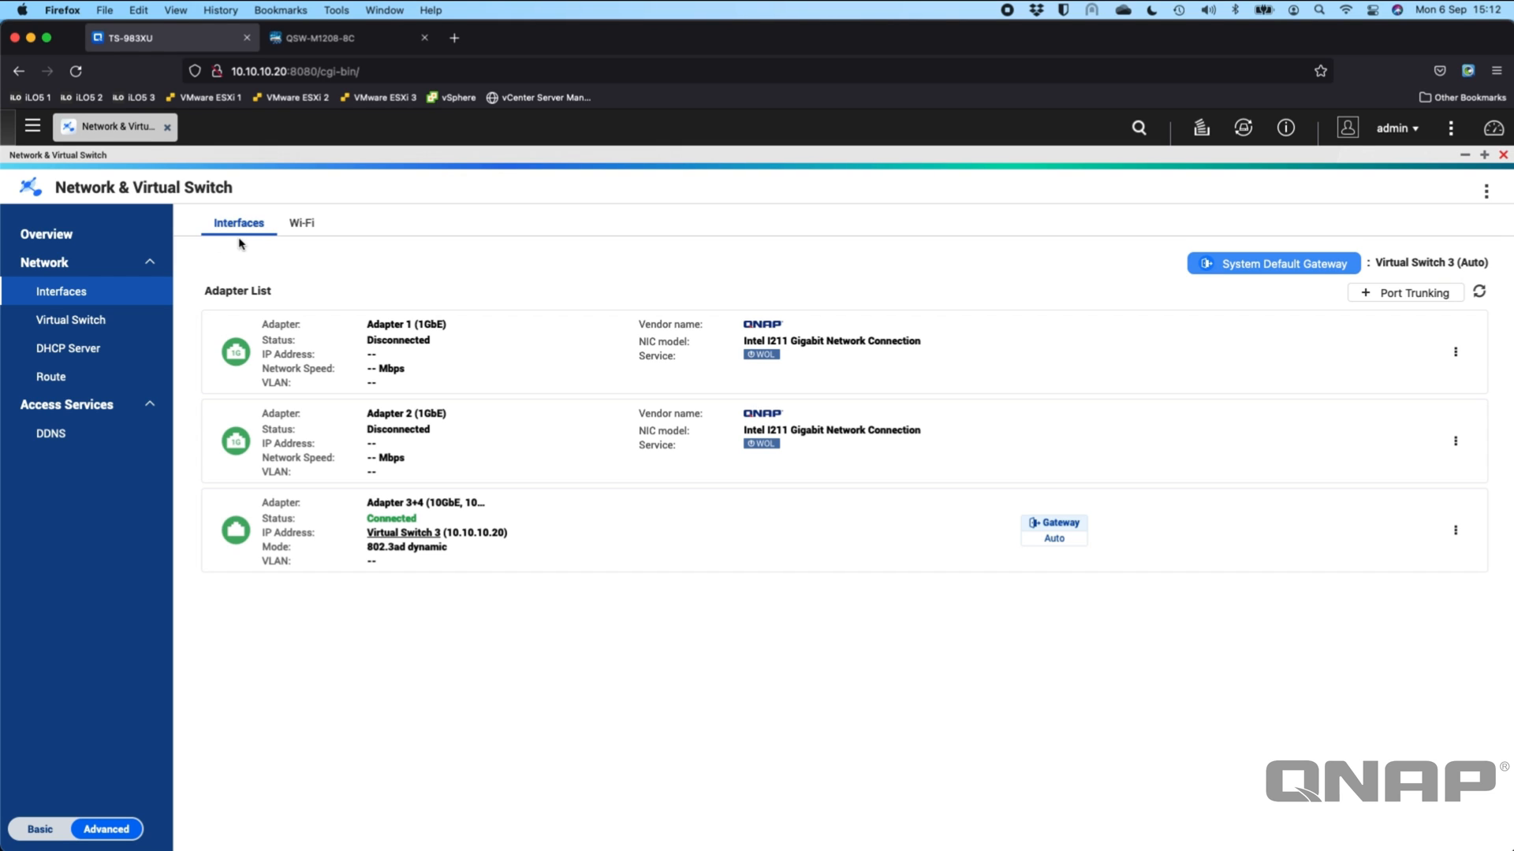
mouse_move(462, 527)
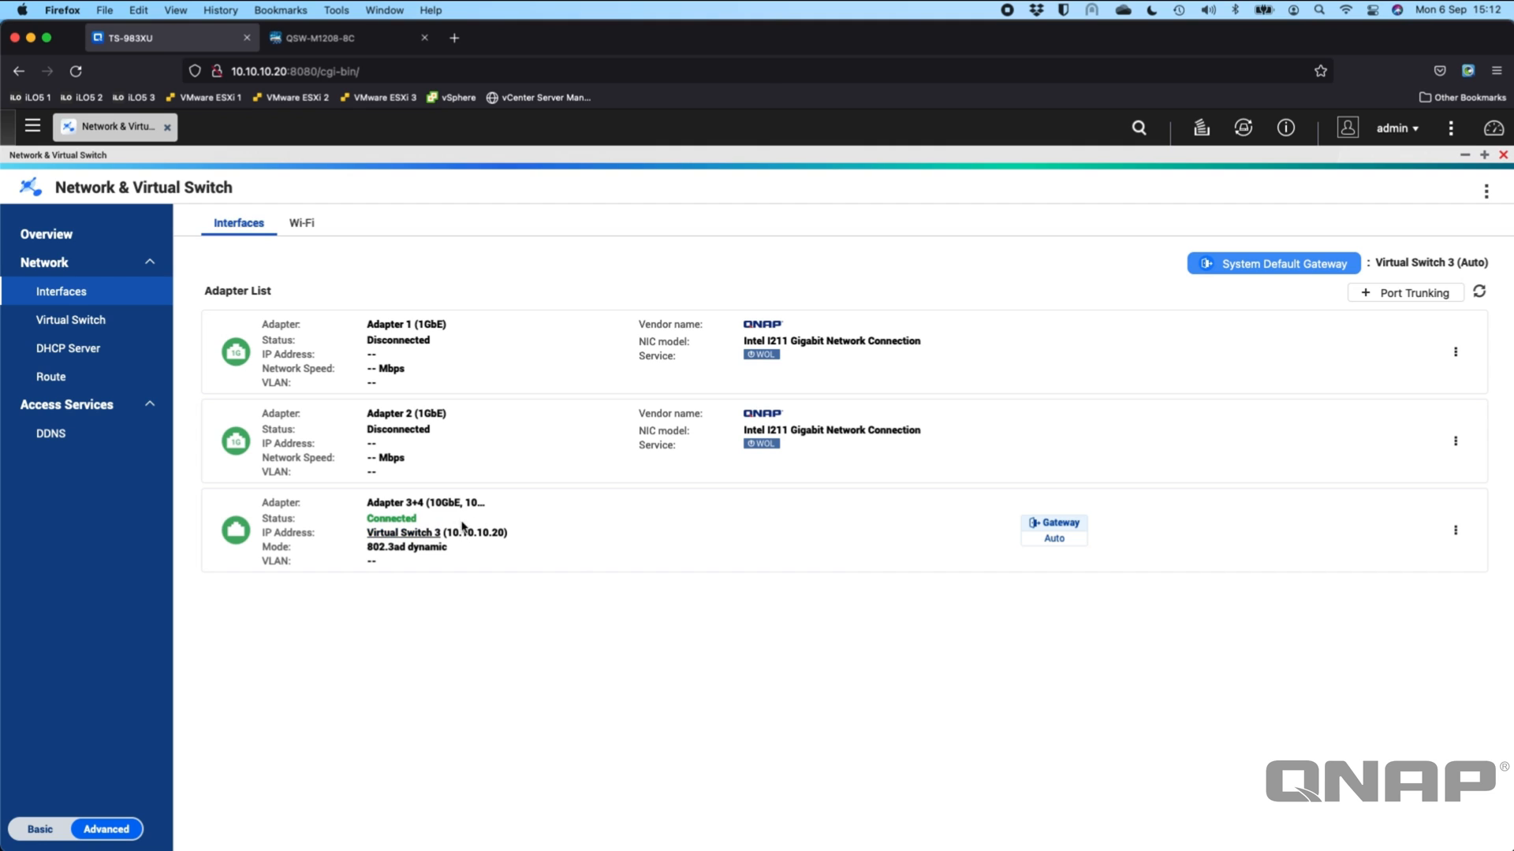
mouse_move(576, 583)
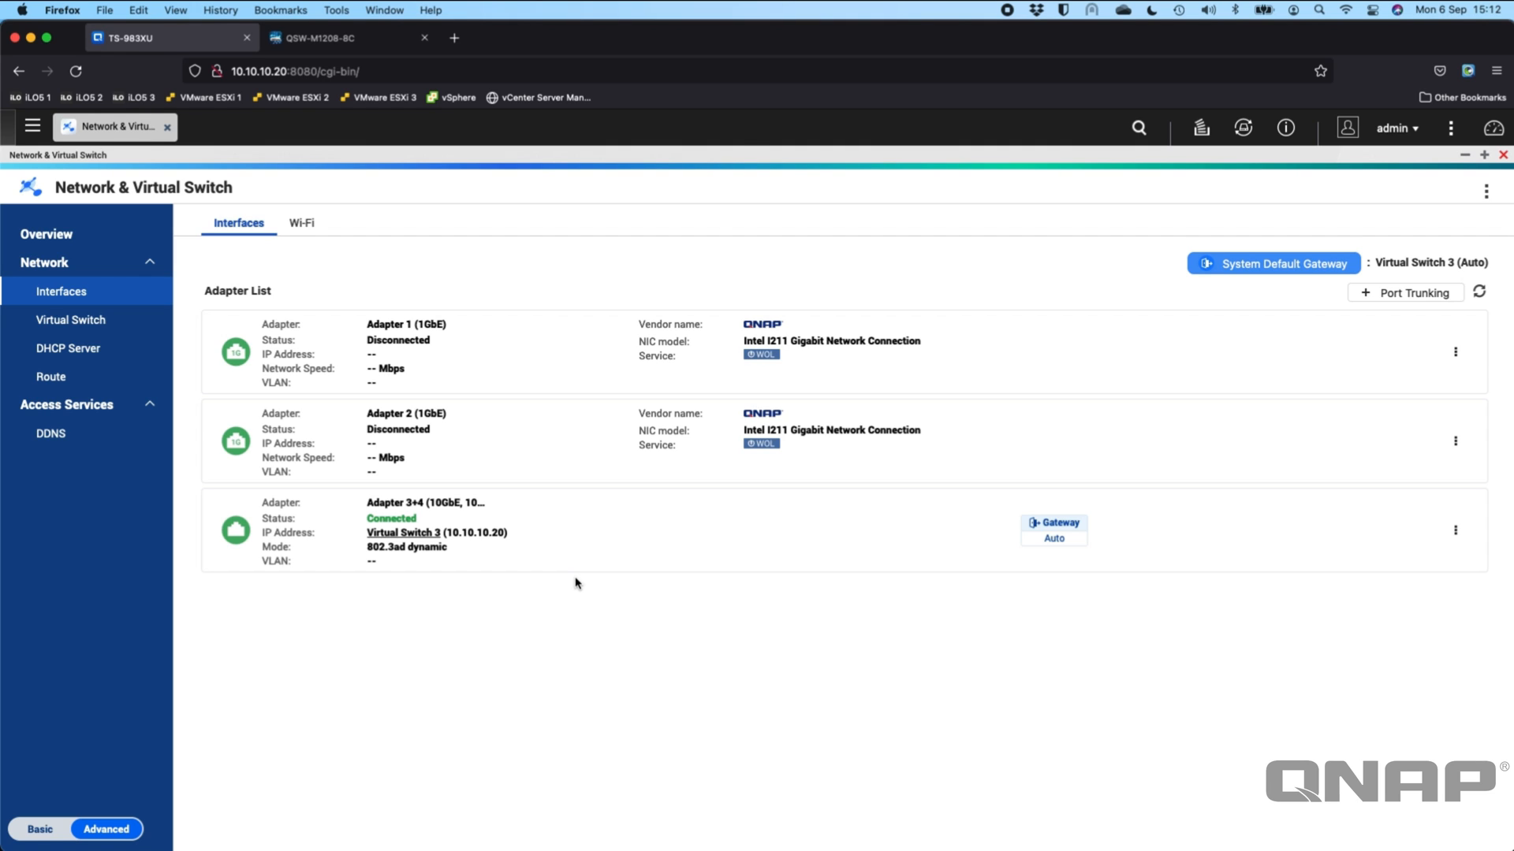
mouse_move(1358, 321)
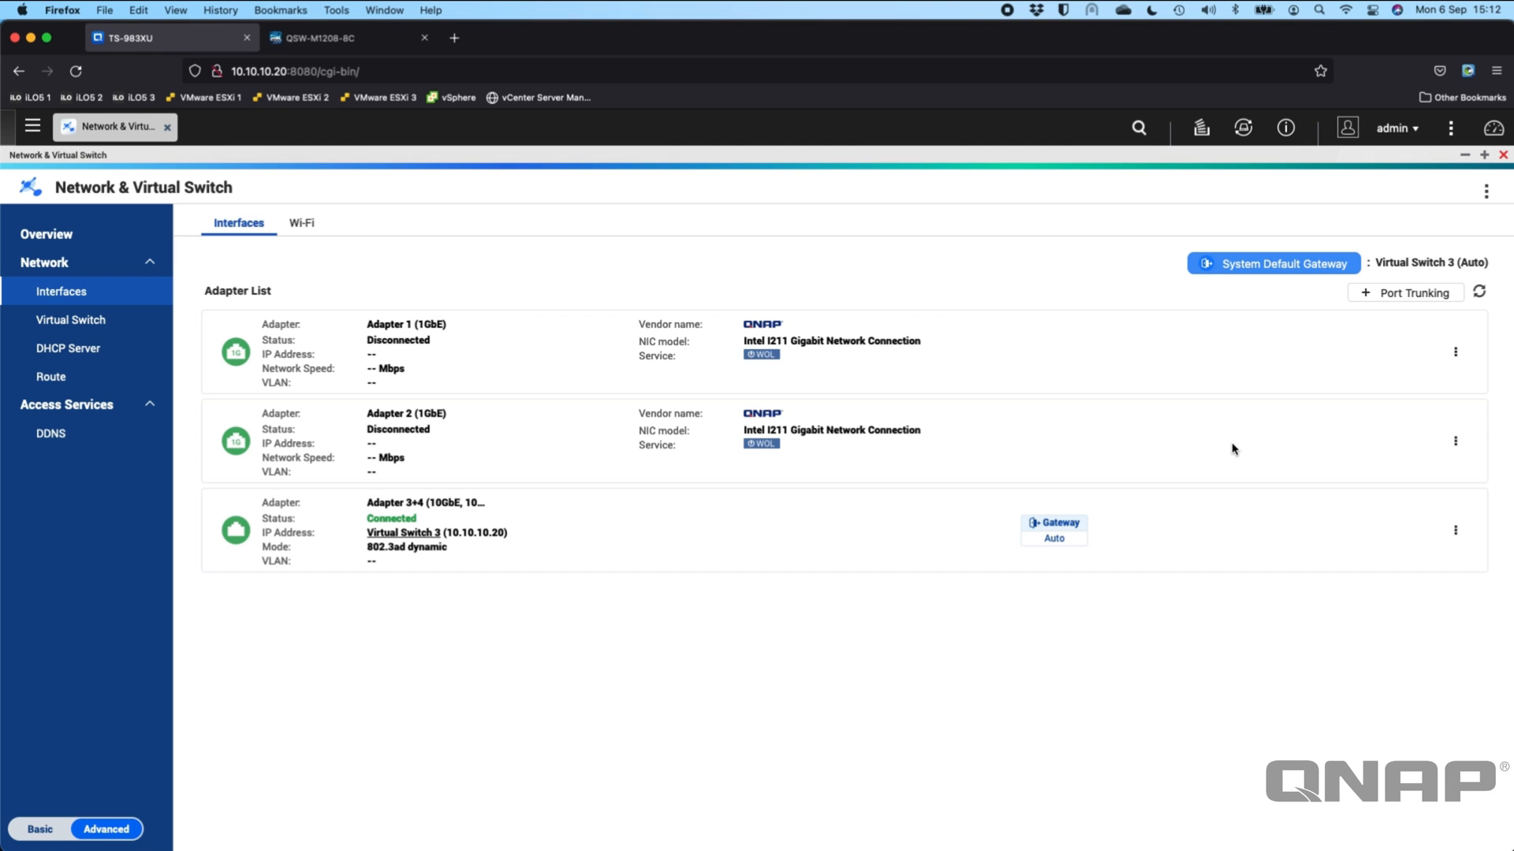
mouse_move(1478, 317)
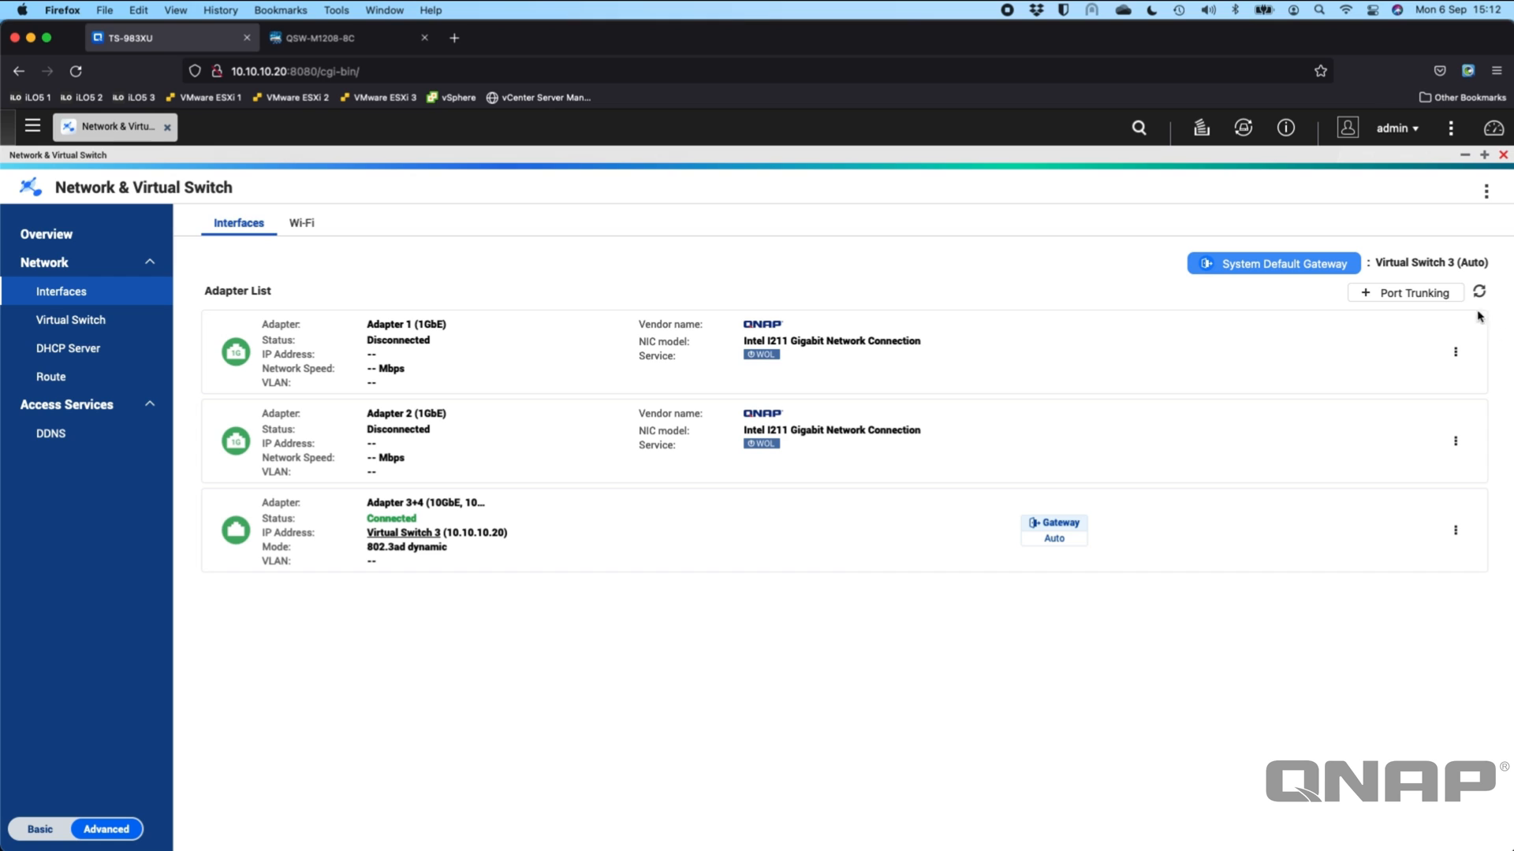
mouse_move(1337, 332)
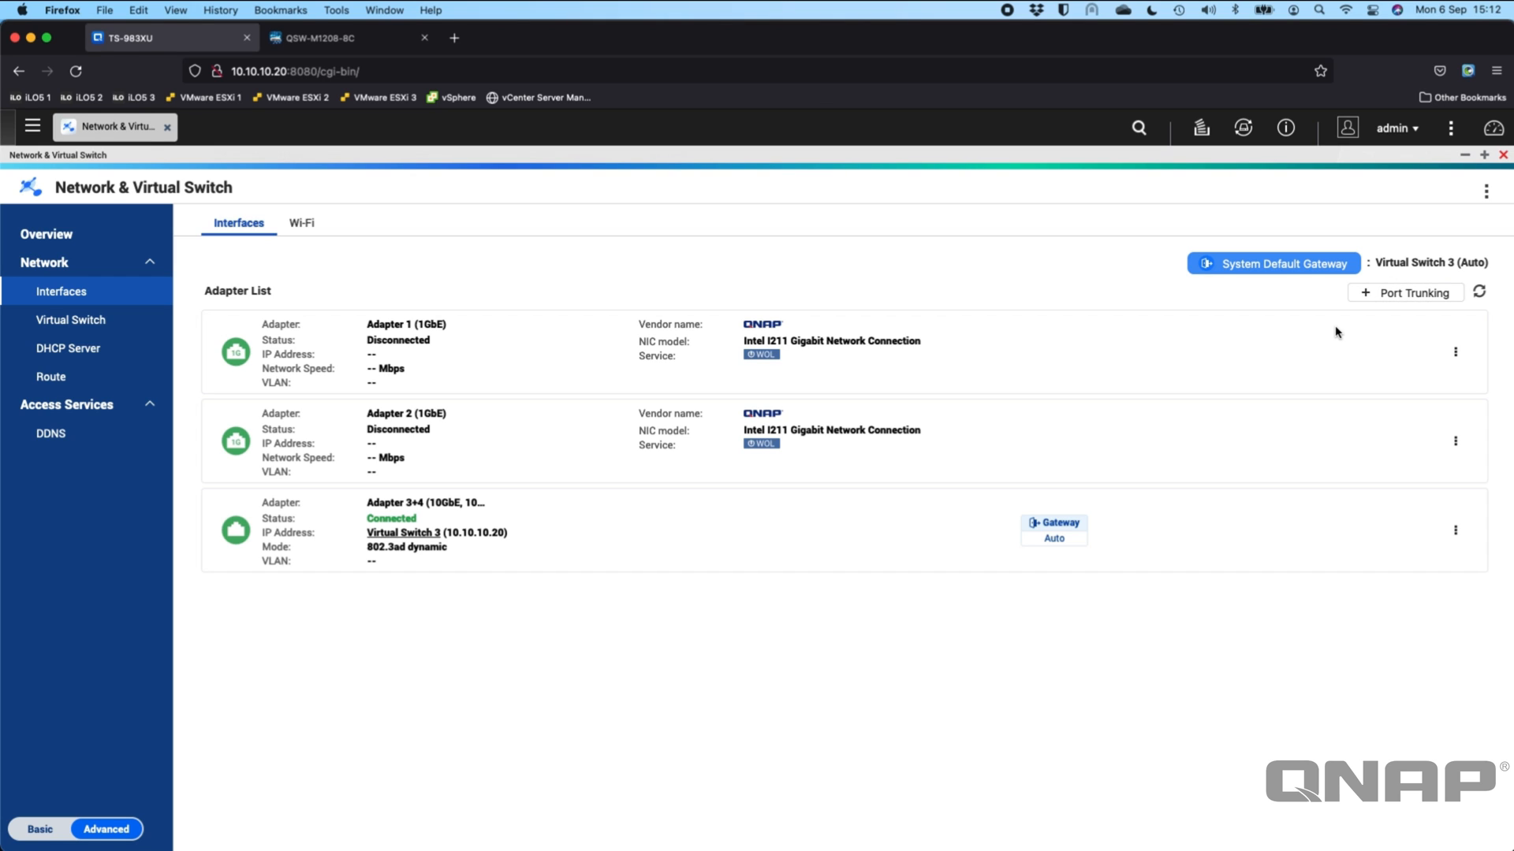
mouse_move(1370, 408)
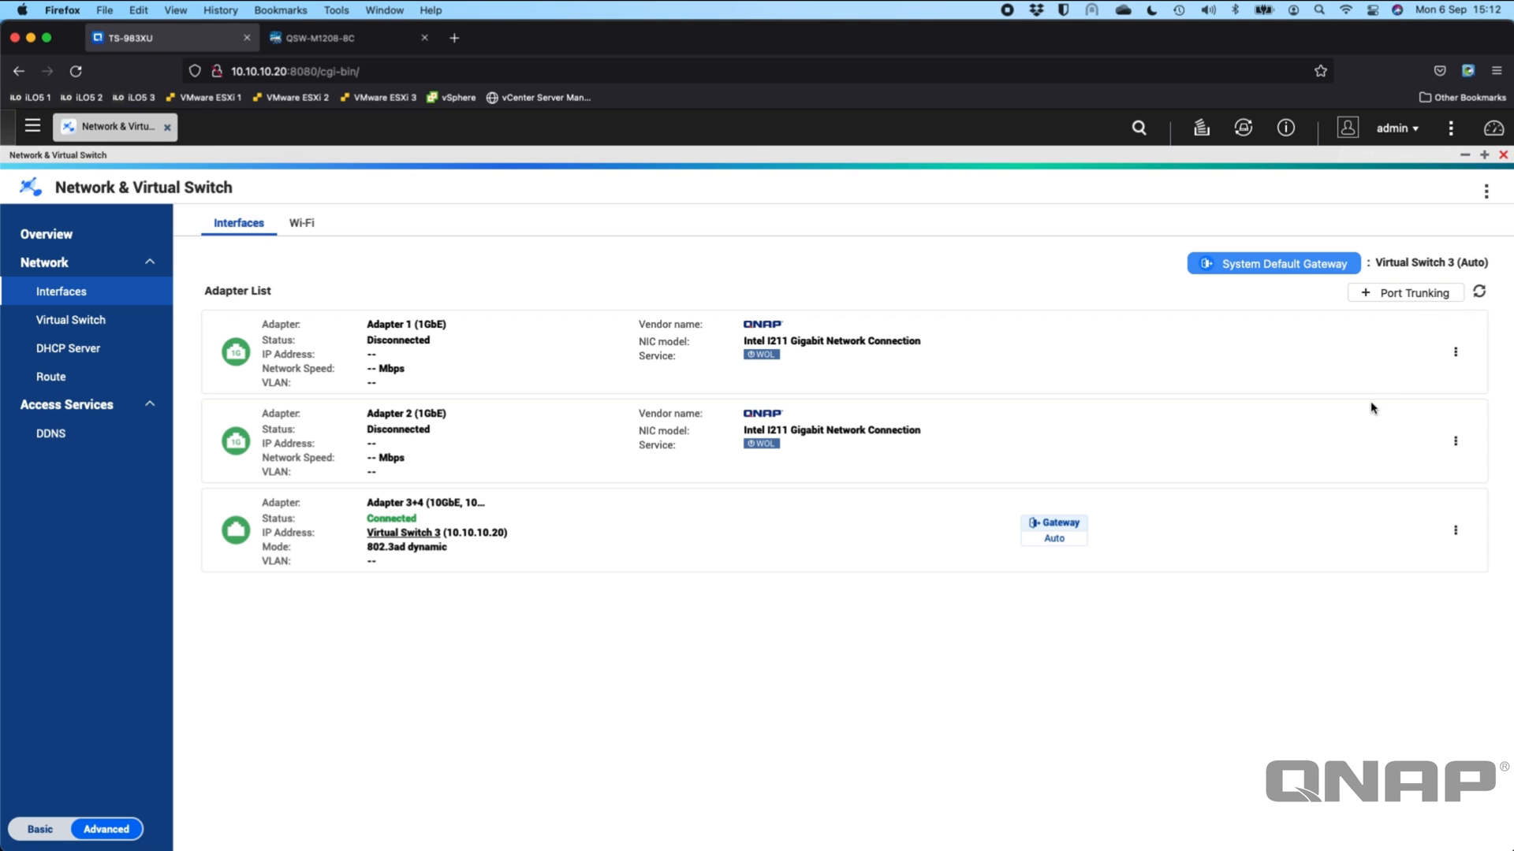